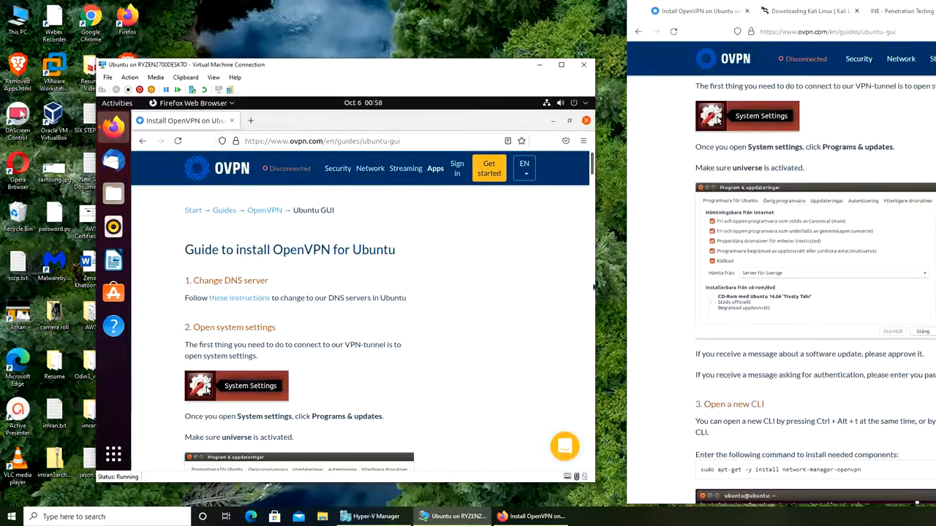
Step: Open OVPN's 'these instructions' DNS-servers link in a new tab and scroll the guide
right_click(750, 188)
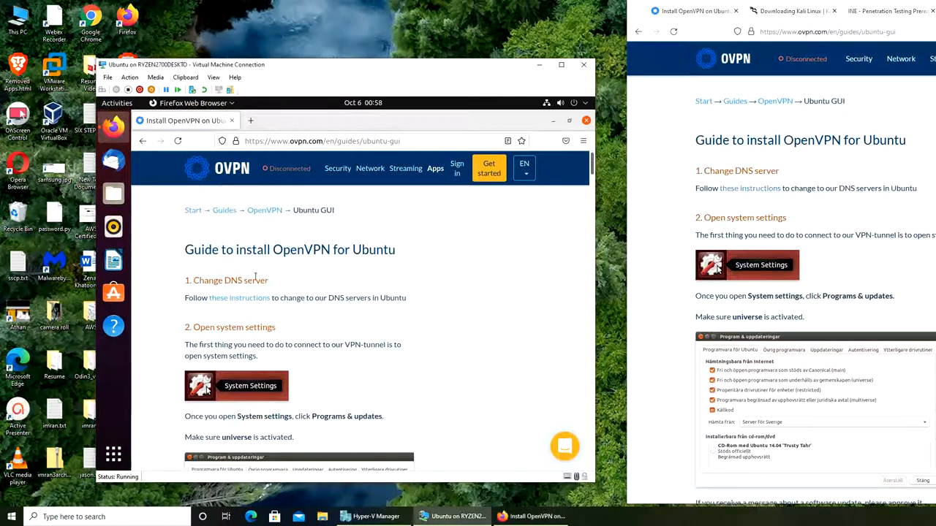
click(240, 297)
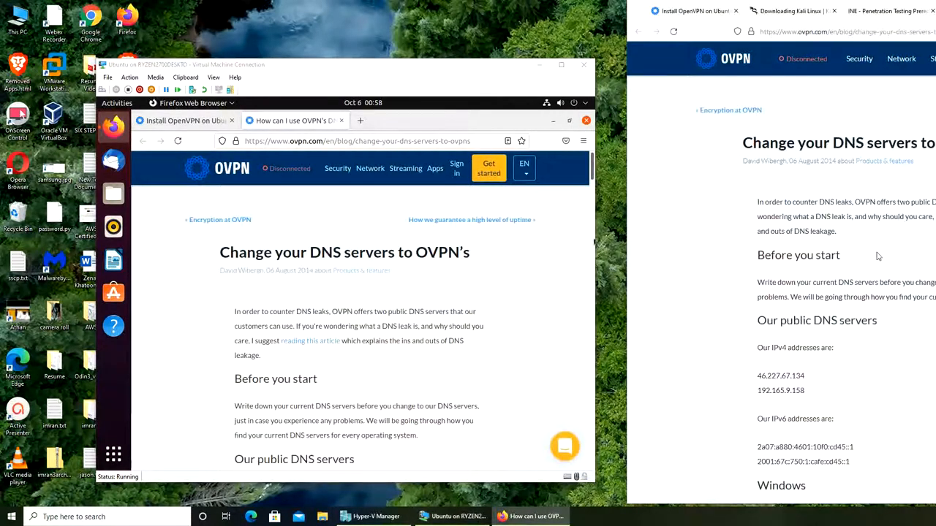
scroll(down, 3)
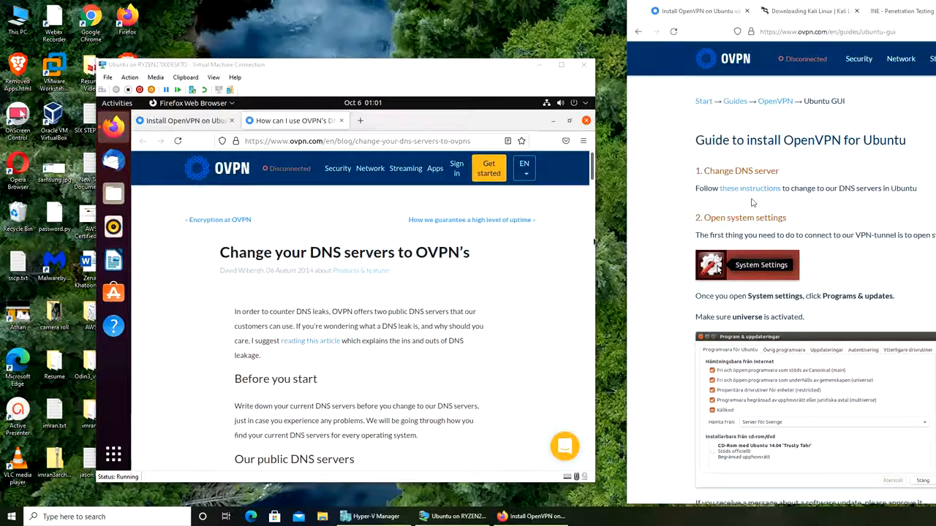
mouse_move(854, 213)
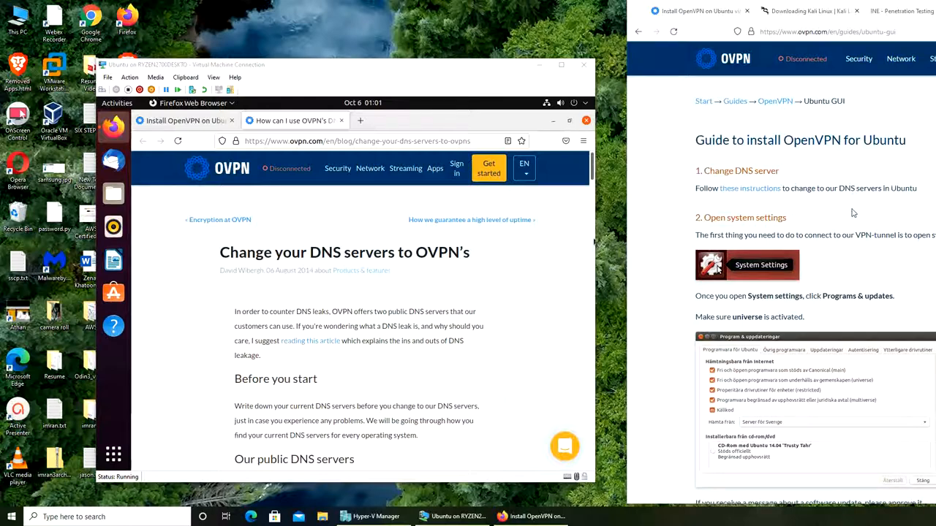
scroll(down, 3)
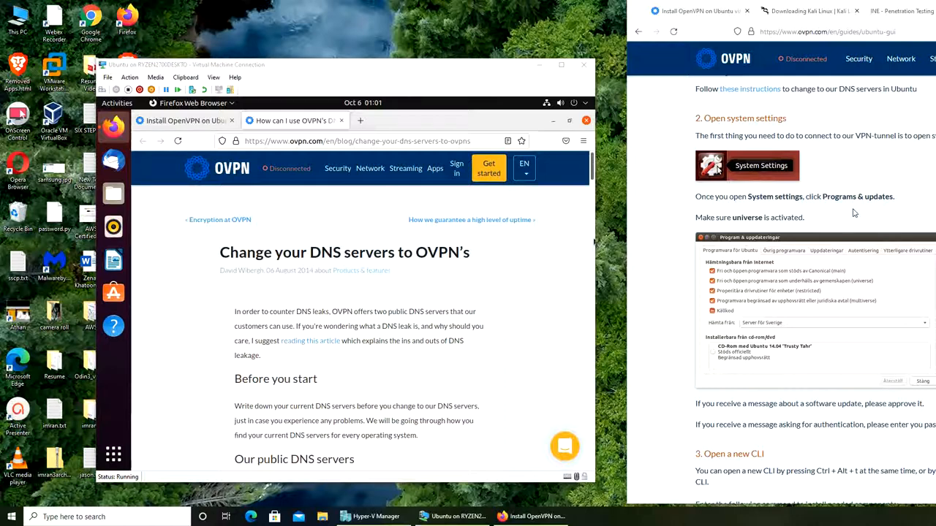
mouse_move(861, 234)
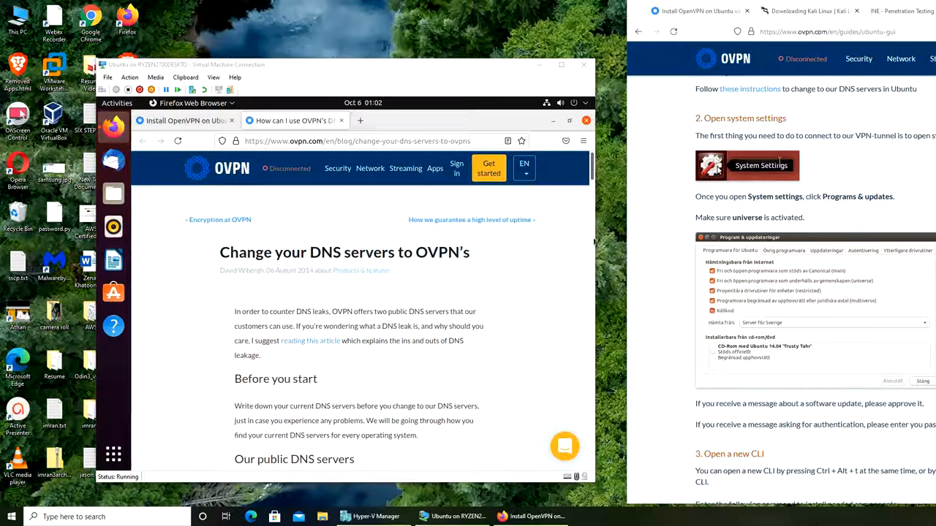
mouse_move(919, 147)
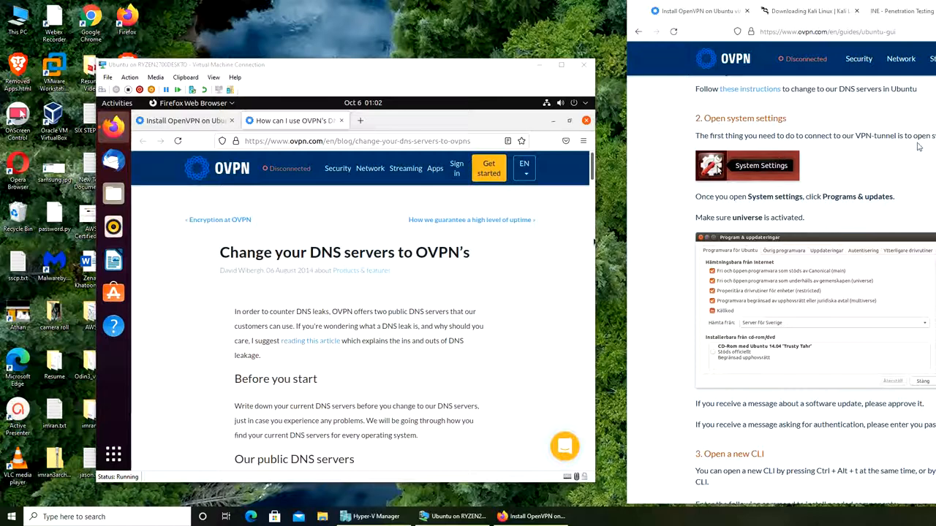
scroll(down, 3)
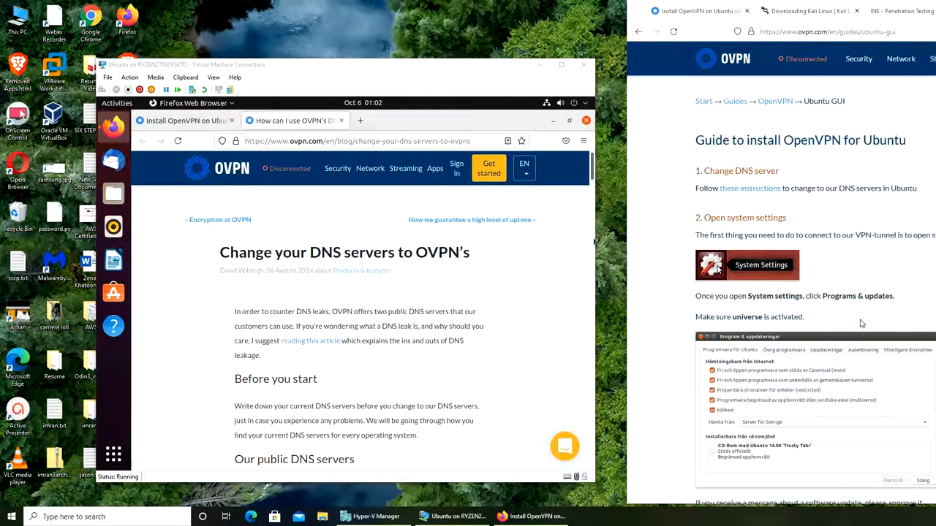
scroll(down, 3)
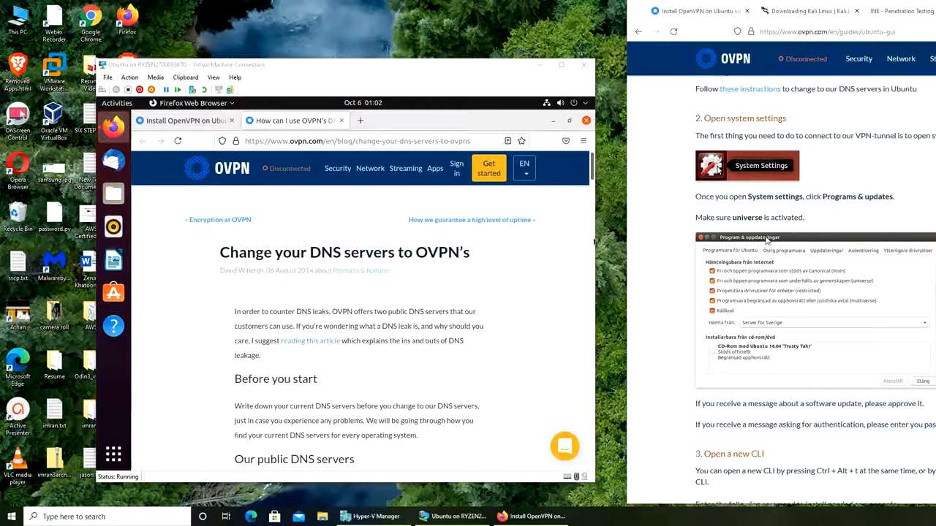
drag(720, 196, 873, 196)
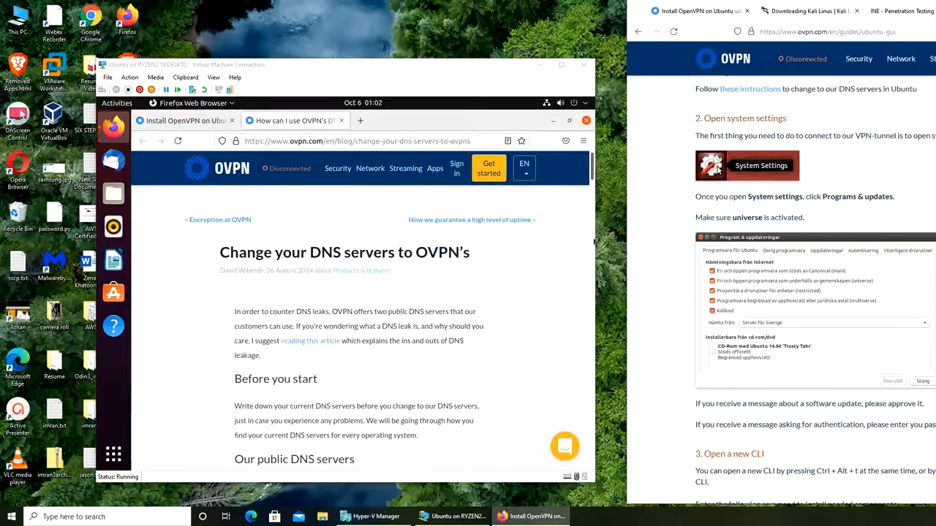
Step: Hide Firefox, launch Settings and scroll the About page down to Software Updates
click(358, 141)
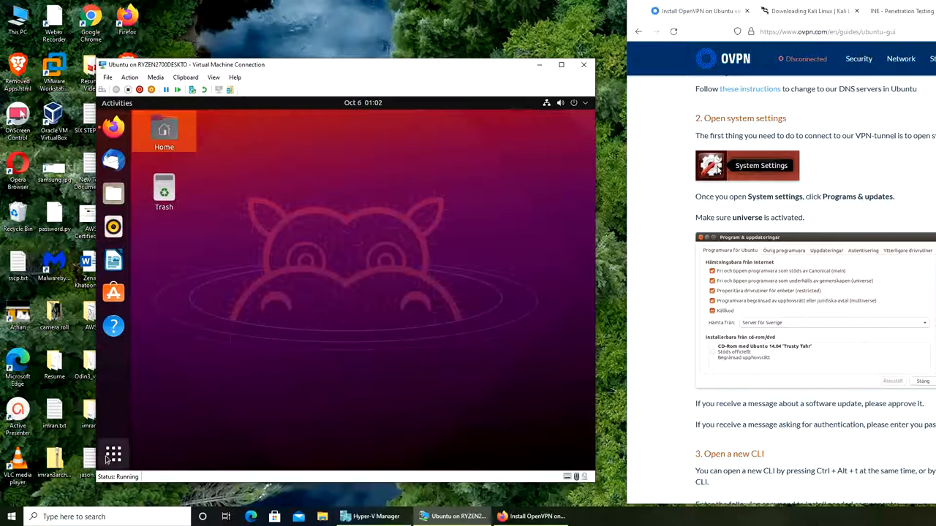
click(113, 454)
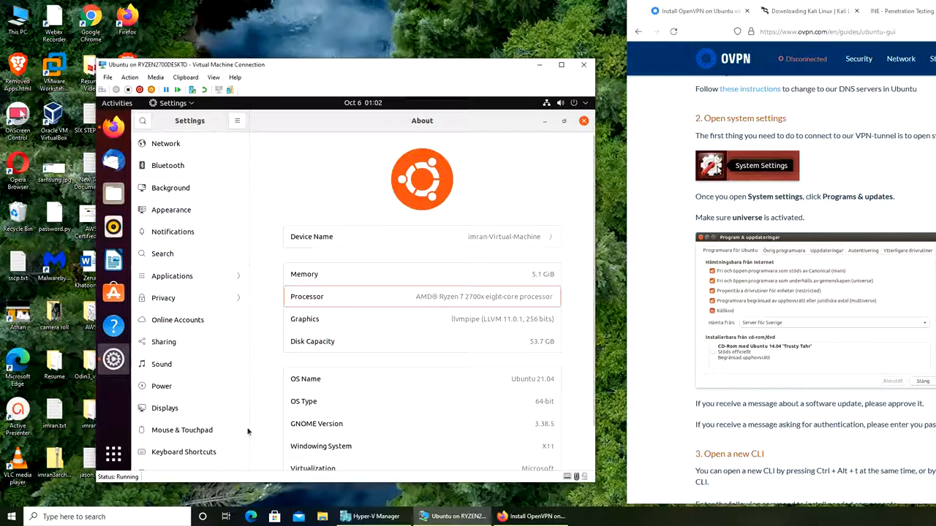
scroll(down, 3)
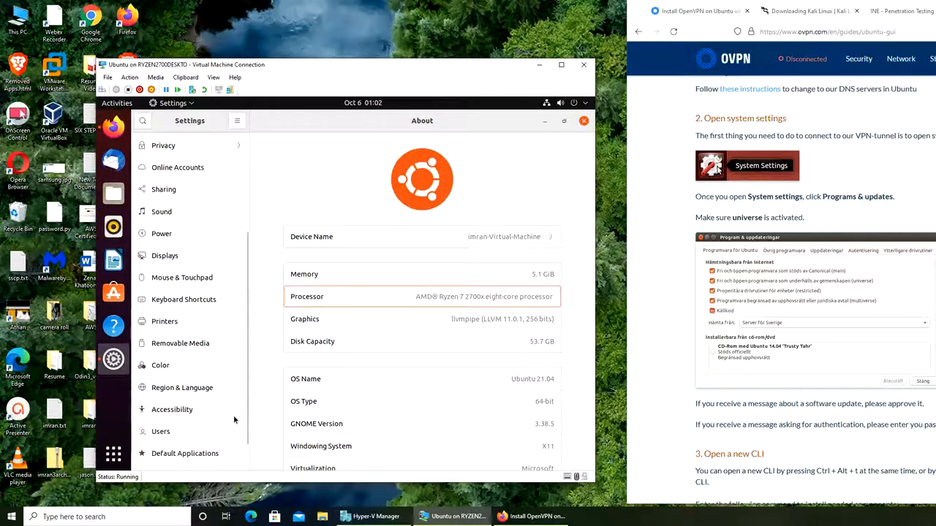
scroll(down, 3)
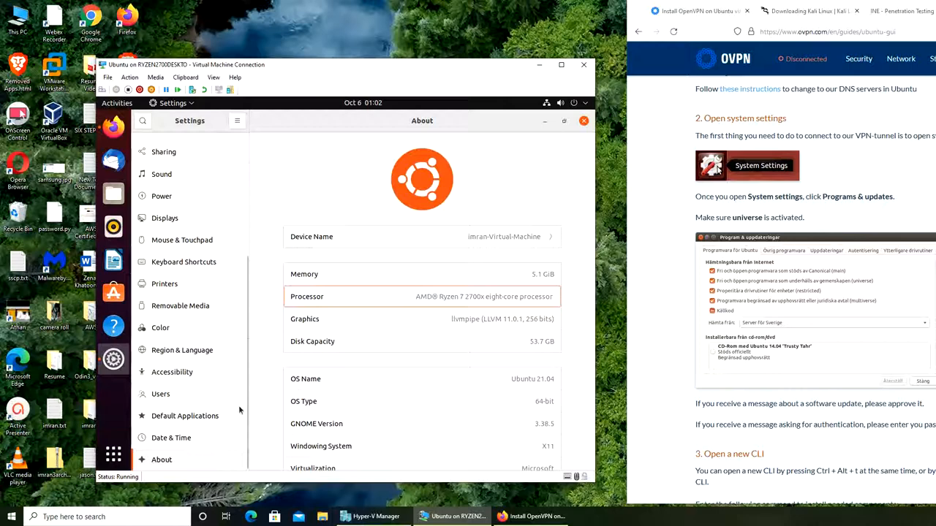
scroll(down, 3)
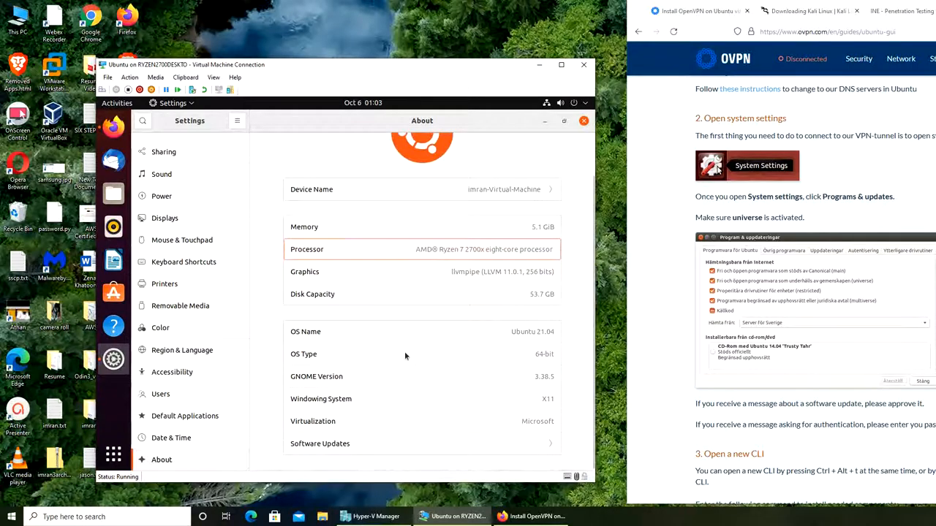
mouse_move(339, 444)
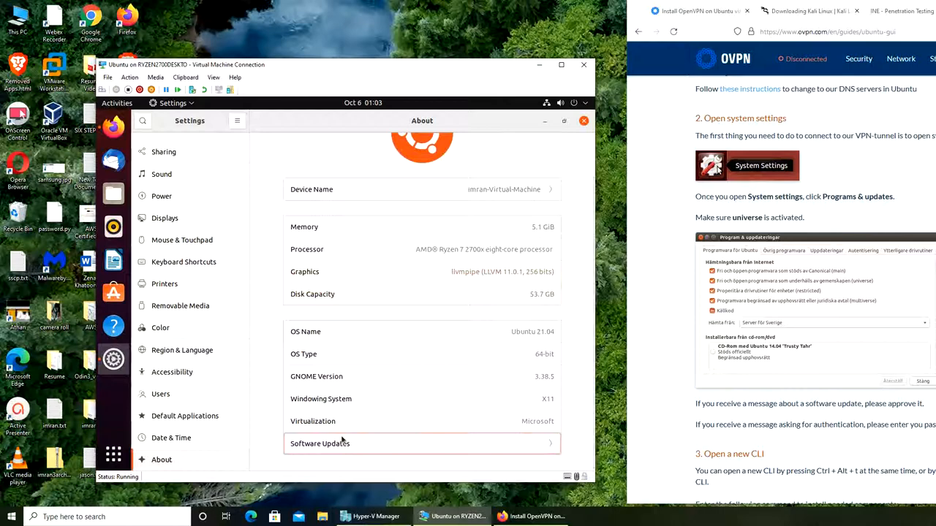
Step: Open Software & Updates, choose the United States server and browse its tabs through Livepatch
click(319, 443)
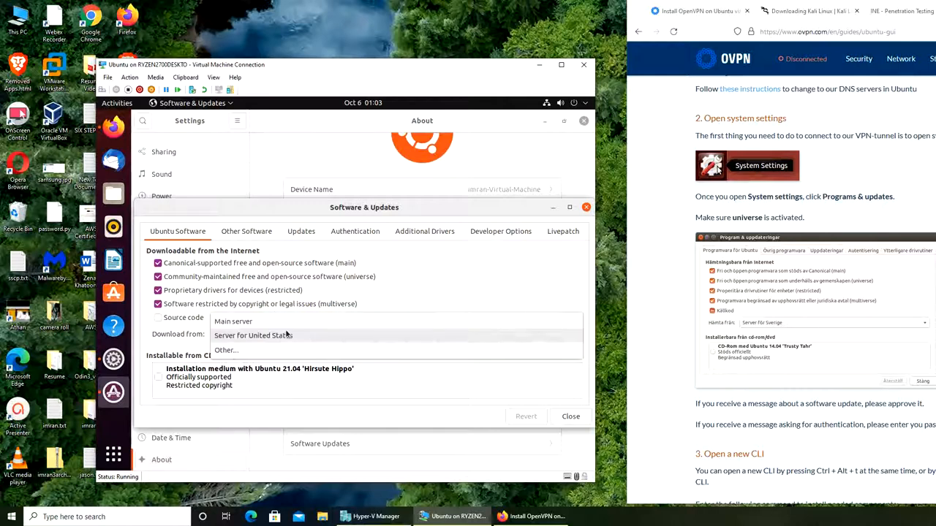
click(253, 335)
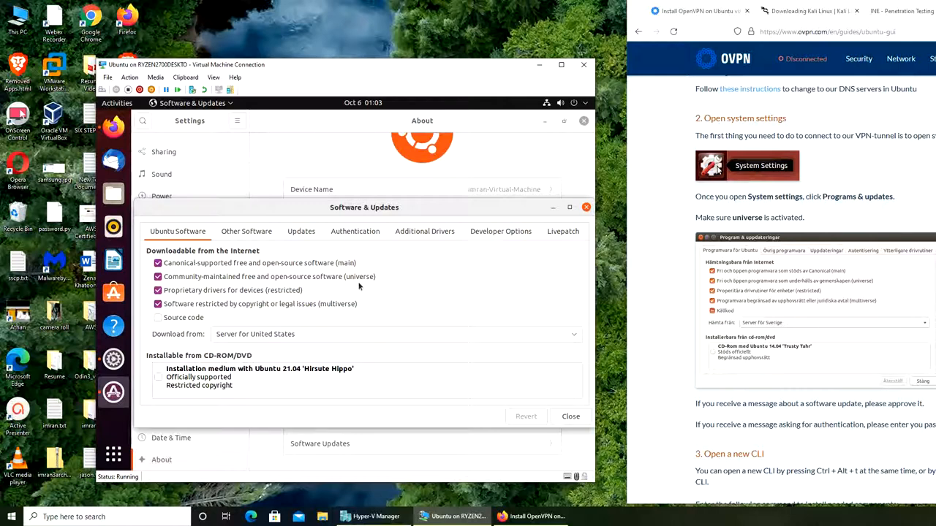
click(246, 231)
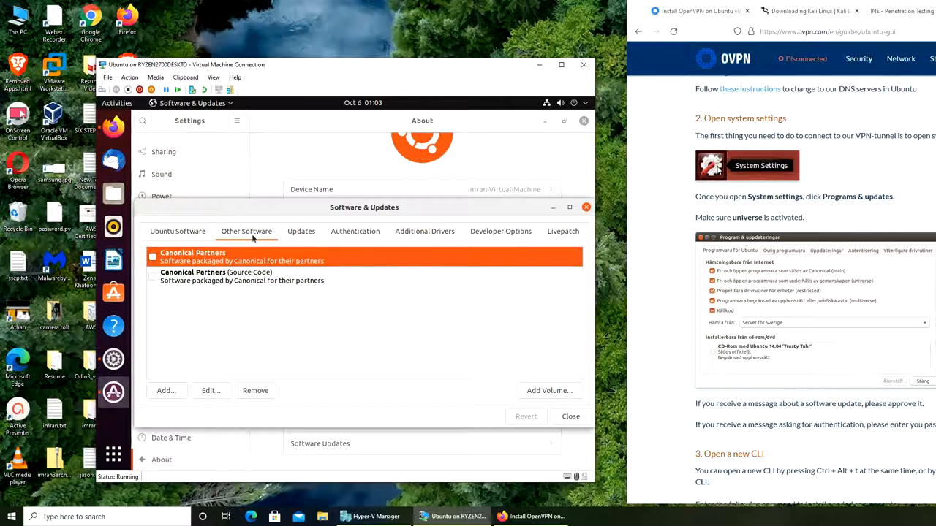
click(302, 231)
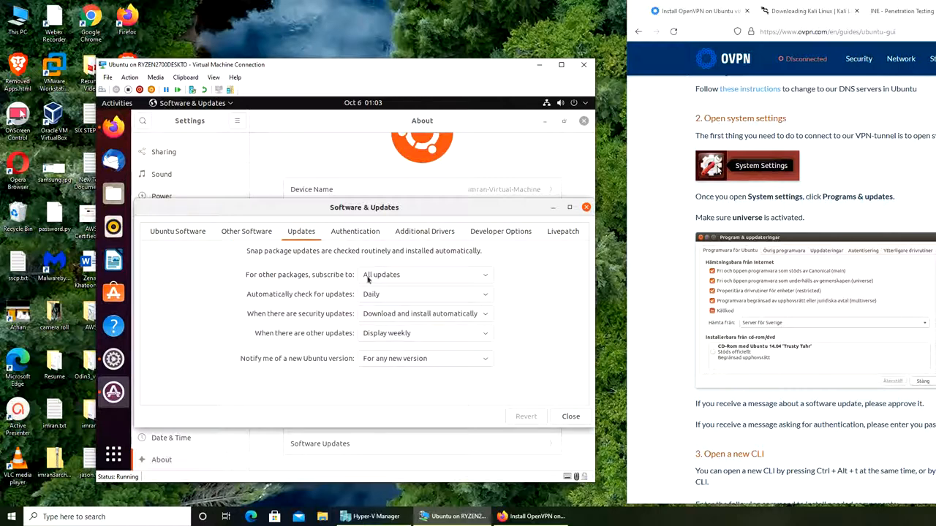
click(355, 231)
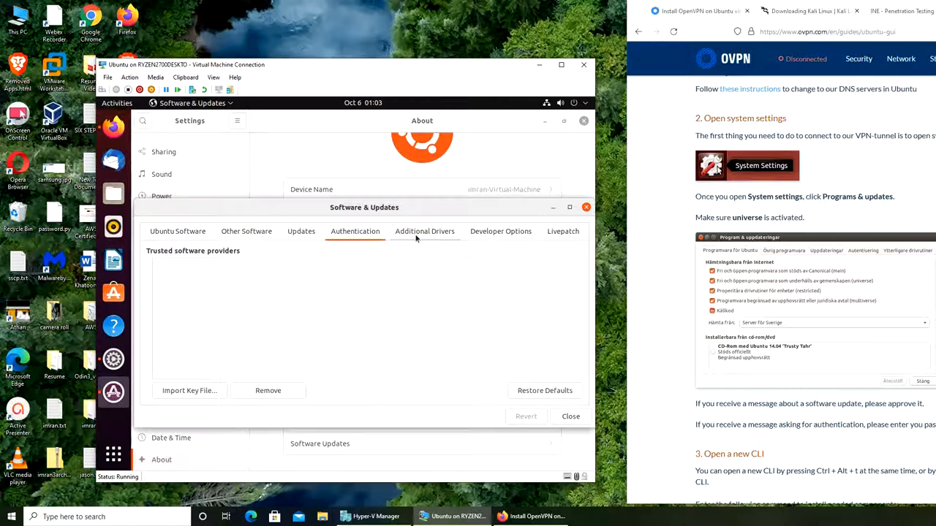
click(424, 231)
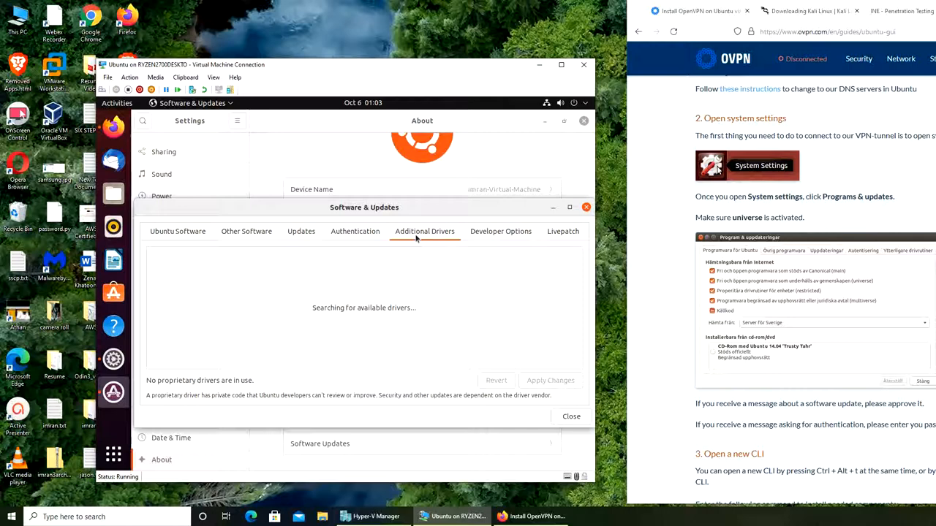
click(563, 231)
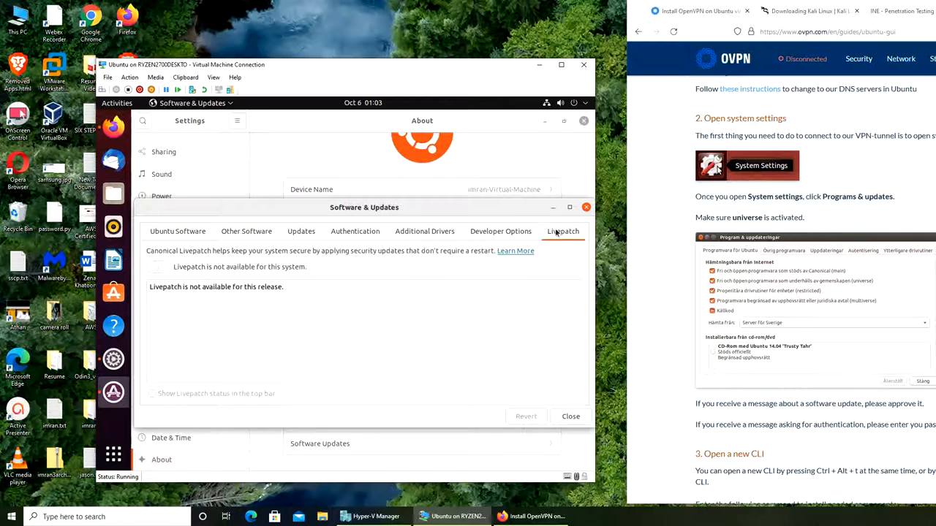
Step: Keep subscribing to all updates, then return to Ubuntu Software to check universe
click(354, 231)
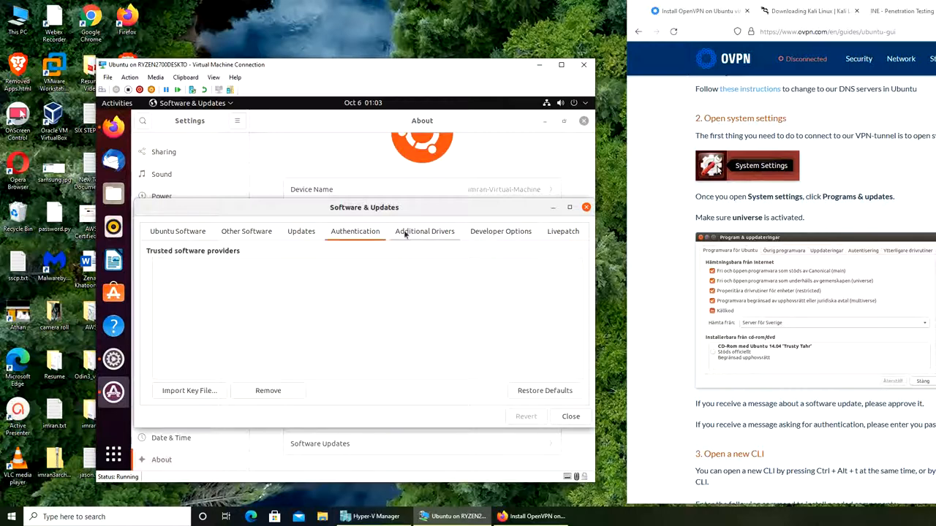
click(301, 231)
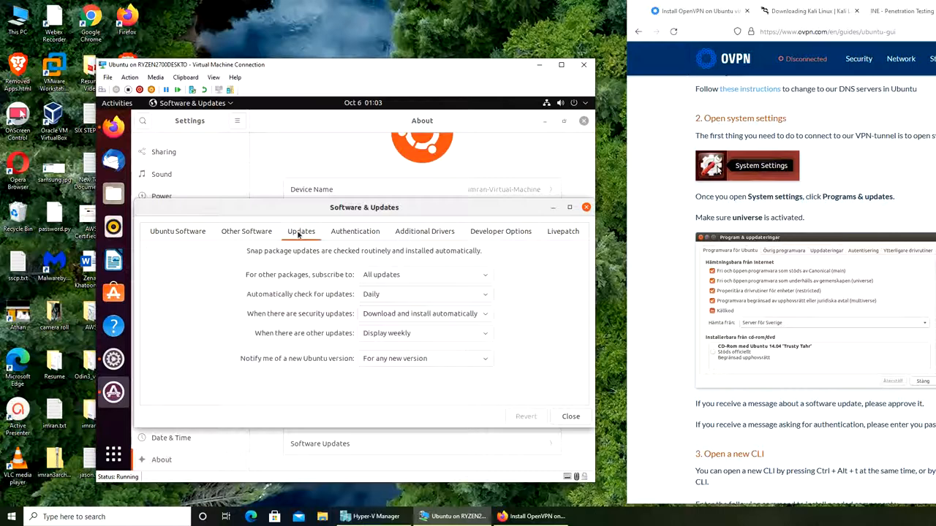
click(424, 274)
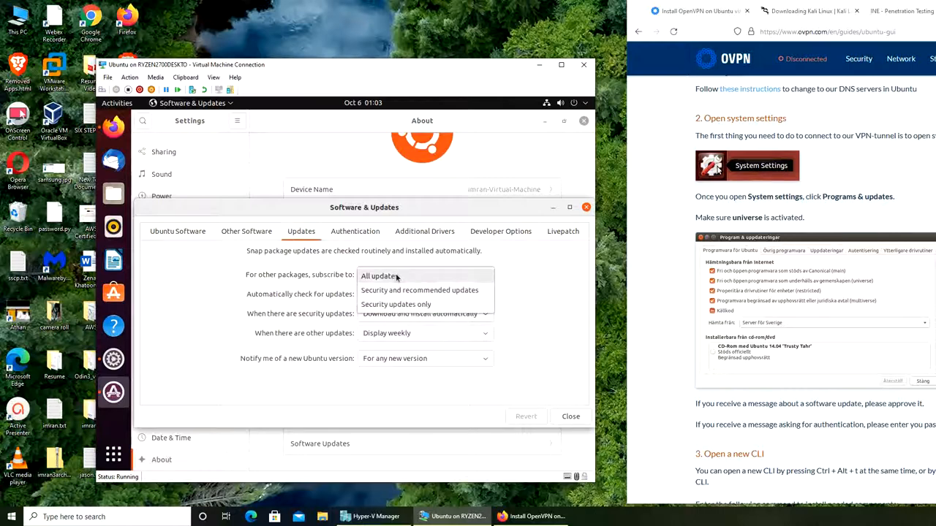
click(379, 276)
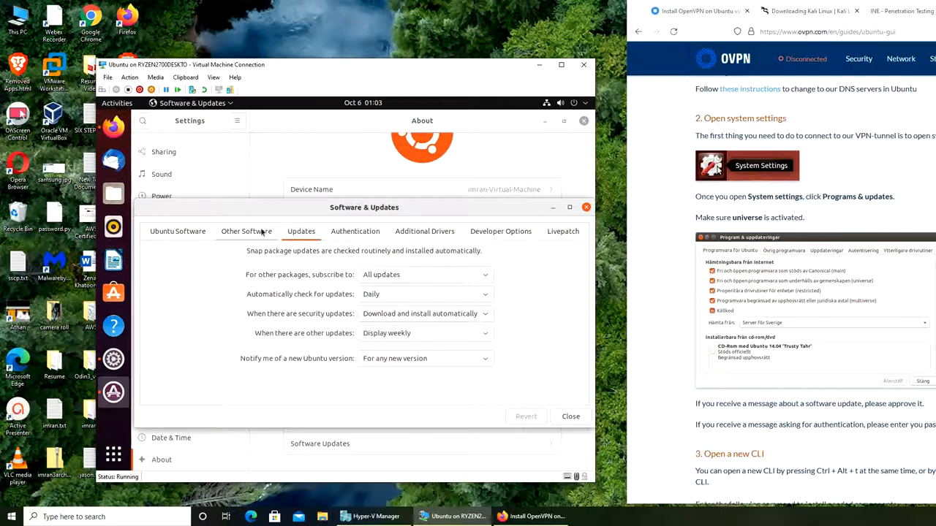
click(247, 232)
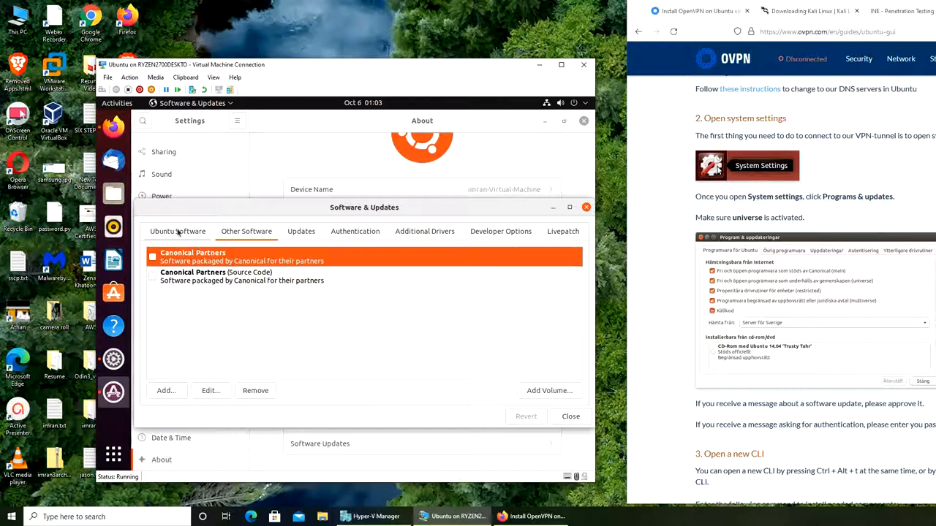
click(178, 231)
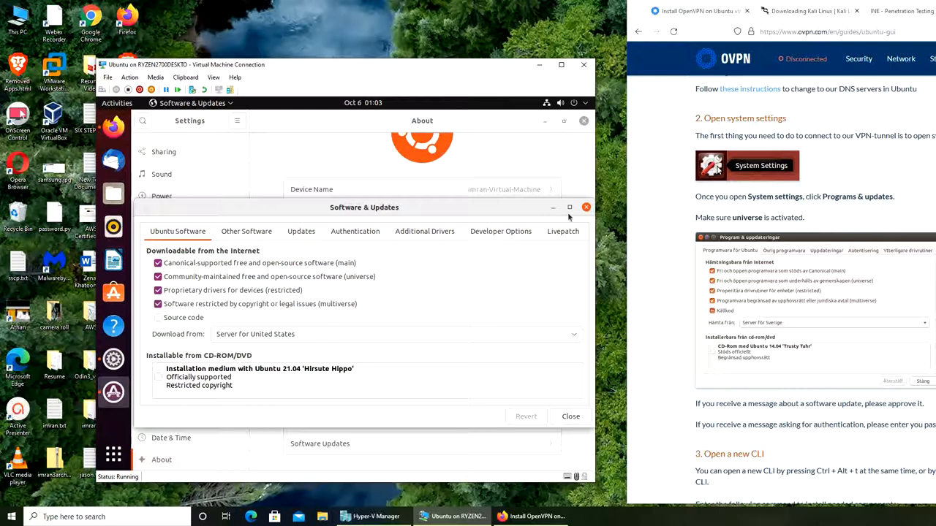
click(586, 207)
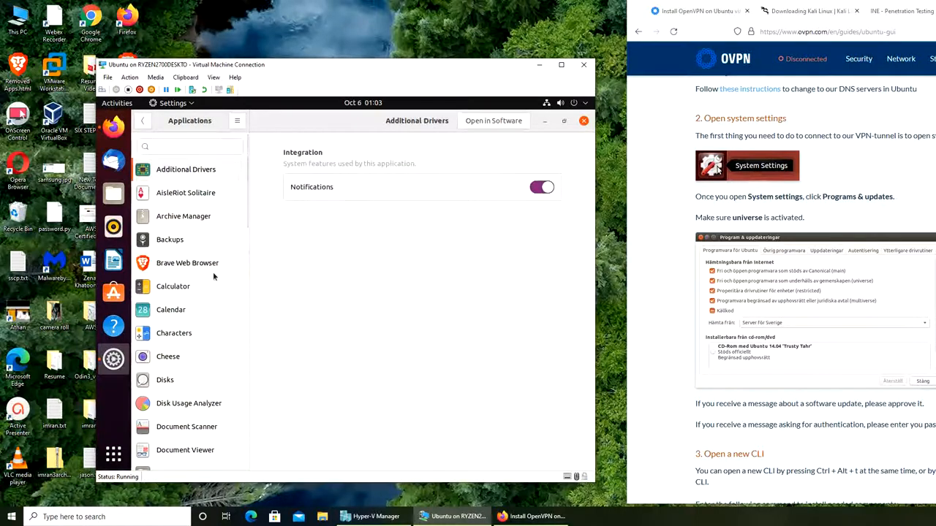
Step: Return to the main Settings categories and search for 'programs', then 'updates'
scroll(down, 3)
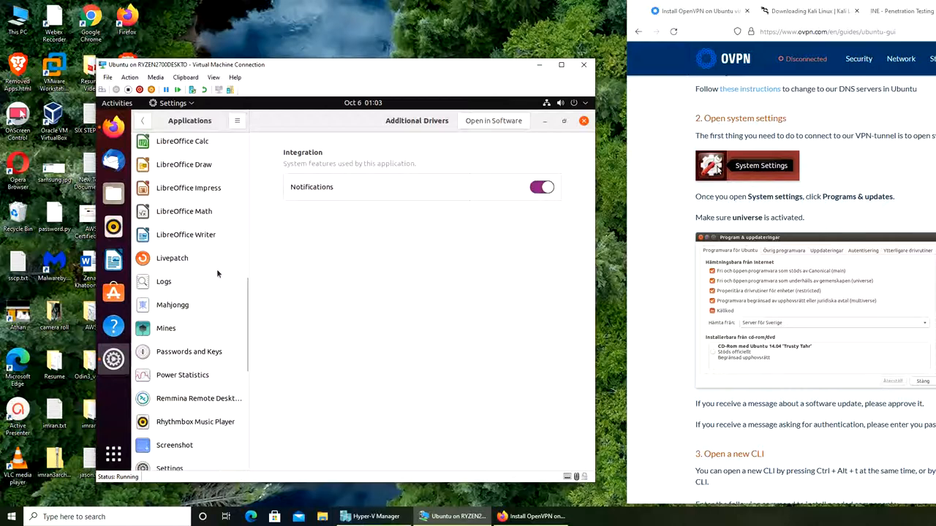
scroll(down, 3)
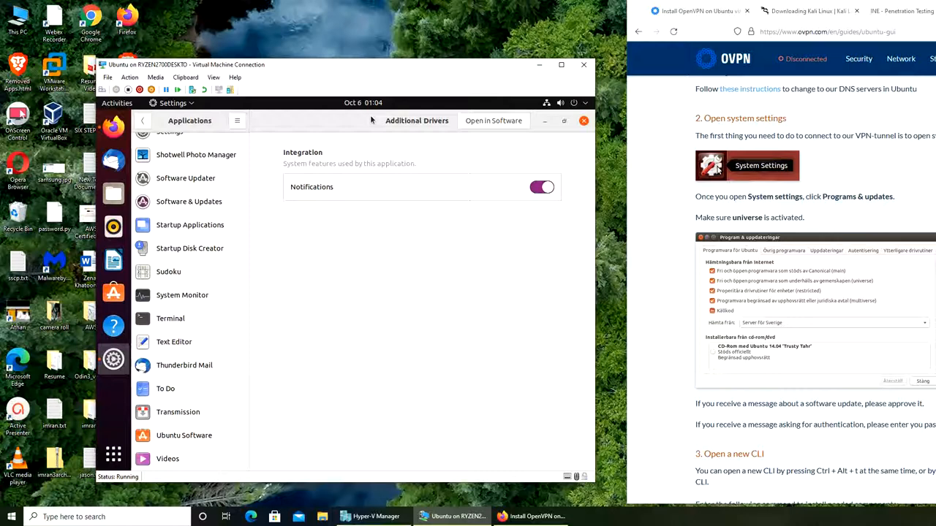
click(143, 121)
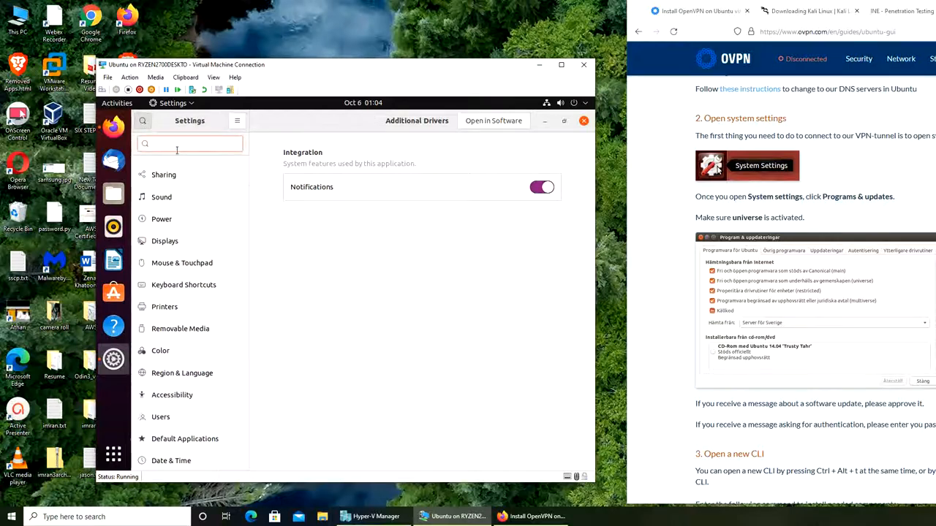
text(program)
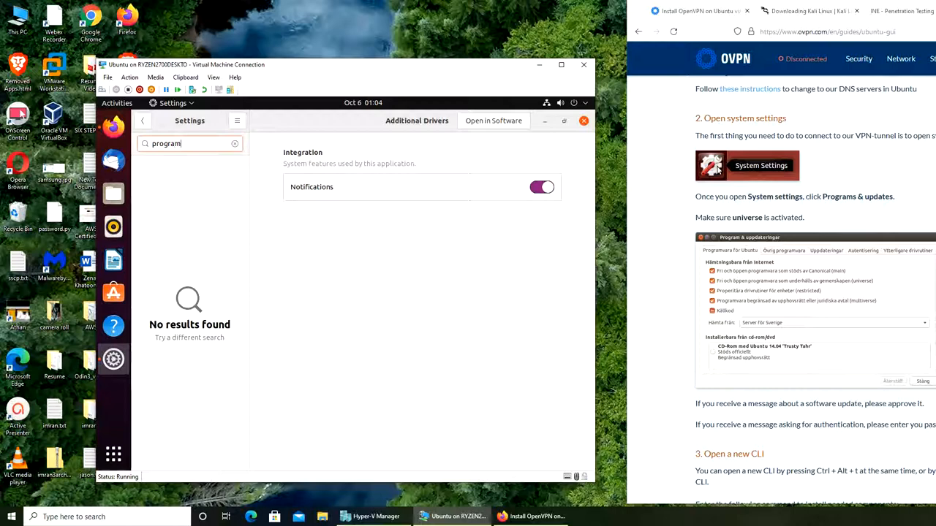
text(s)
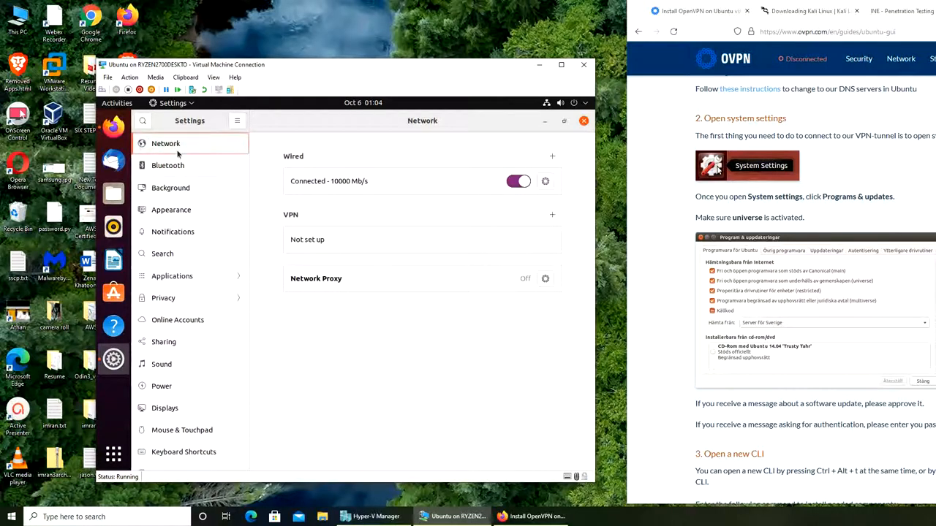
text(updates)
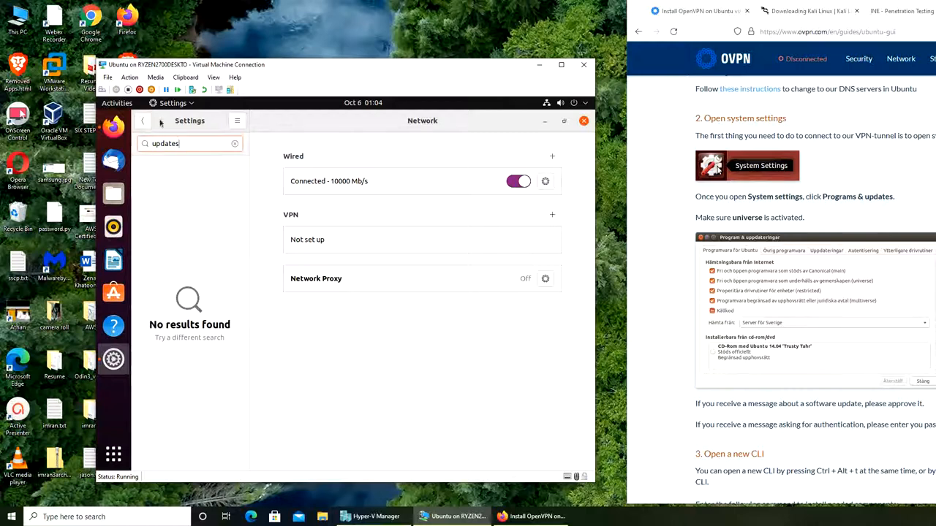
click(583, 121)
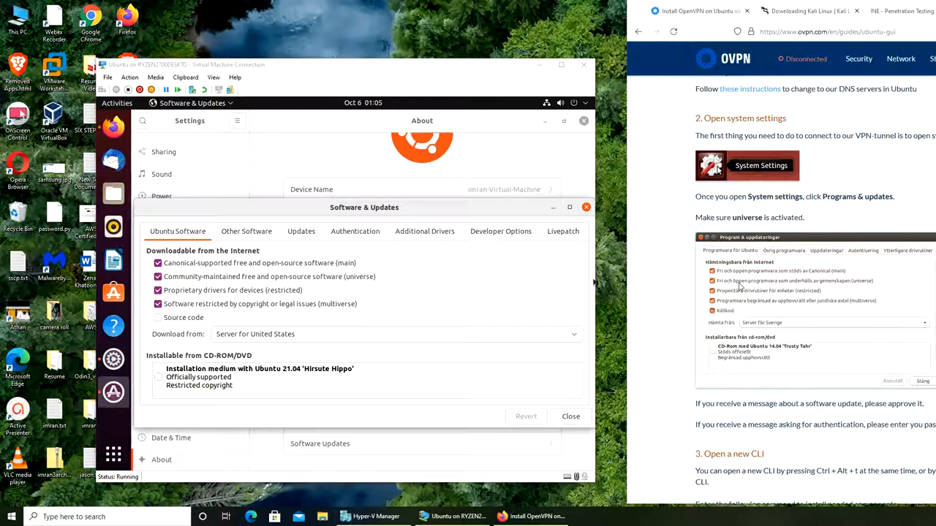
mouse_move(837, 287)
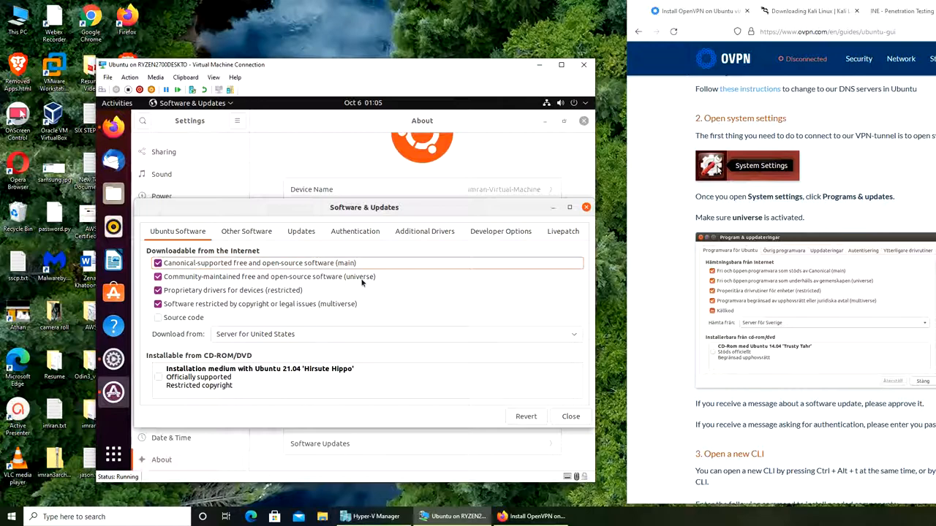
Step: Close the Software & Updates window and reload the out-of-date software information
scroll(down, 3)
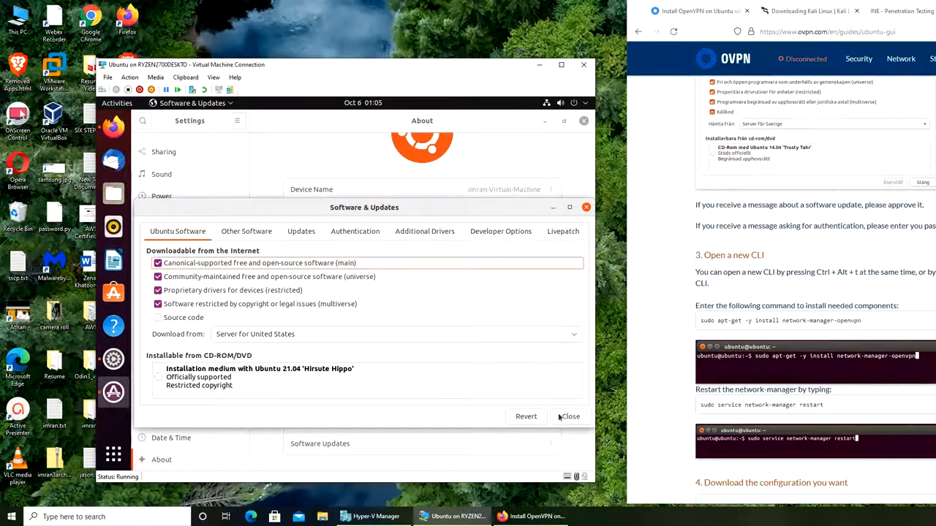
click(570, 416)
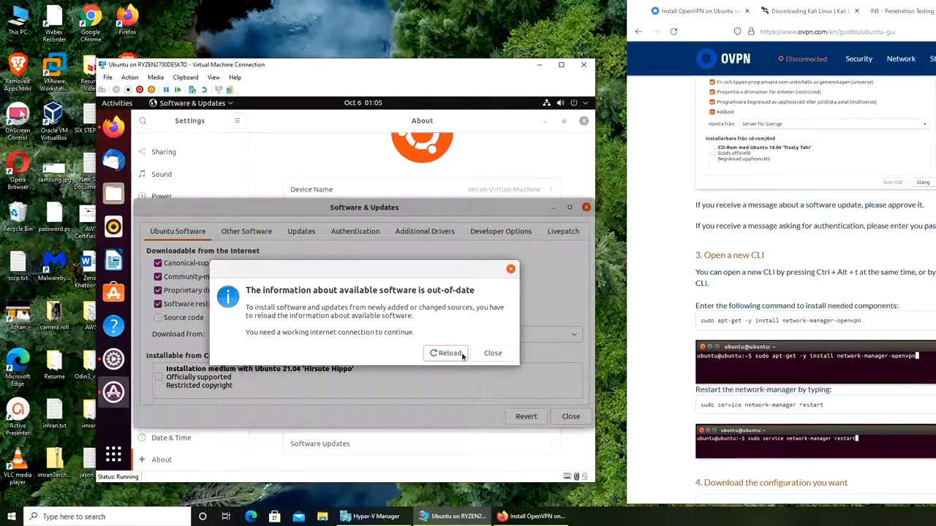
click(492, 353)
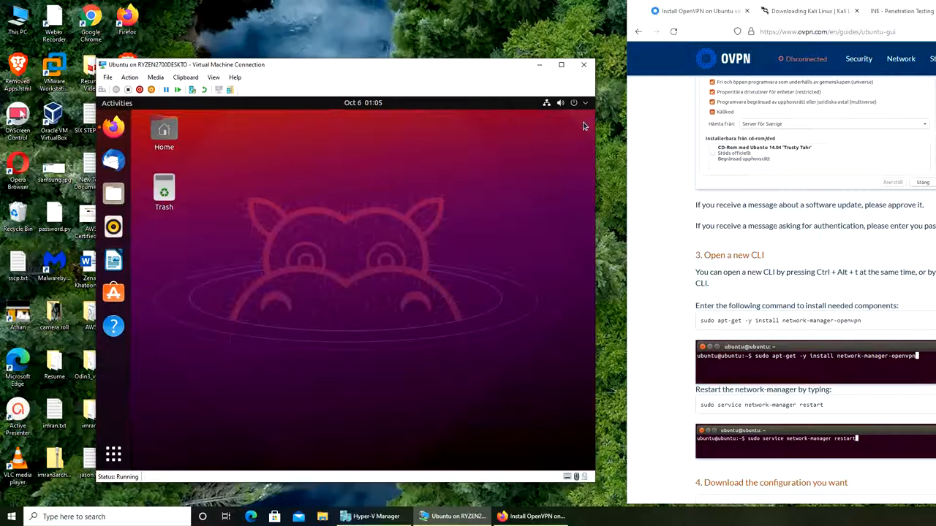
mouse_move(593, 245)
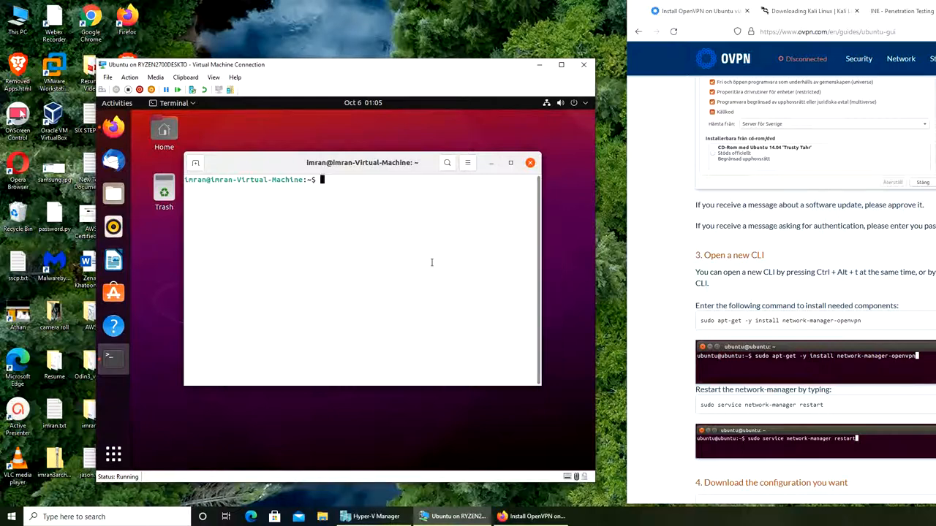
Step: Run 'sudo apt-get -y install network-manager-openvpn' in Terminal and enter the password
text(sudo)
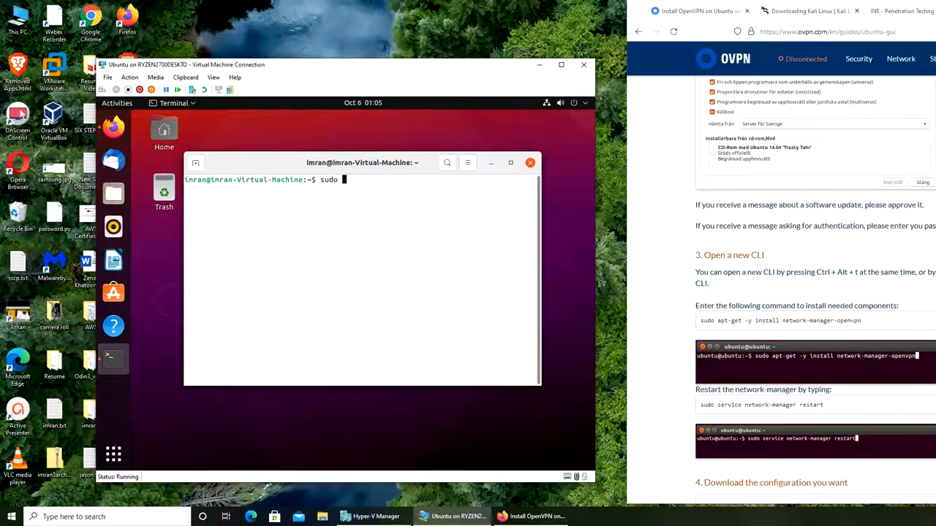
text(apt-get -y)
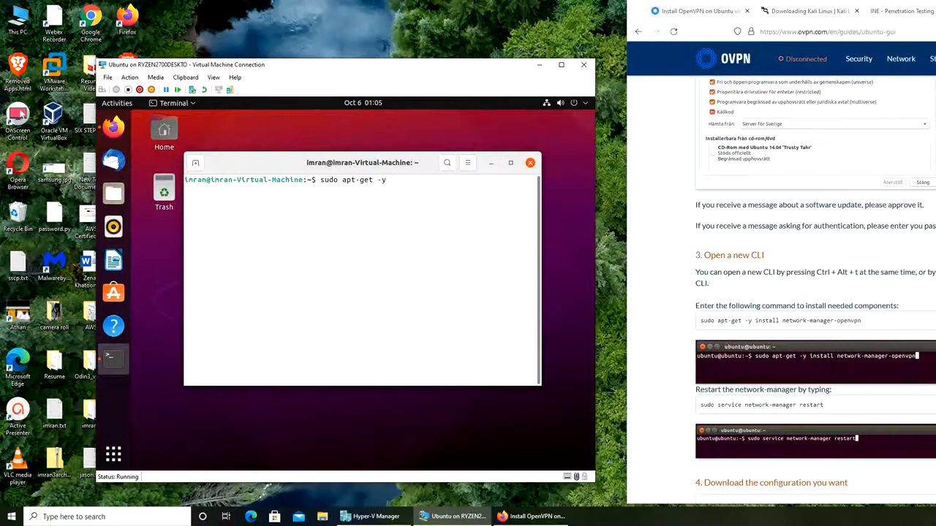
text(install)
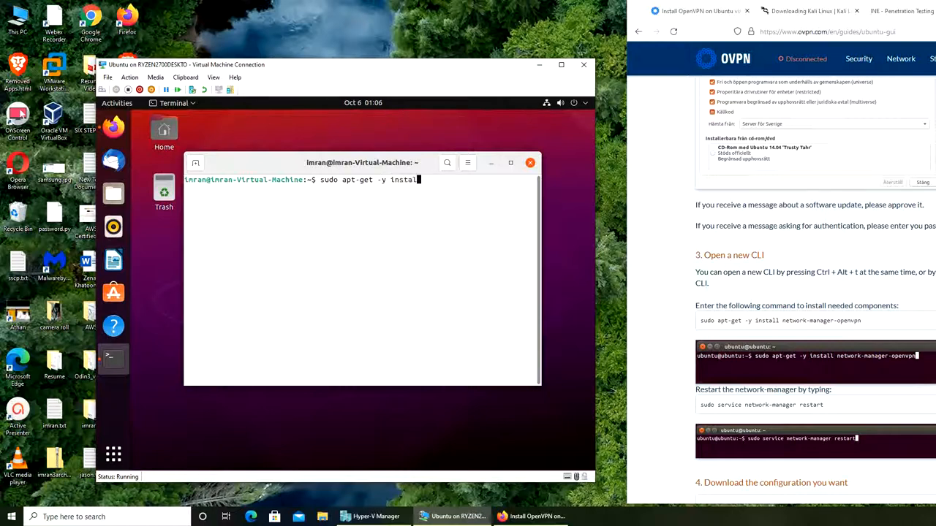
text(network)
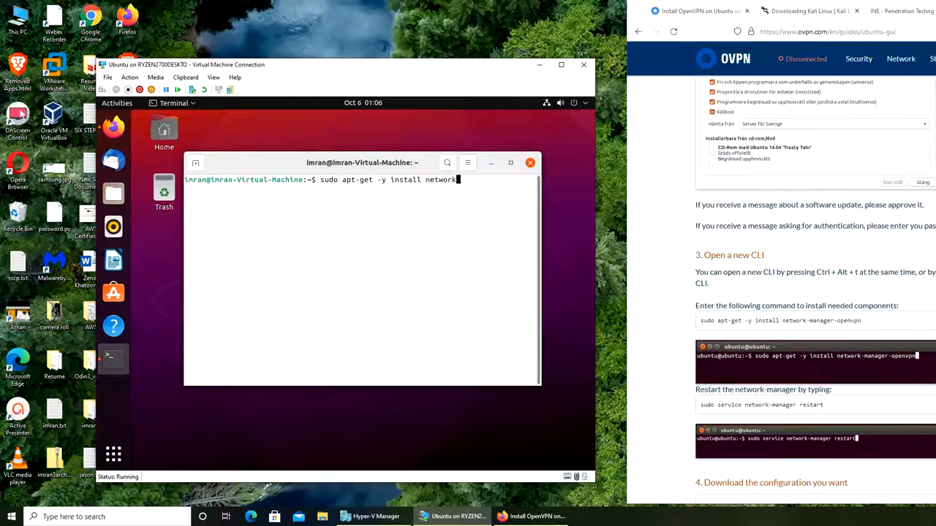
text(-manager)
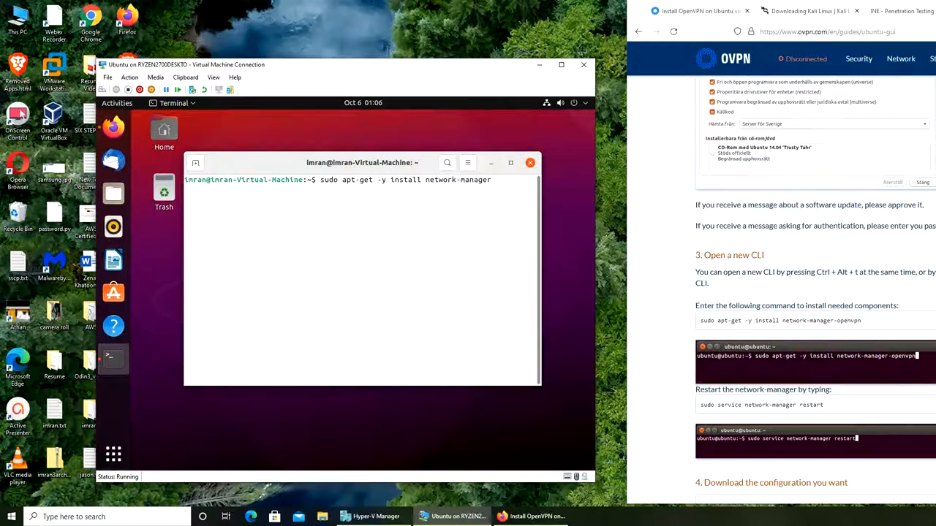
text(-openvpn)
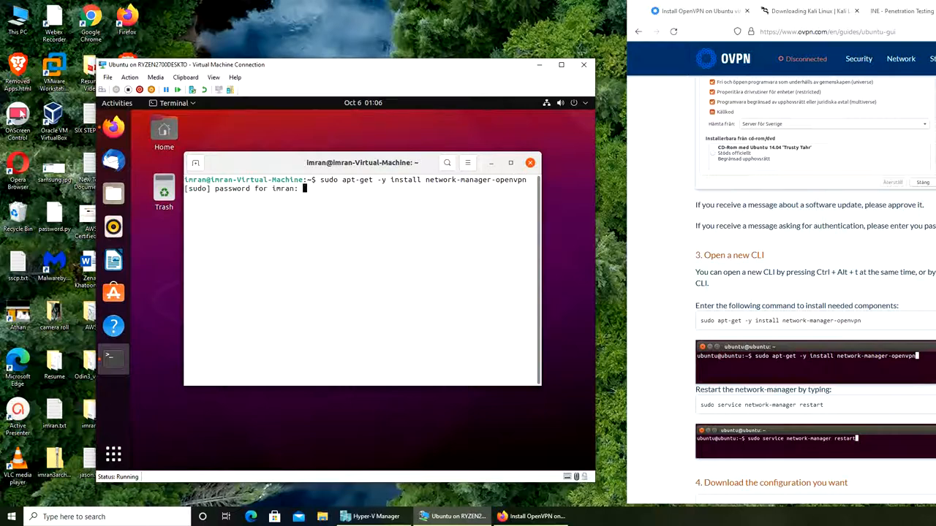
key(Return)
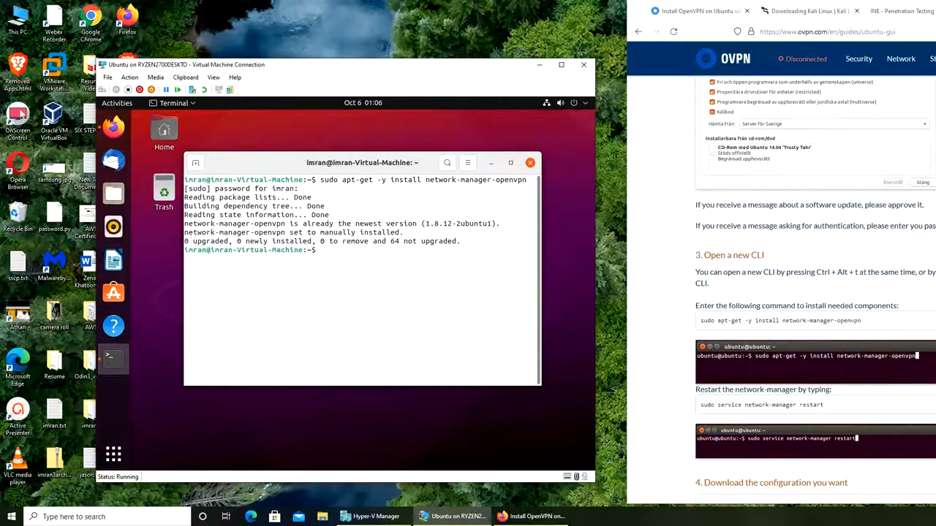
Step: Run 'sudo service network-manager restart', which fails as not found, and retype it
text(sudo)
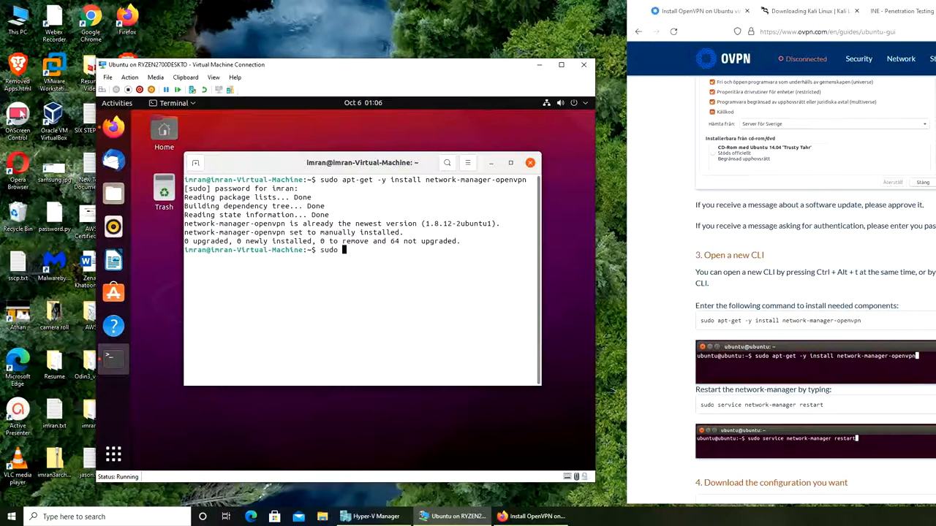
text(service ne)
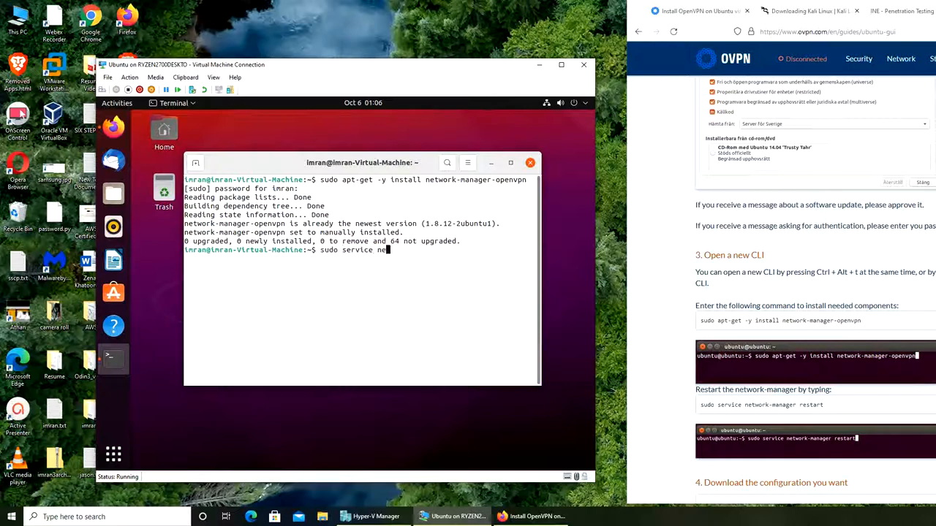
text(twork-manage)
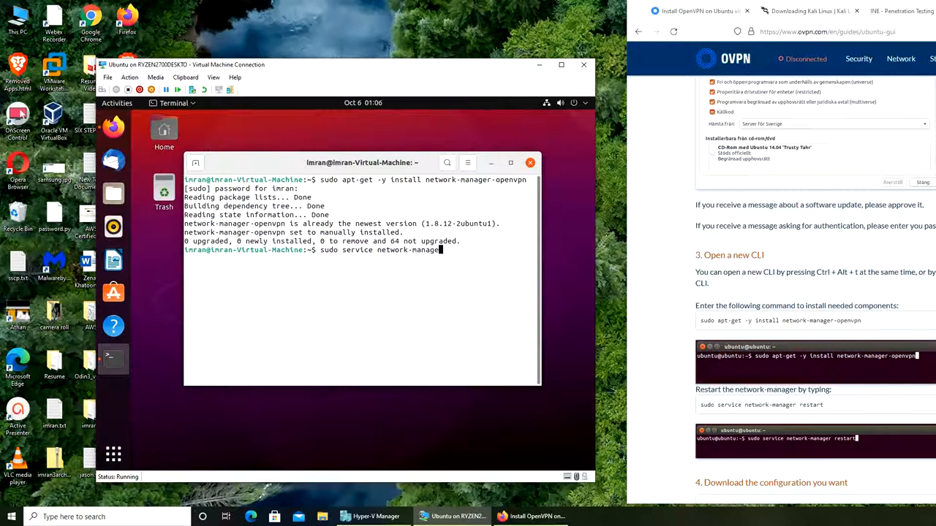
key(enter)
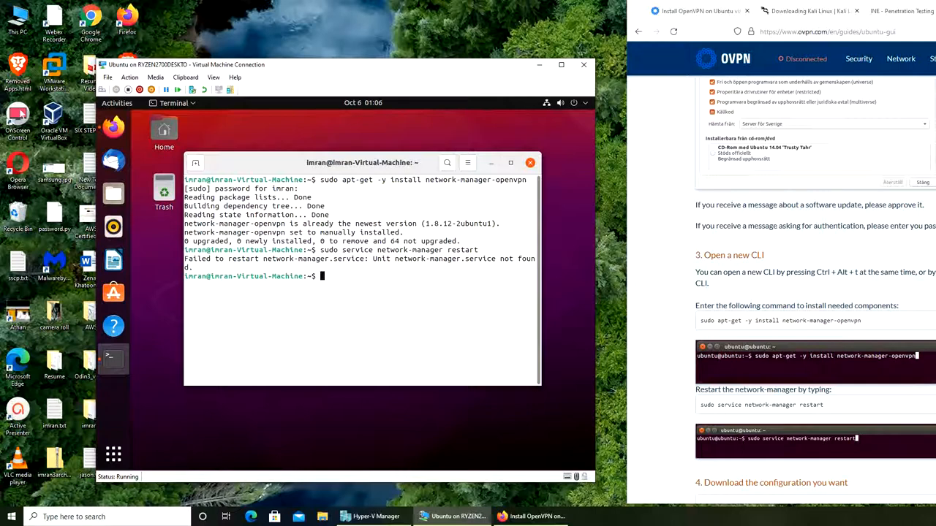
text(sud)
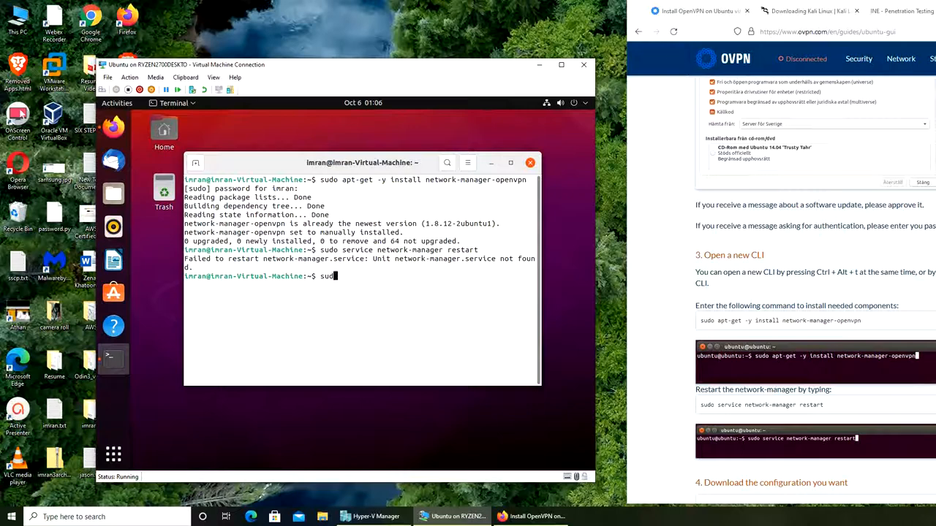
text(service network-manager restart)
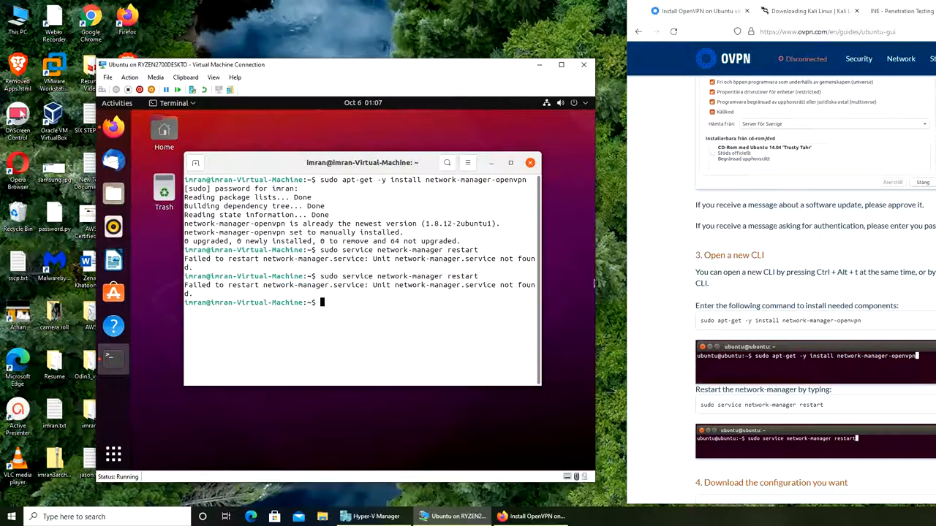
mouse_move(442, 330)
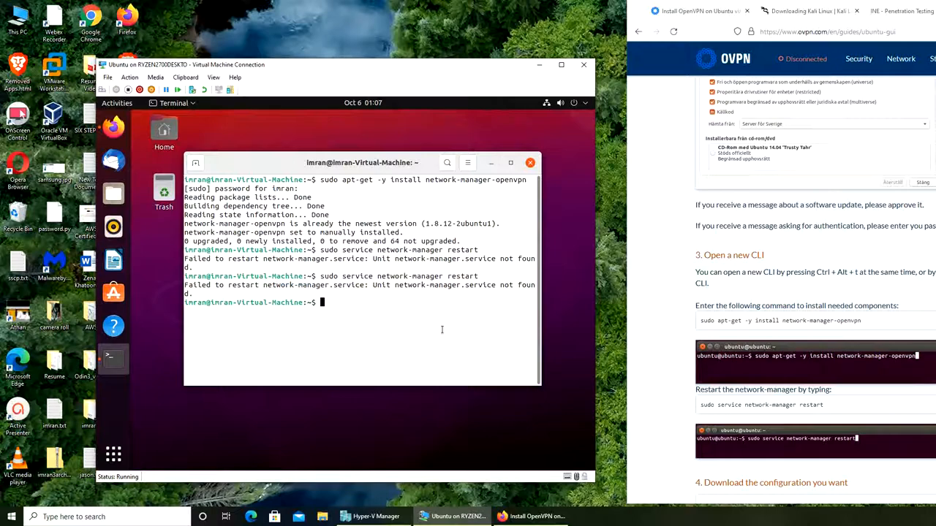
Step: Scroll the terminal output and expand Wired Connected in the top-right system menu
scroll(down, 3)
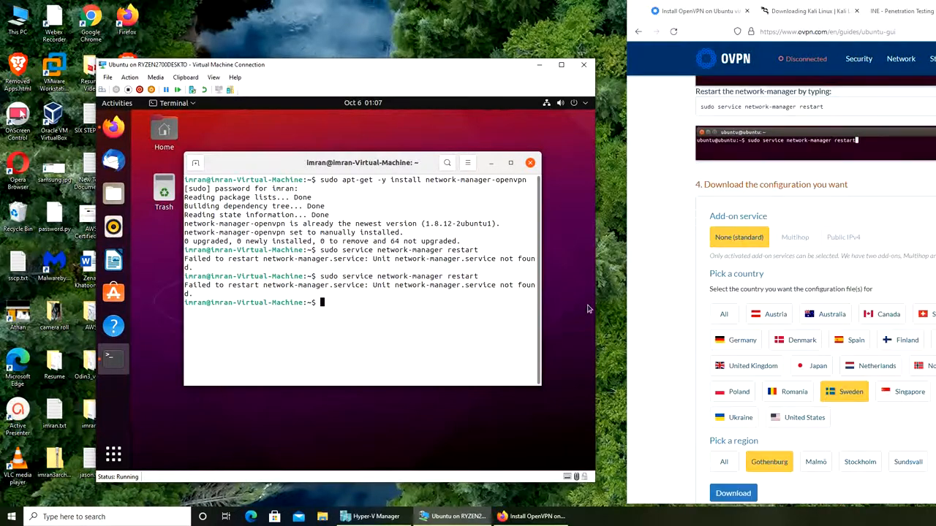
scroll(down, 3)
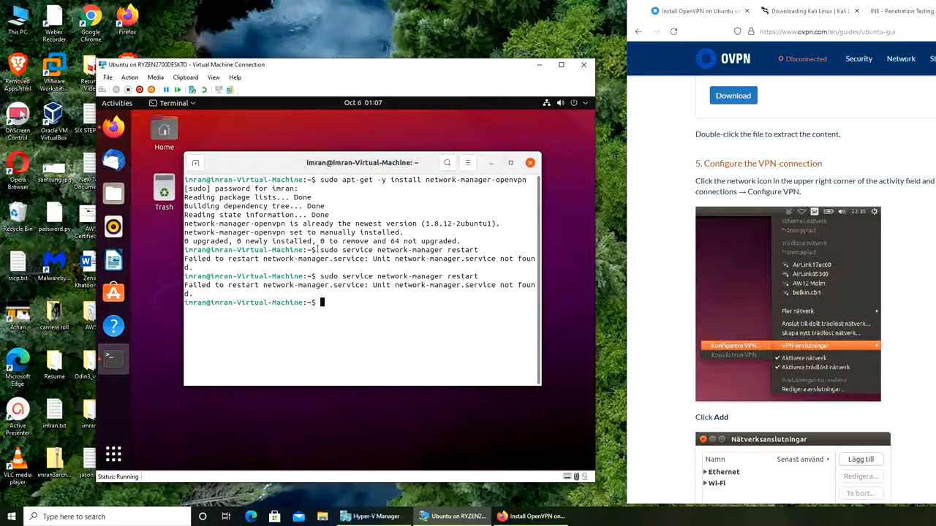
mouse_move(306, 419)
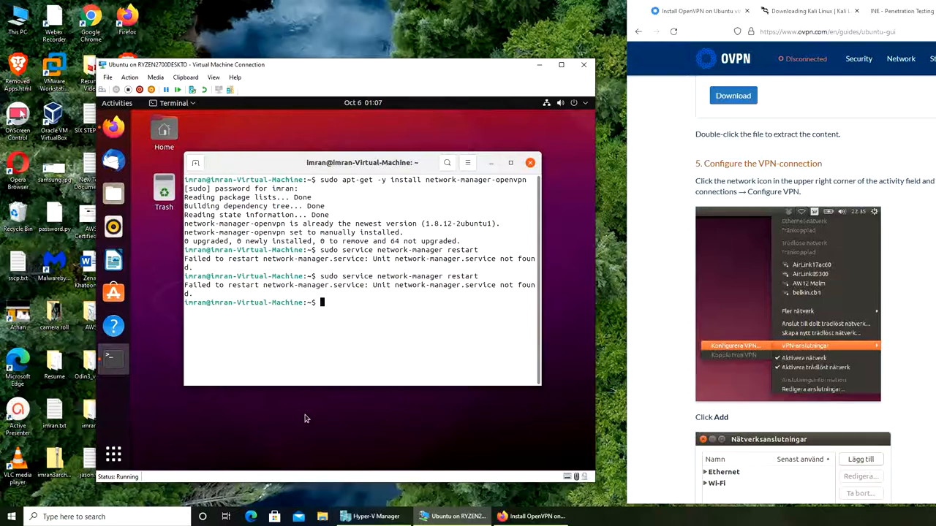
mouse_move(567, 109)
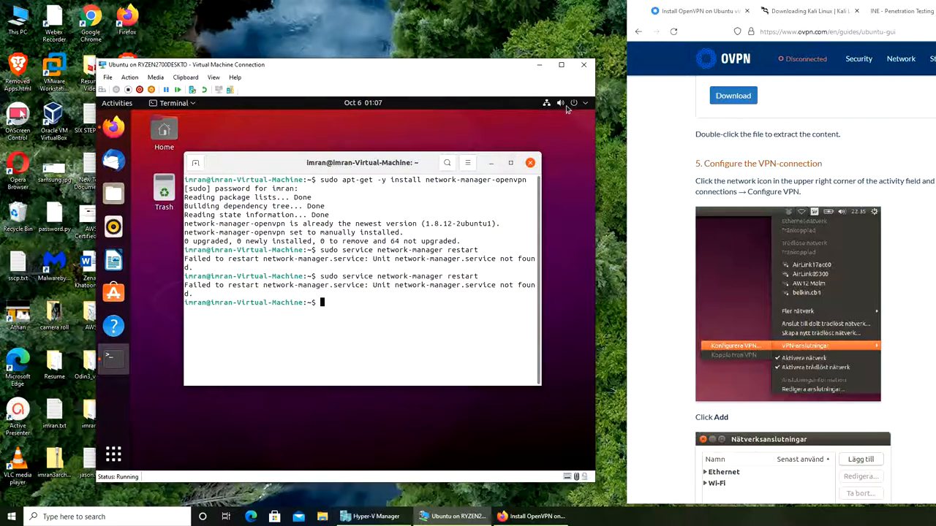
click(546, 102)
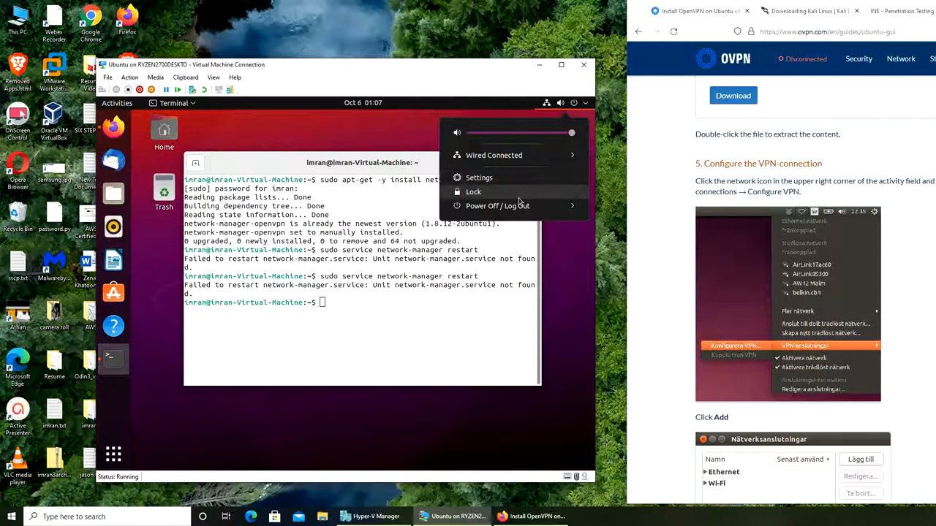
click(494, 155)
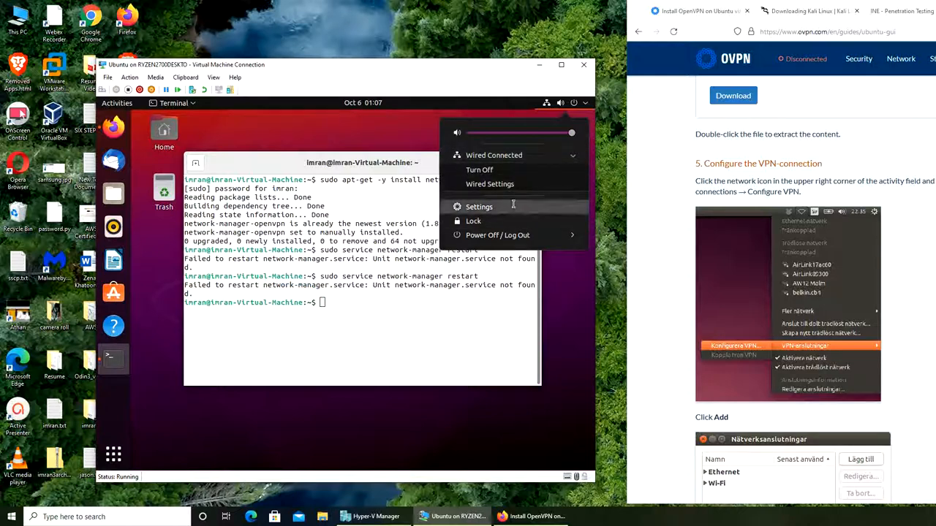
click(479, 207)
text(sudo service network-manager start)
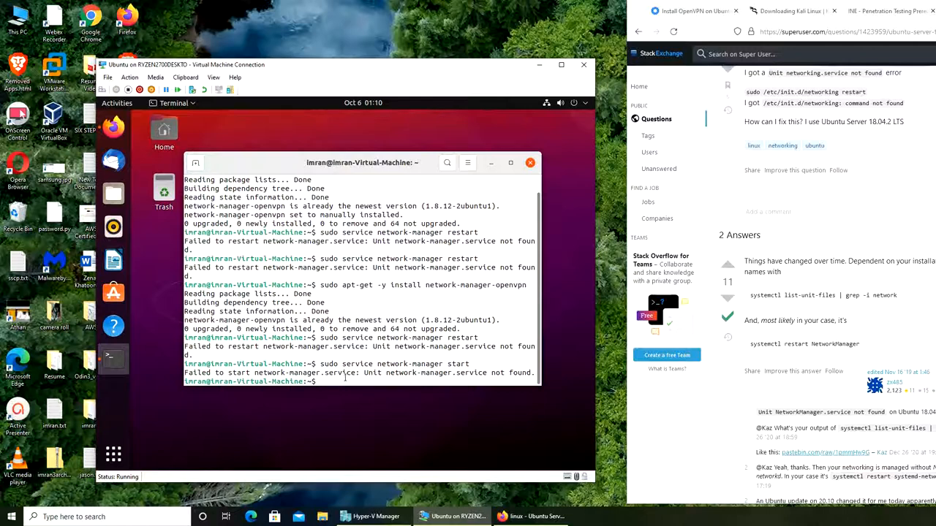
Step: Run 'systemctl list-unit-files | grep -i network' to list network-related units
text(syste)
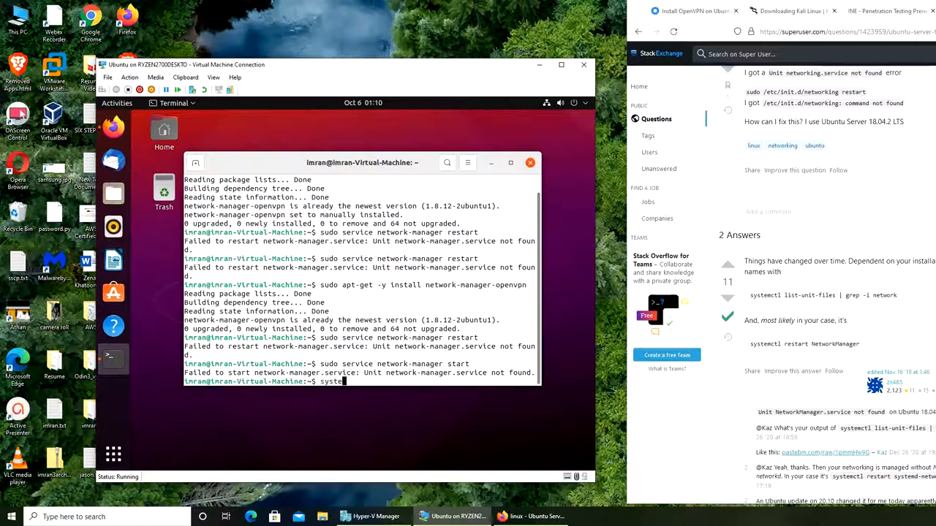
text(mctl list-unit-fiules |)
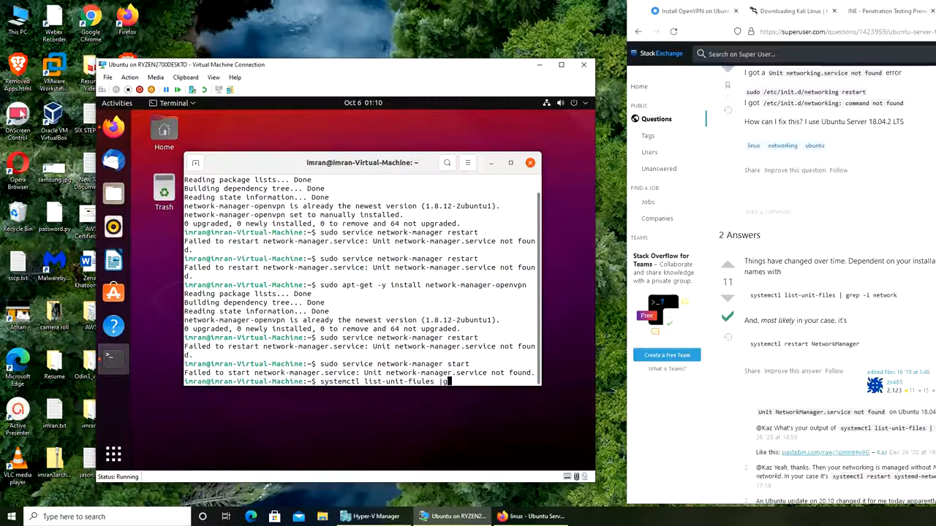
text(grep)
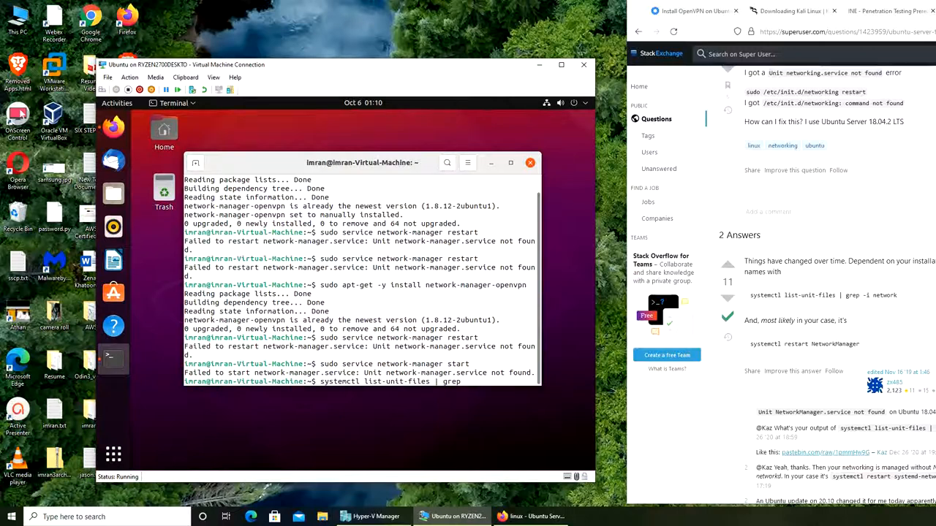
text(-i network)
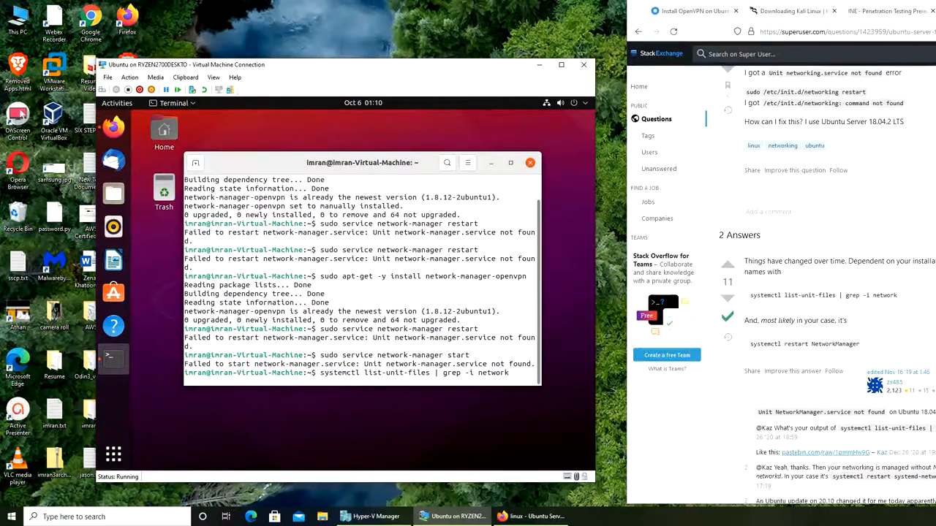
key(Return)
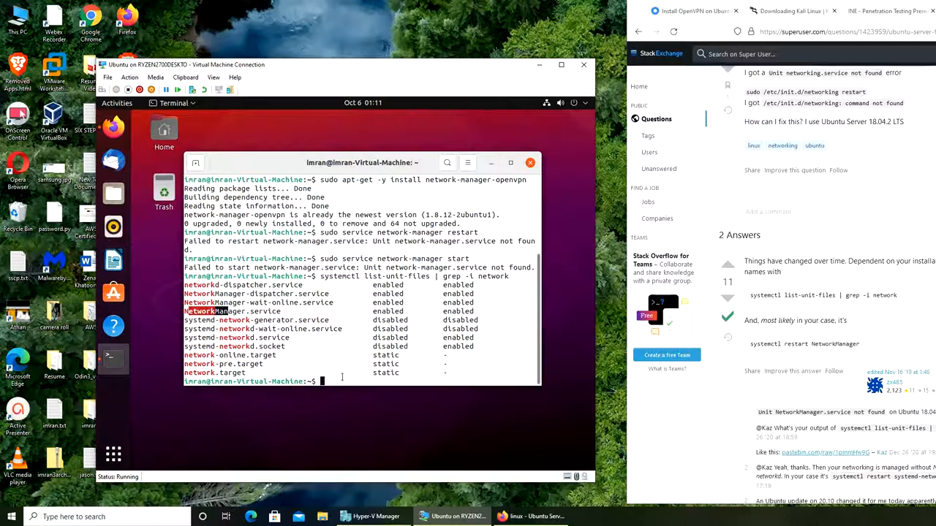
Step: Run 'sudo service network-manager start', then enter 'sudo service networkmanager restart'
text(sudo service network-manager start)
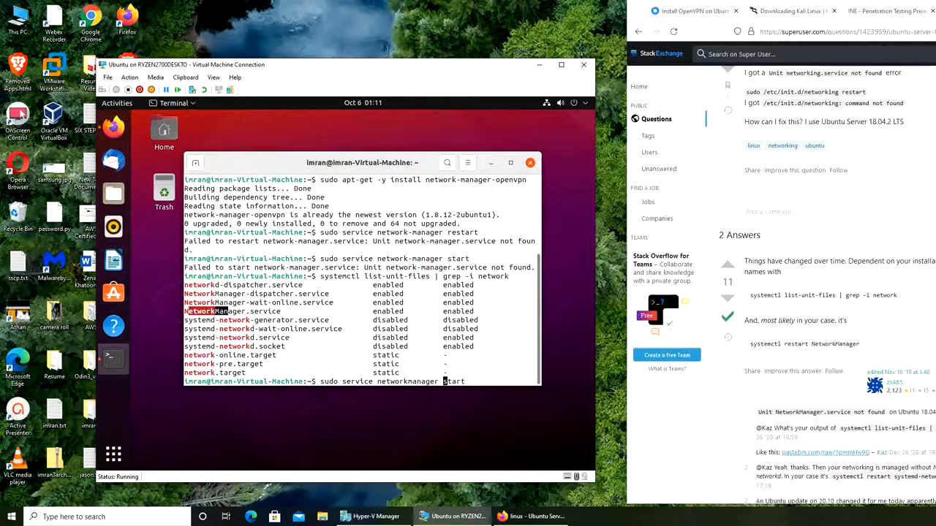
text(re)
key(enter)
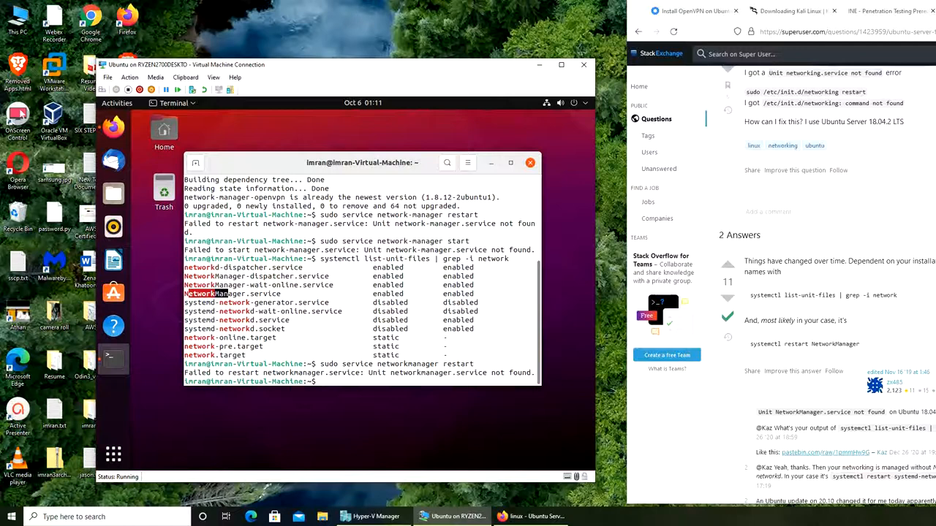
text(sudo service networkmanager restart)
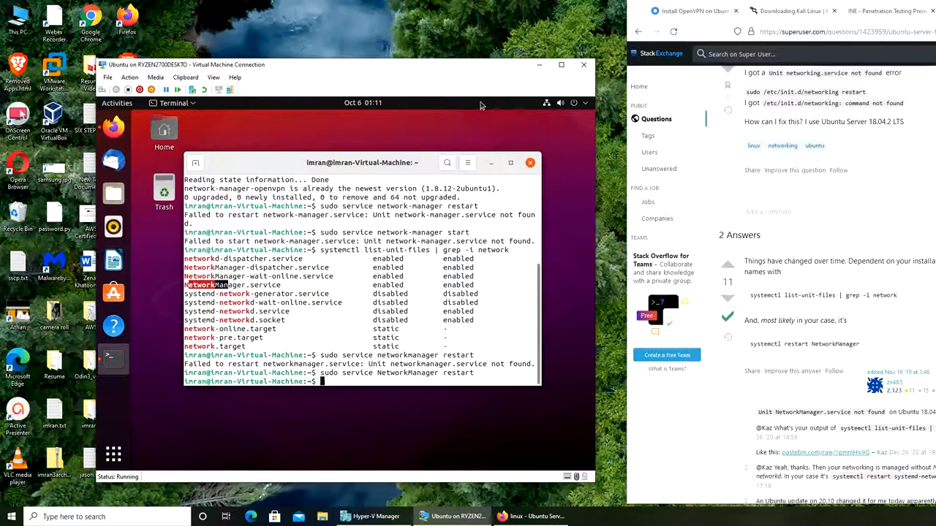
Step: Open and dismiss the top-right network status menu twice to check the connection
click(574, 102)
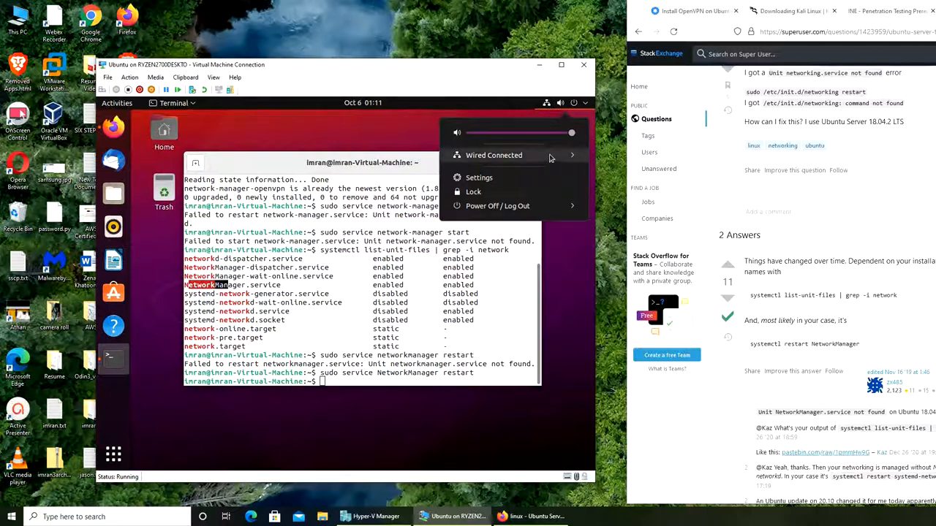
click(586, 103)
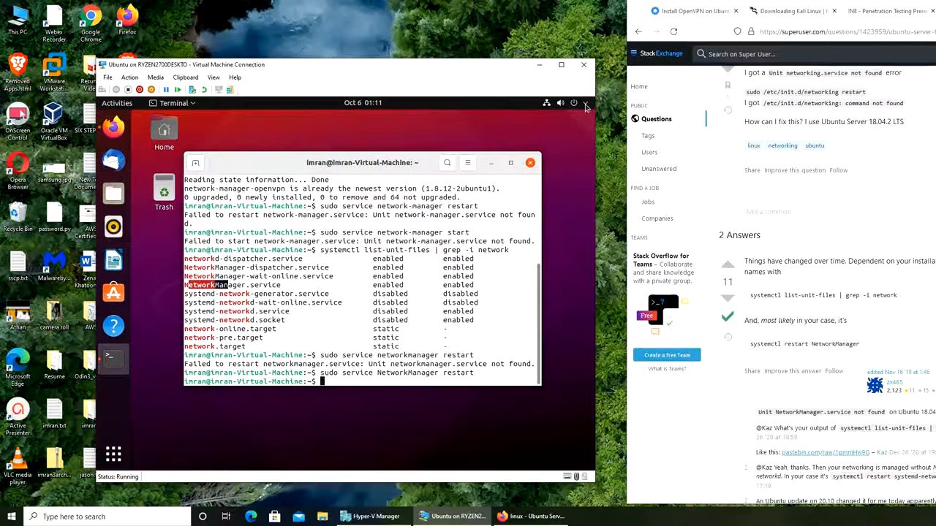
click(584, 102)
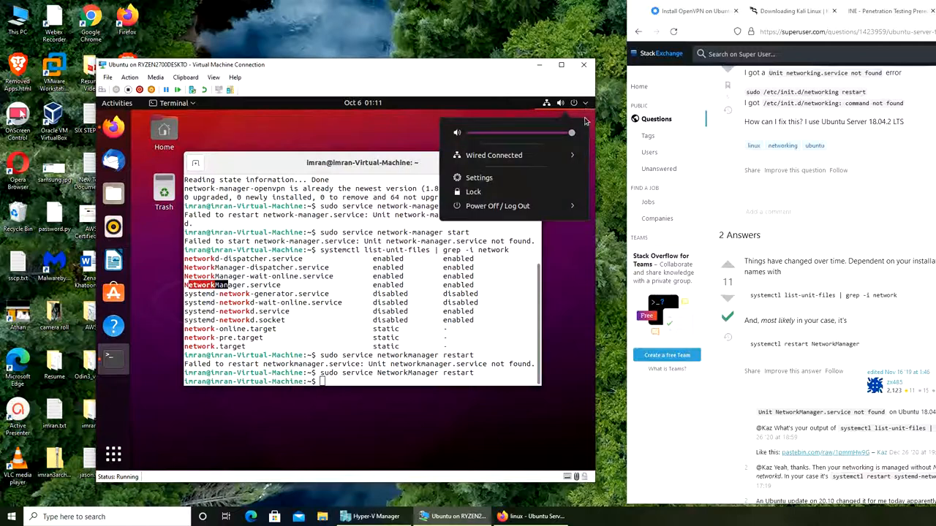
click(494, 155)
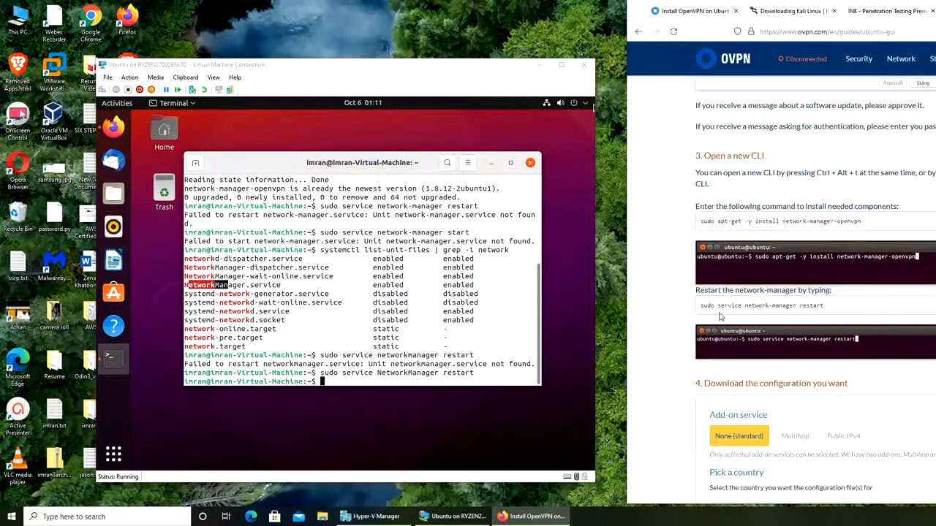
scroll(down, 3)
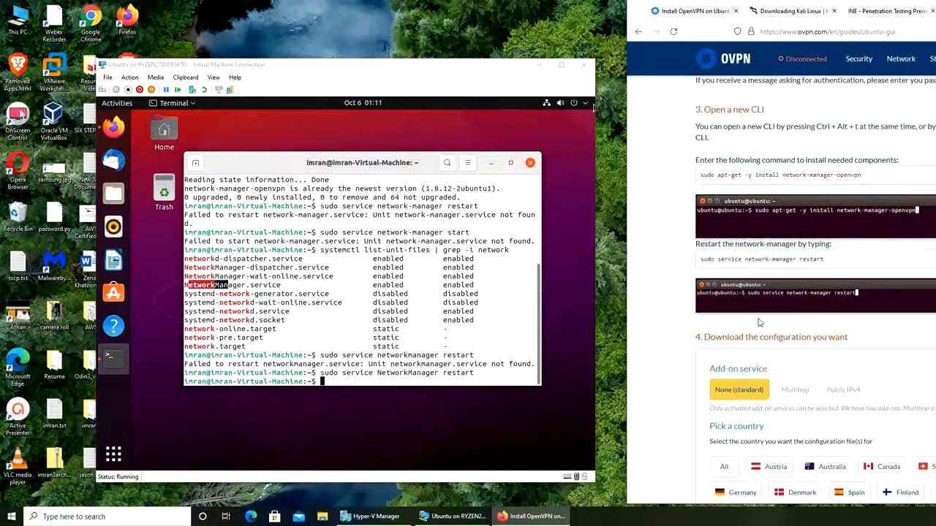
scroll(down, 3)
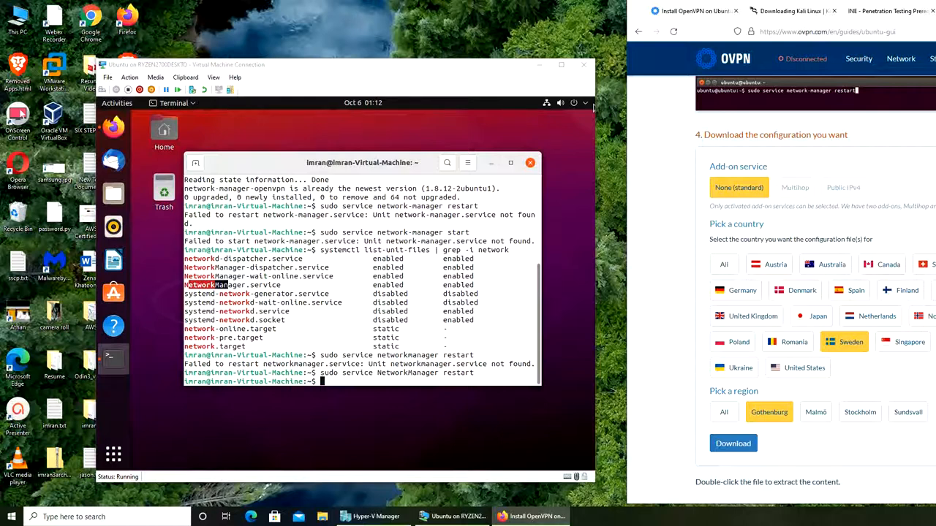
mouse_move(743, 260)
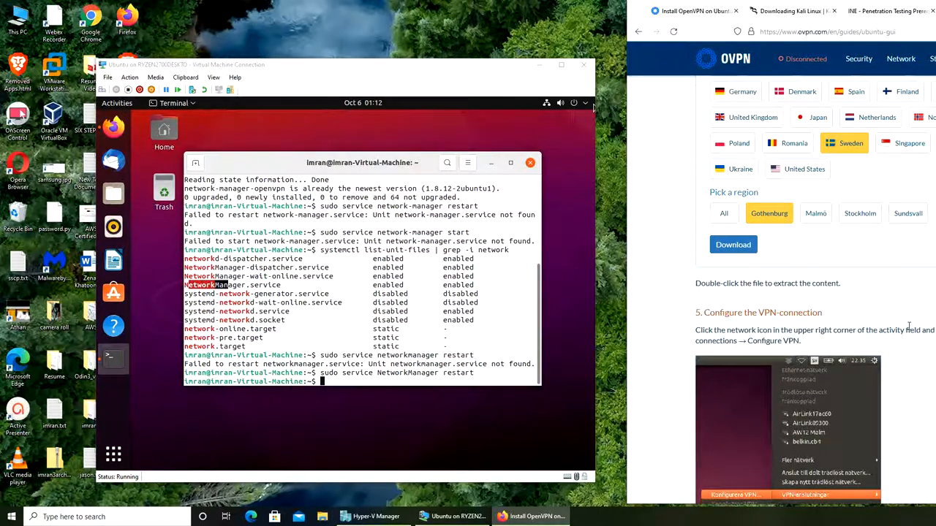
scroll(down, 3)
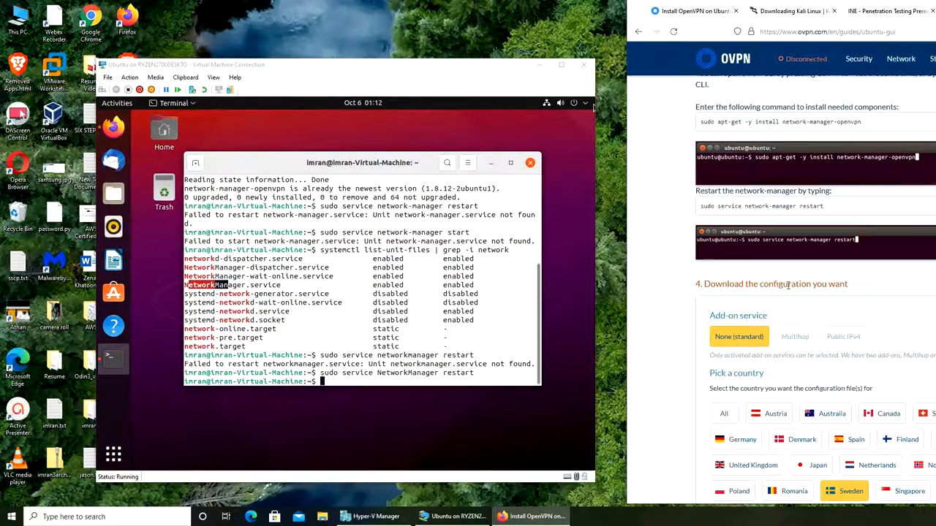
scroll(down, 3)
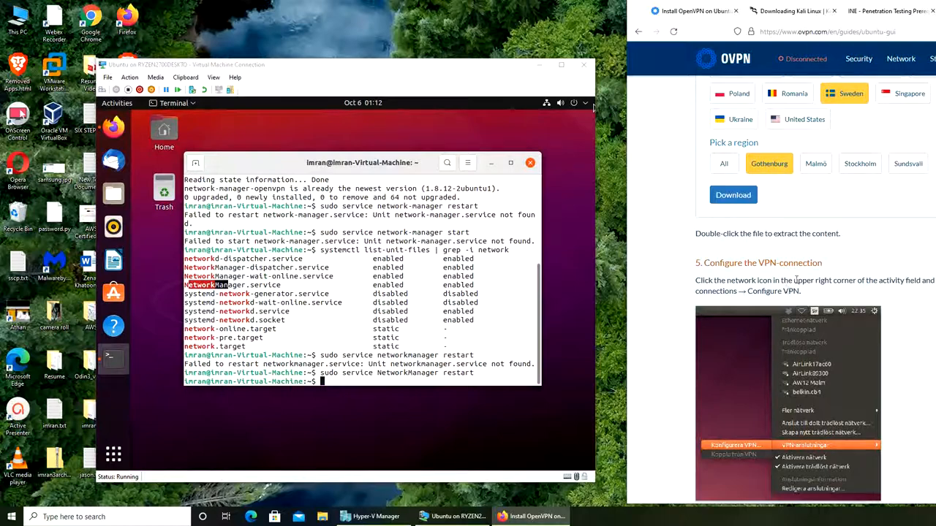
mouse_move(831, 303)
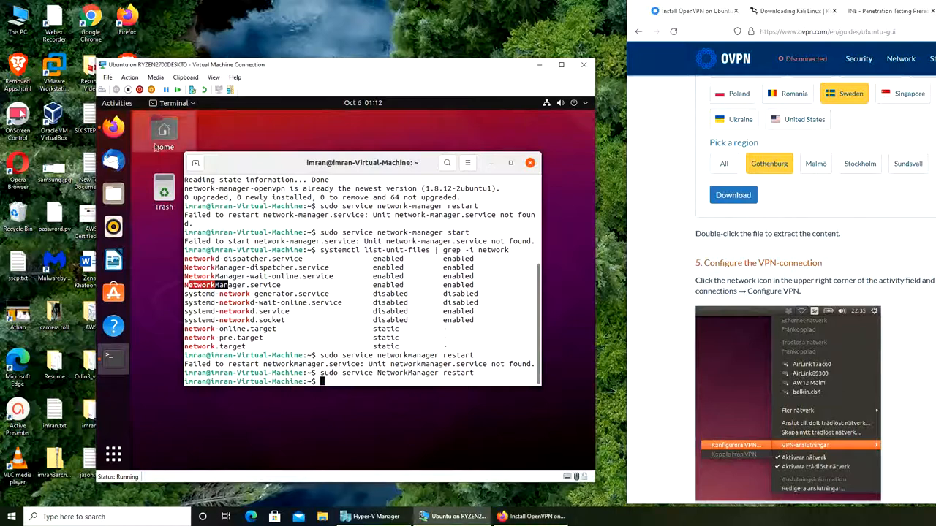
Step: Search Activities for 'vpn' and open Network settings to add a VPN
click(113, 456)
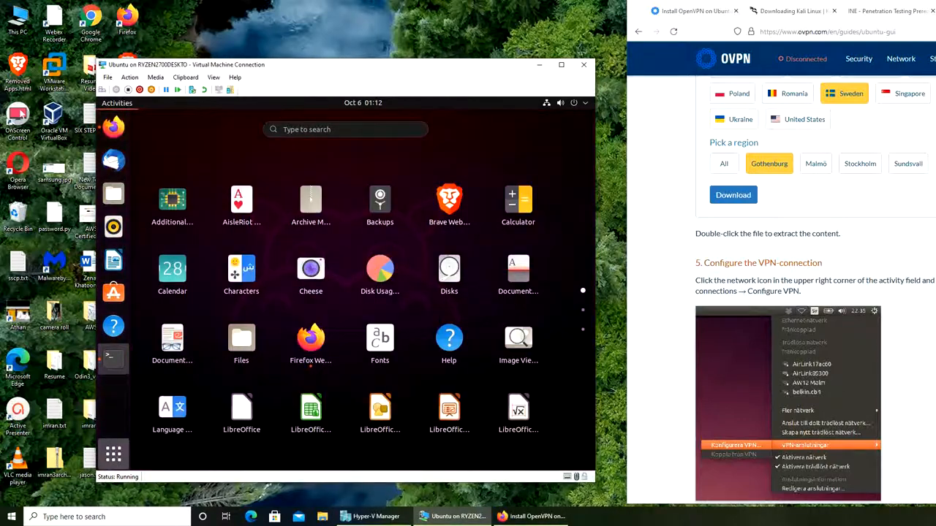
text(vpn)
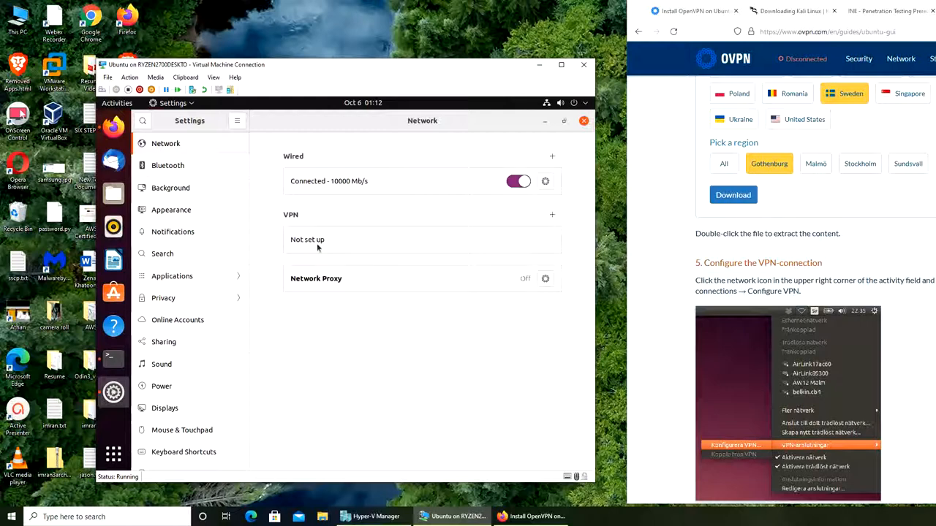
click(552, 214)
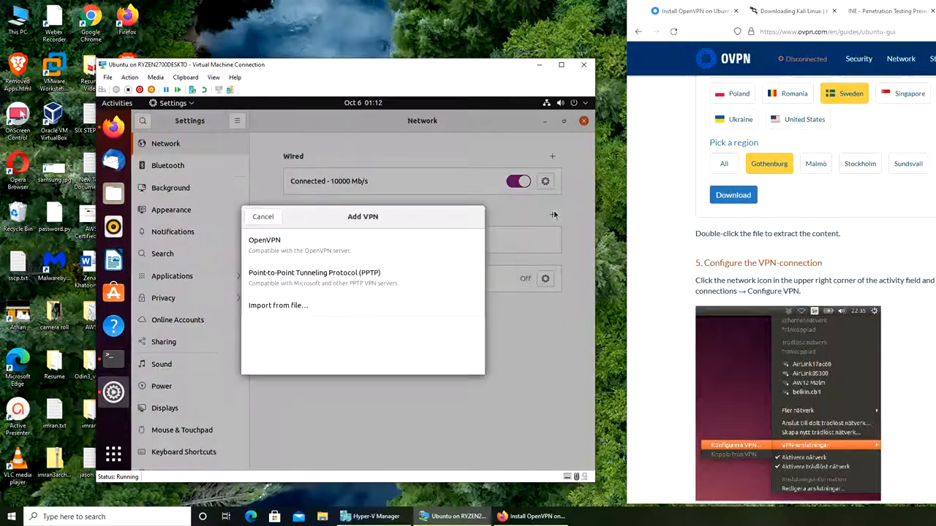
mouse_move(397, 258)
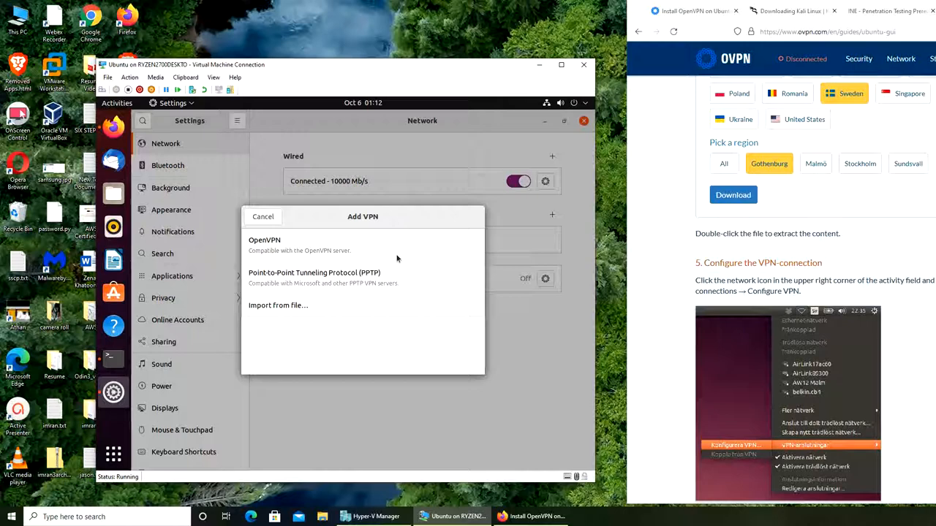
mouse_move(378, 257)
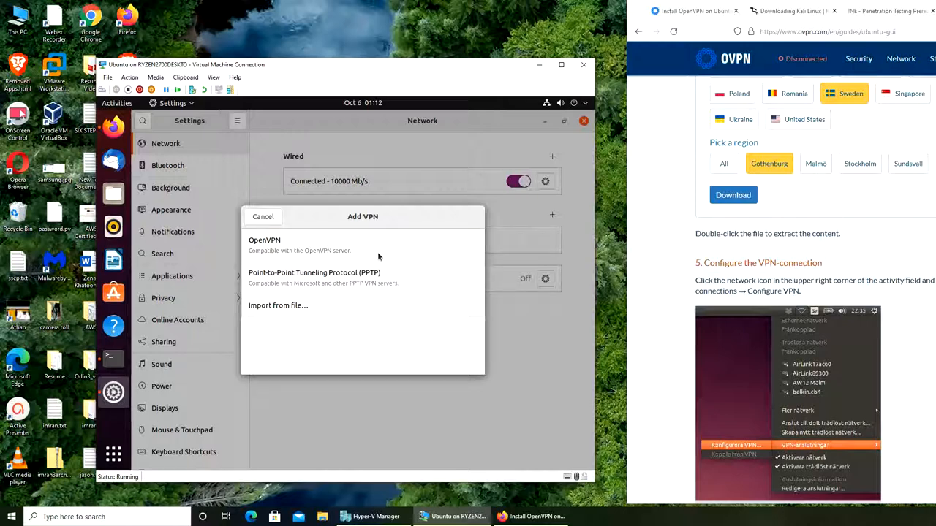
Step: Choose OpenVPN as the new VPN connection type
click(263, 239)
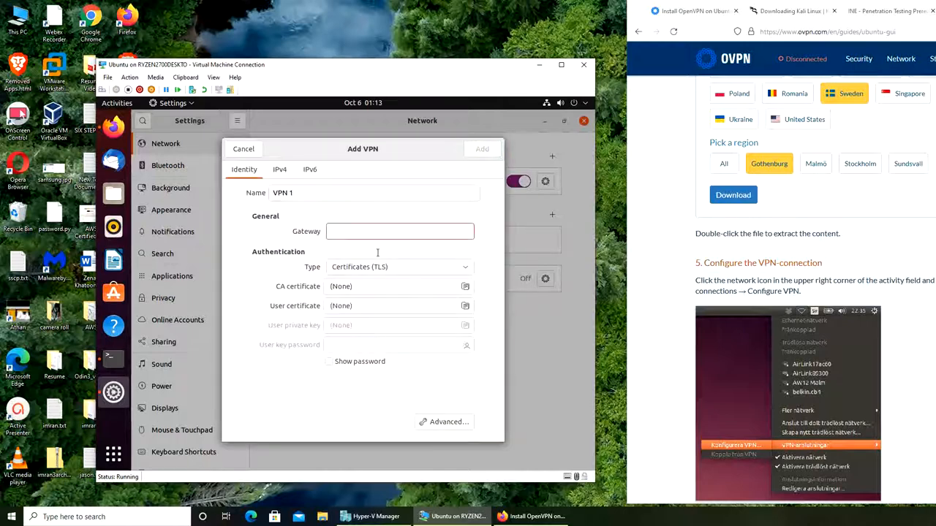
scroll(down, 3)
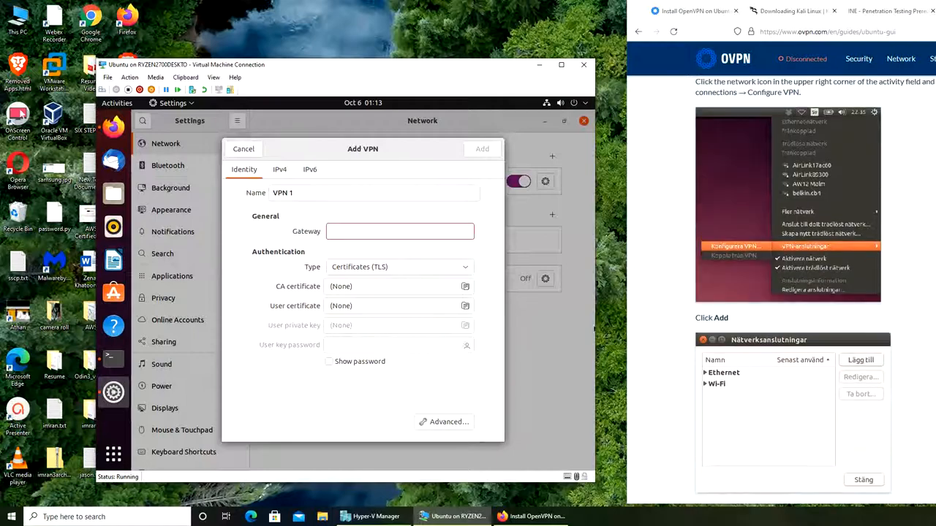
scroll(down, 3)
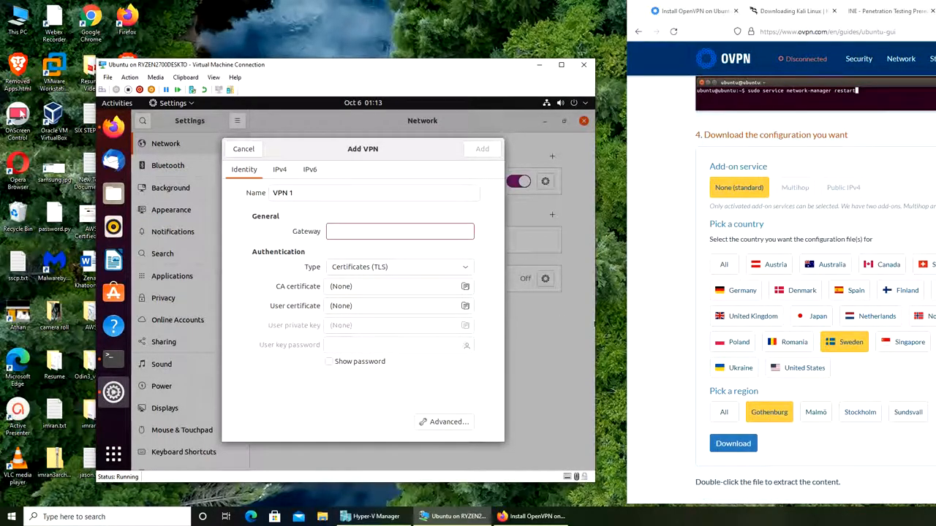
Step: Pick United States in the OVPN guide, then bring up Firefox in the VM
click(804, 368)
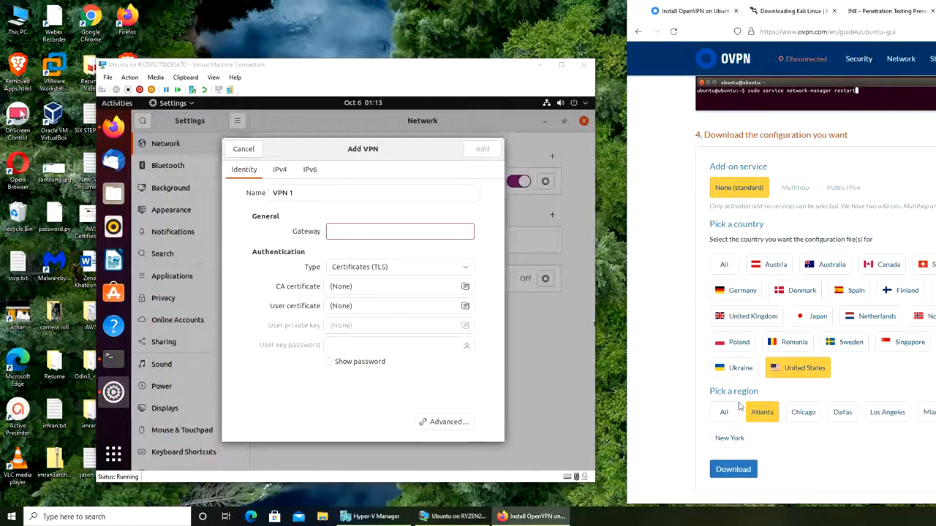
scroll(down, 3)
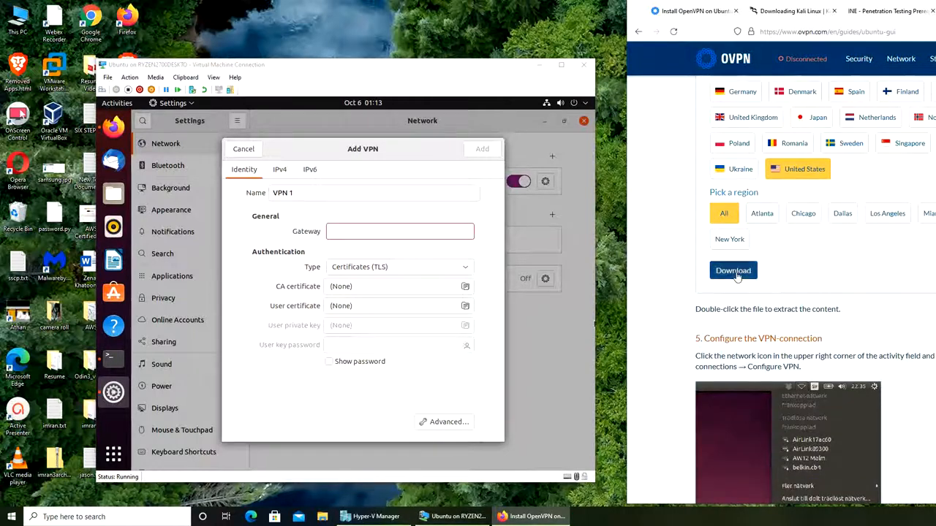
click(733, 270)
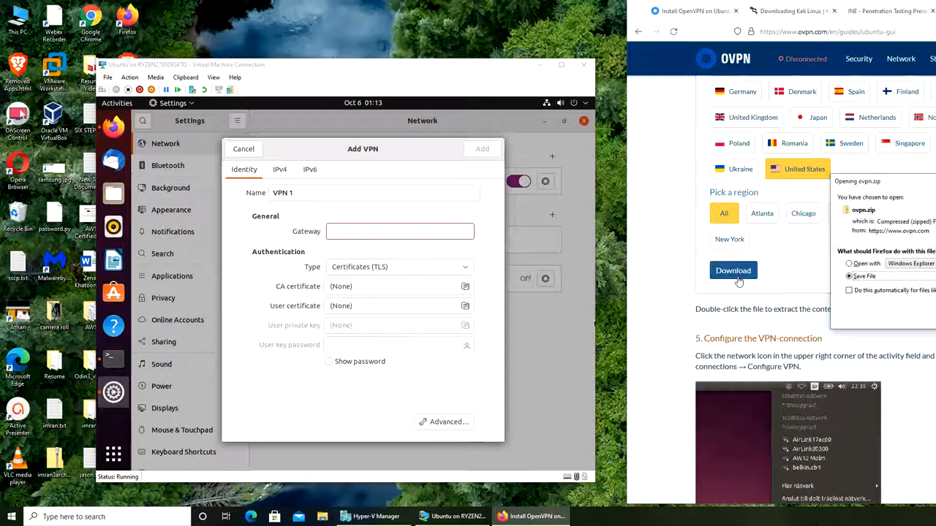
click(732, 270)
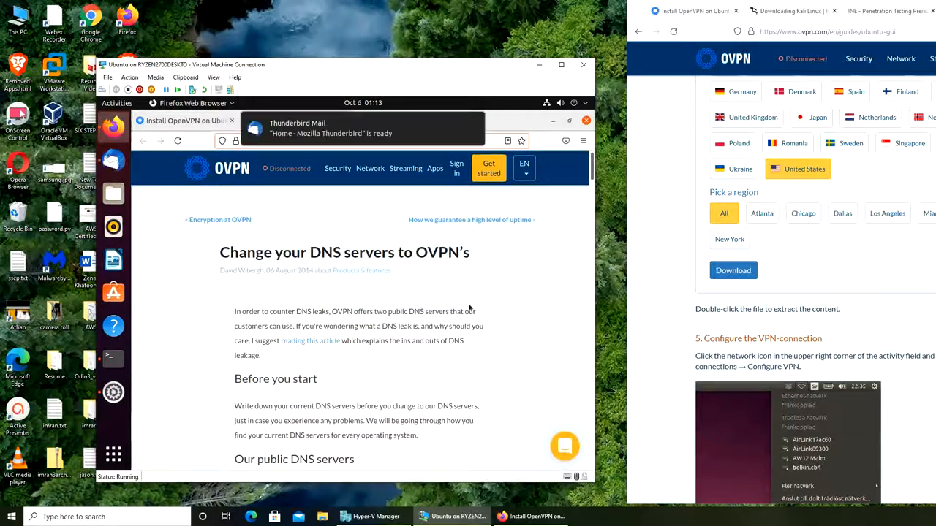
Step: Download the United States, all-regions ovpn.zip from OVPN's Ubuntu guide in Firefox
click(286, 168)
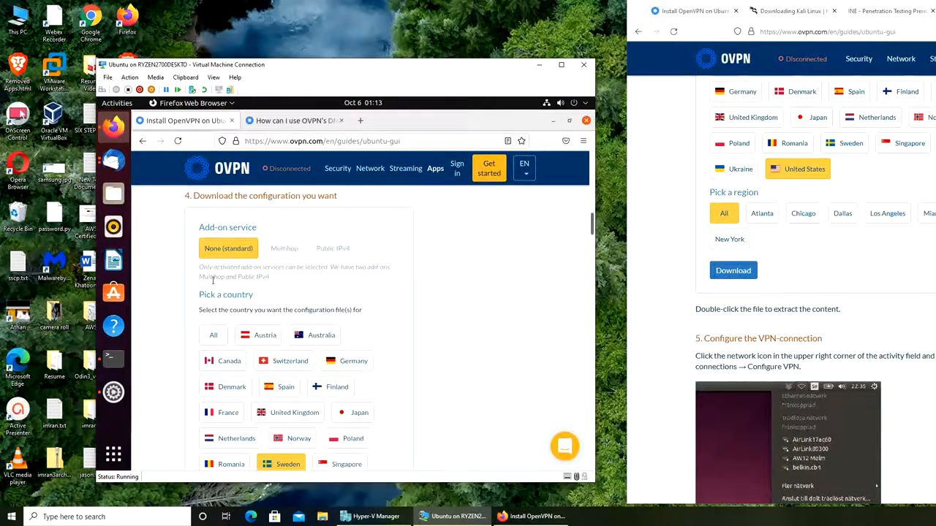
scroll(down, 3)
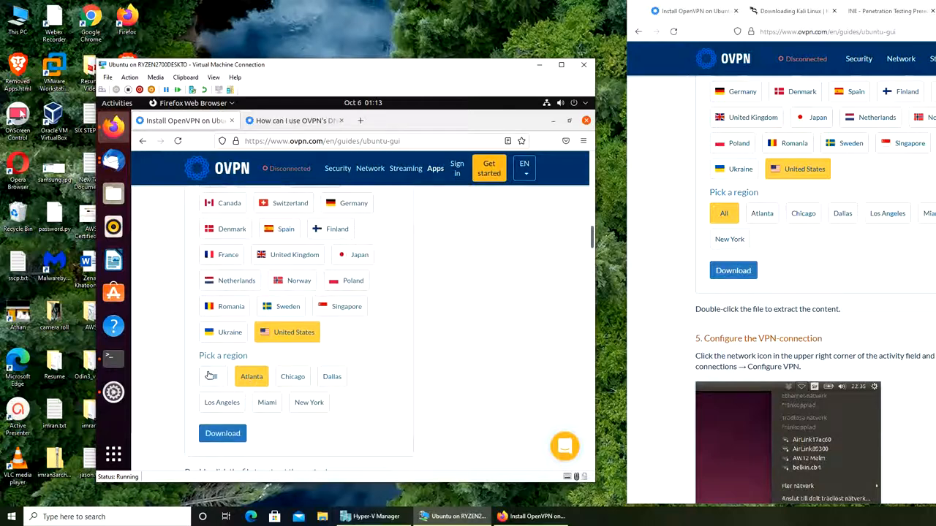
click(213, 376)
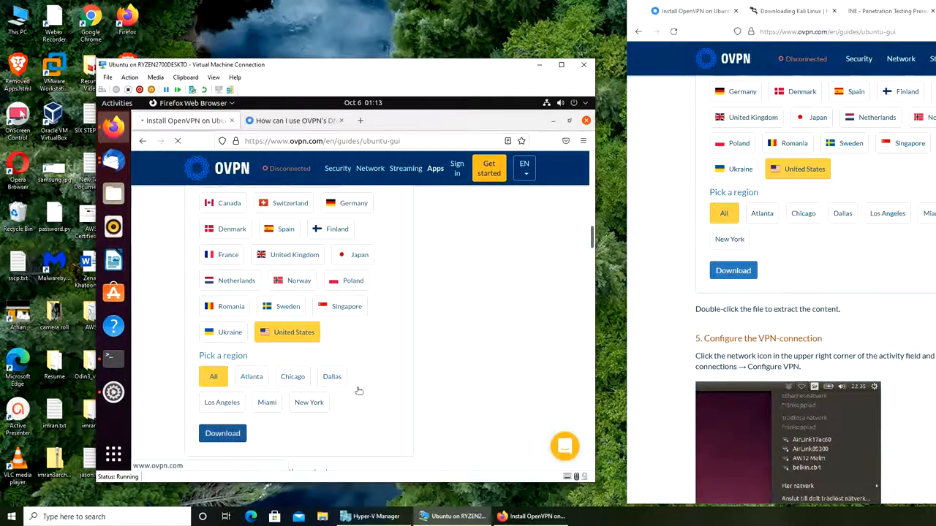
click(223, 432)
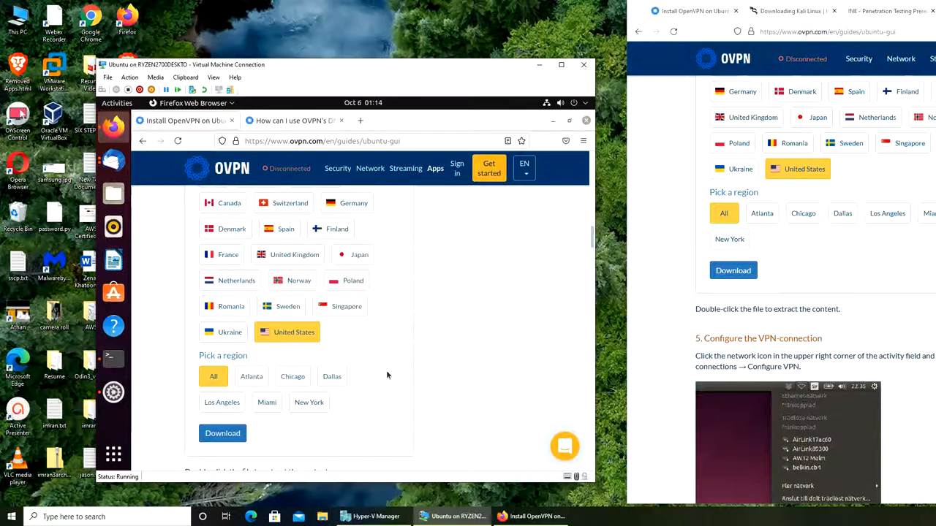
click(222, 433)
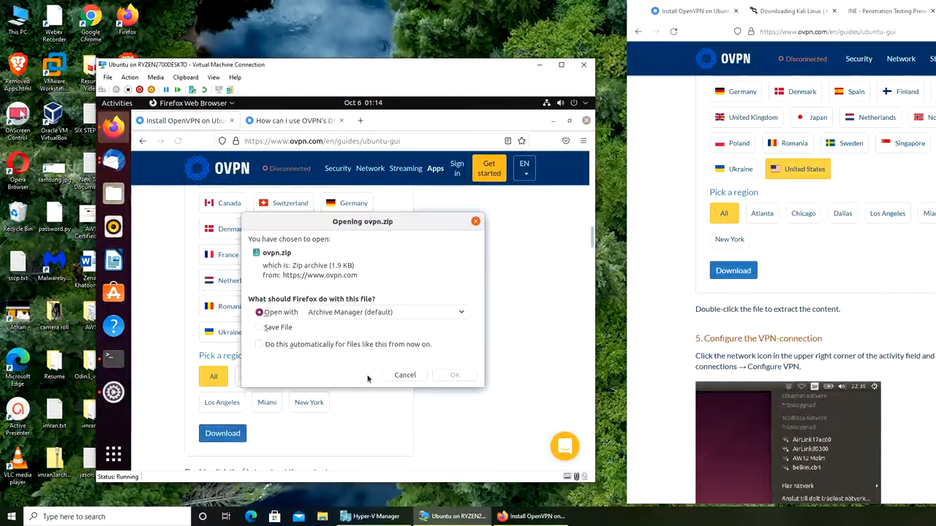
click(260, 327)
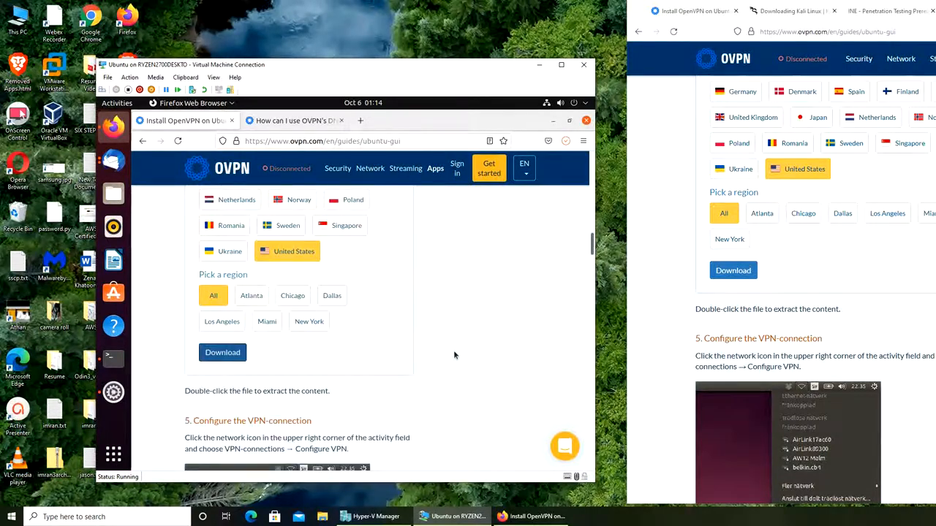
scroll(down, 3)
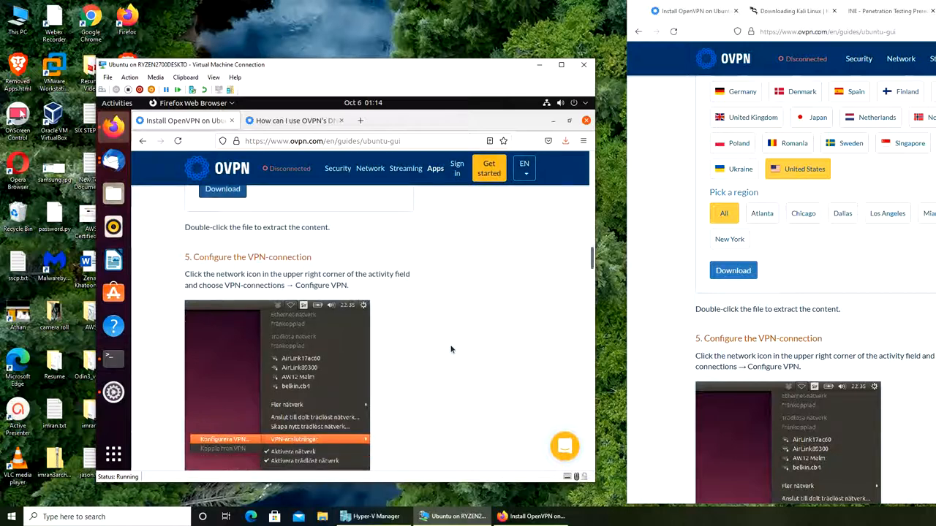
mouse_move(449, 338)
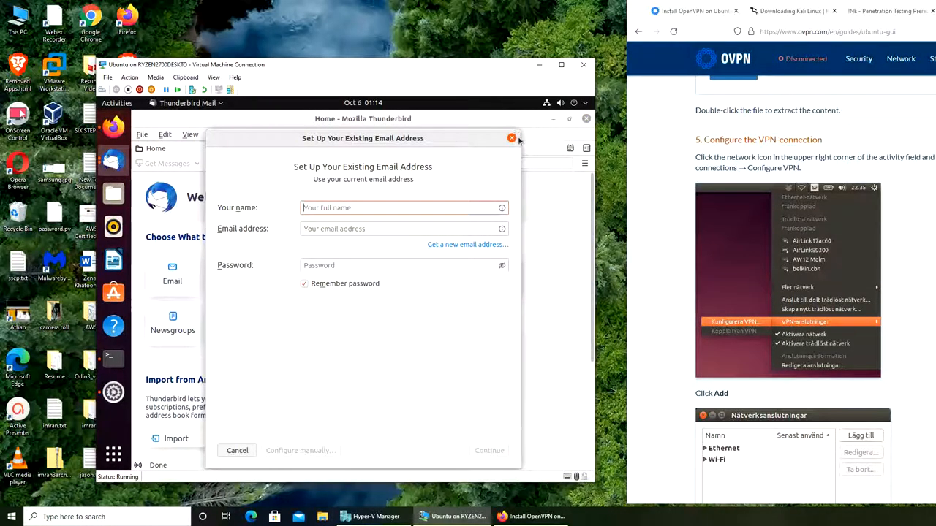
right_click(113, 160)
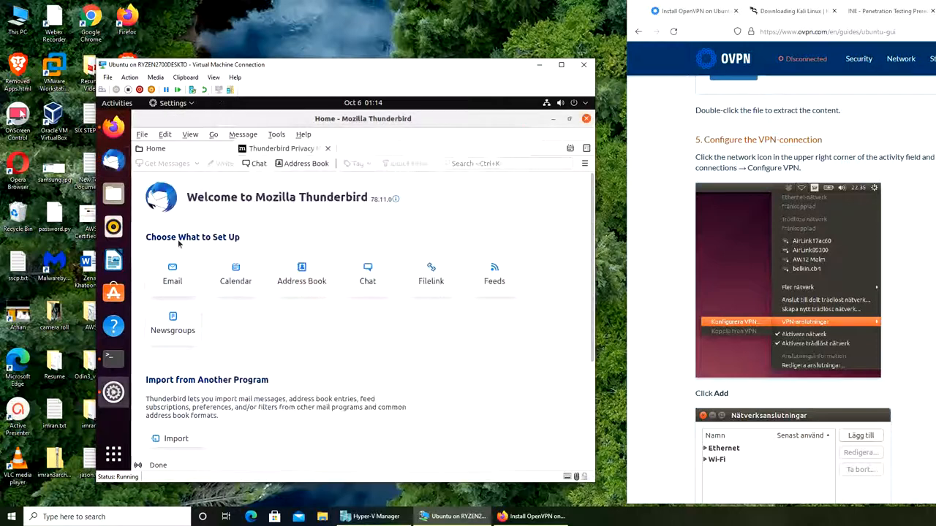
click(860, 435)
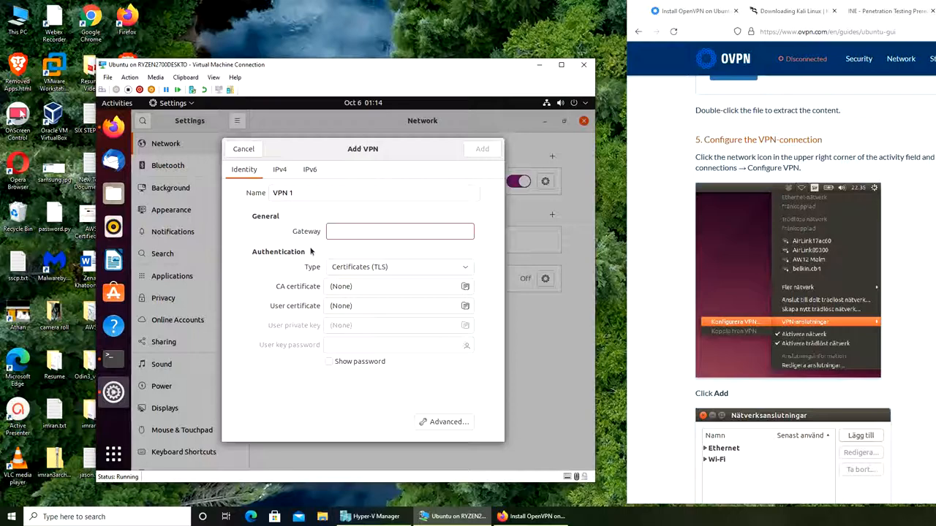
click(400, 231)
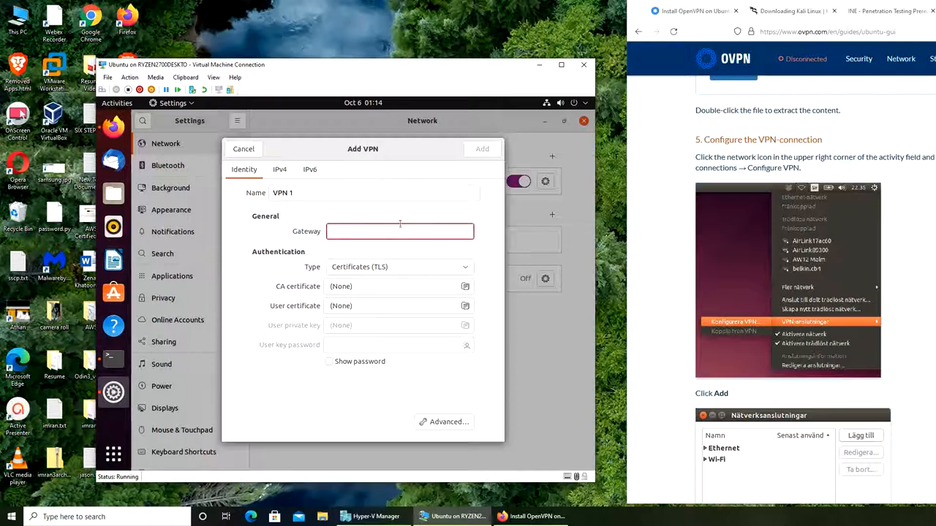
click(400, 231)
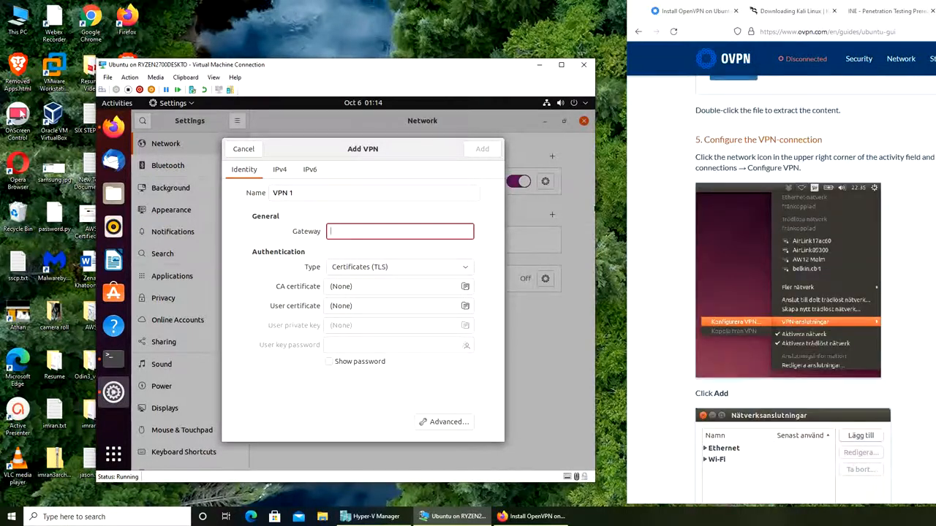
scroll(down, 3)
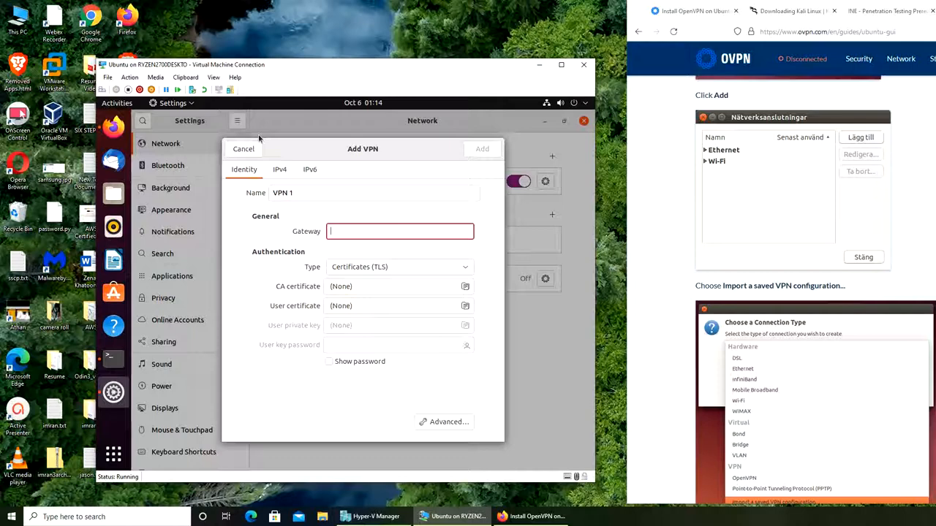
click(243, 148)
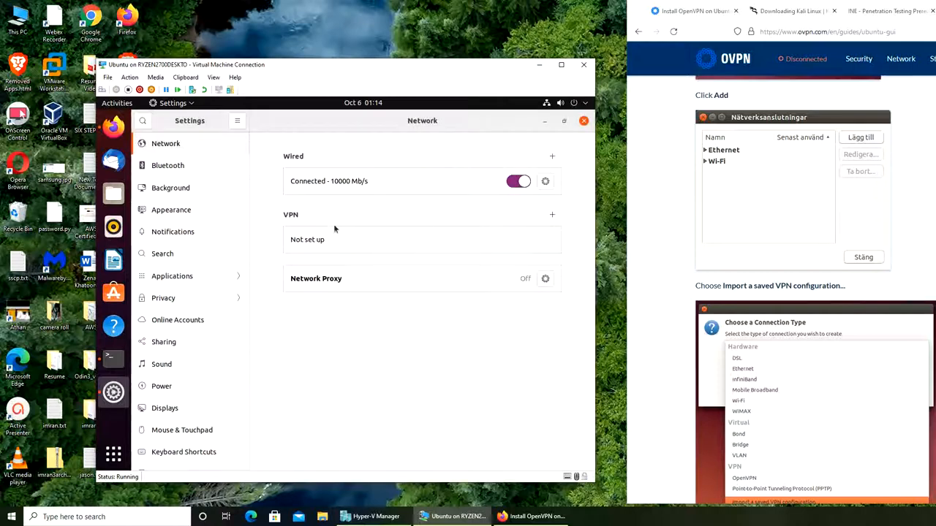
mouse_move(554, 228)
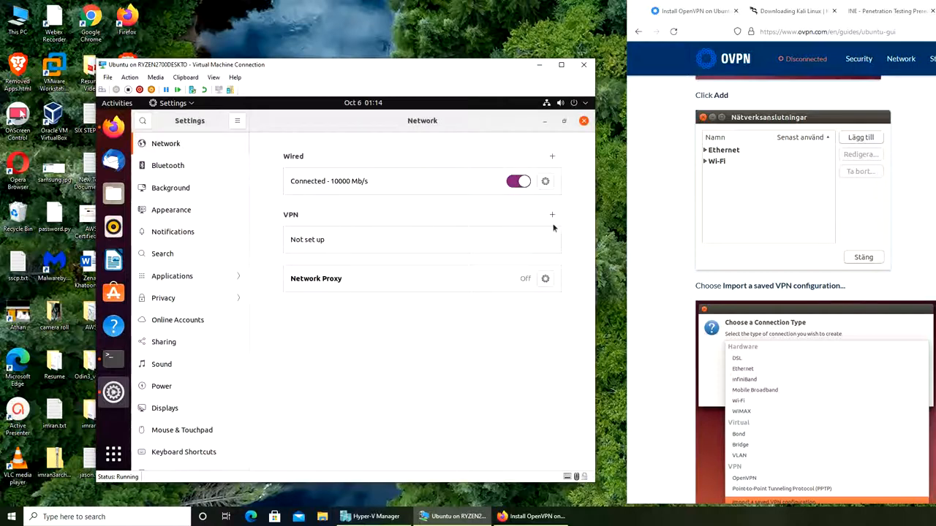
Step: Try importing ovpn.zip as a VPN file and acknowledge the unsupported-import error
click(552, 214)
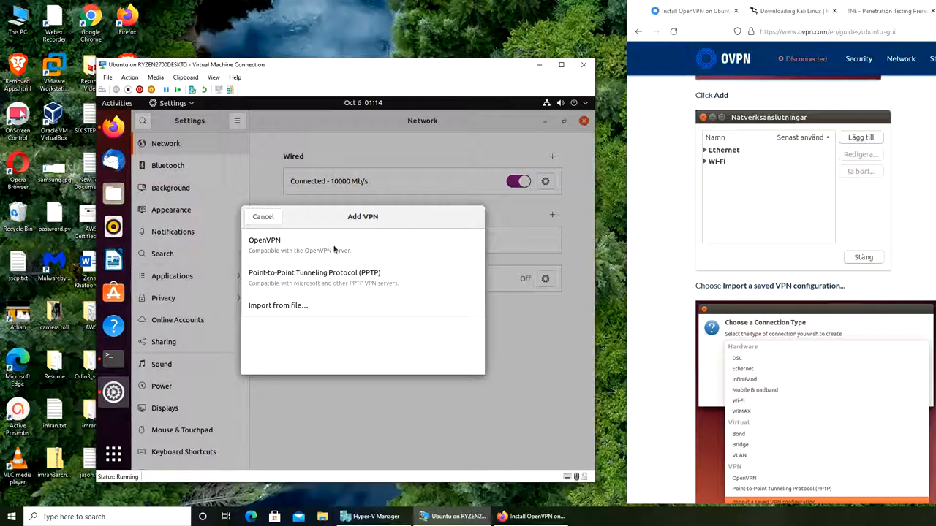
click(277, 305)
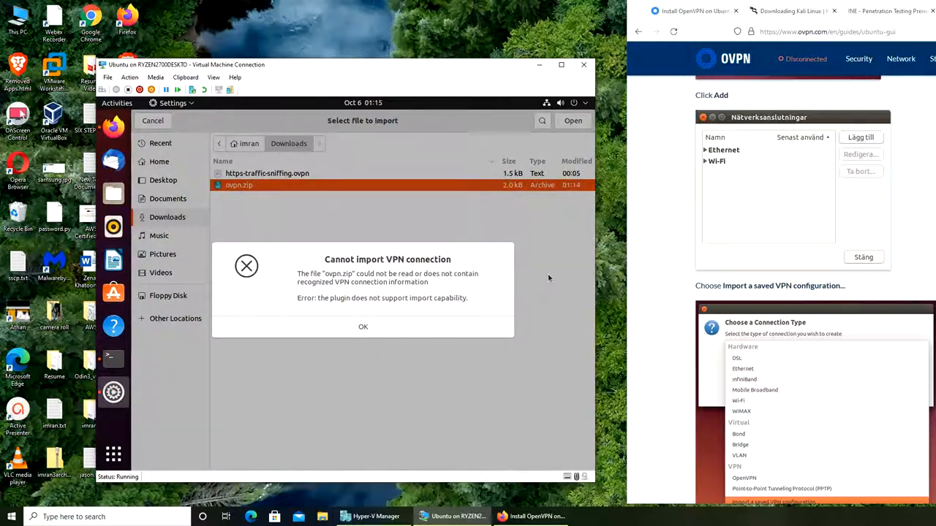
click(363, 326)
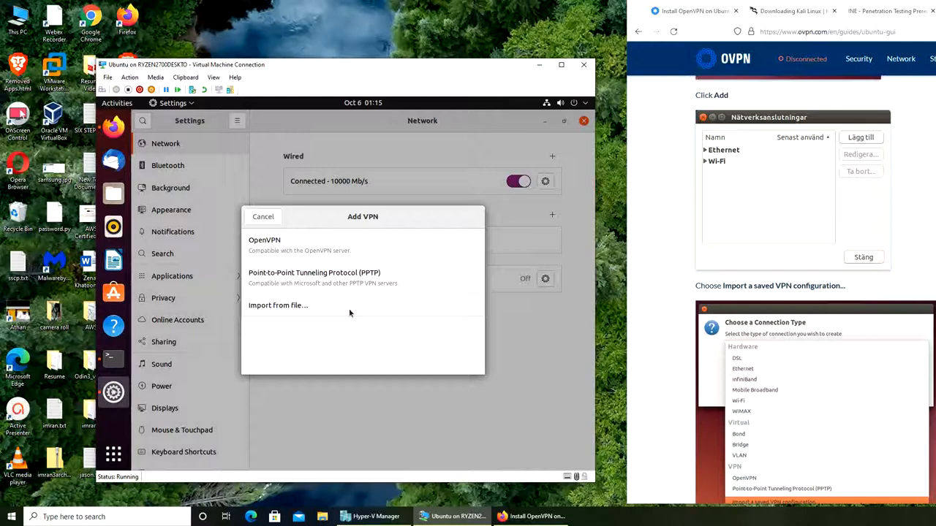
mouse_move(113, 226)
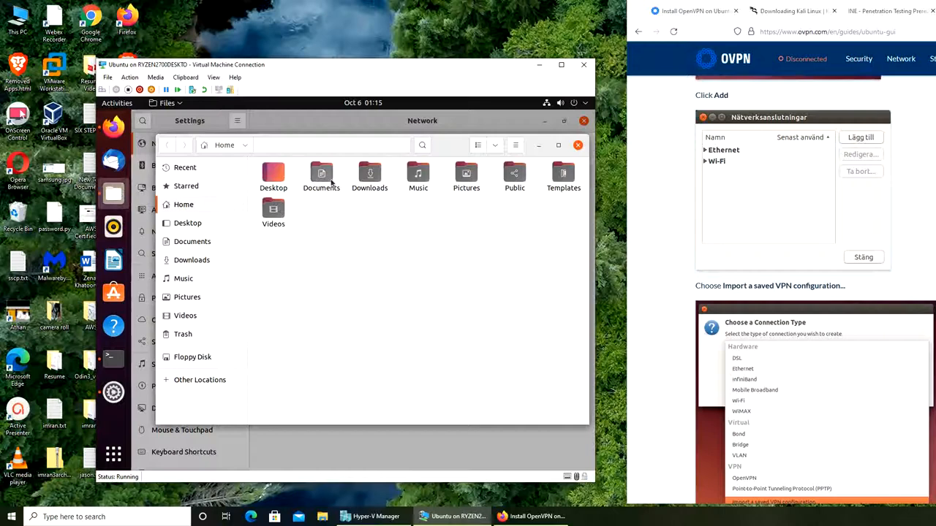
Step: Extract ovpn.zip in place inside the Downloads folder in Files
click(192, 260)
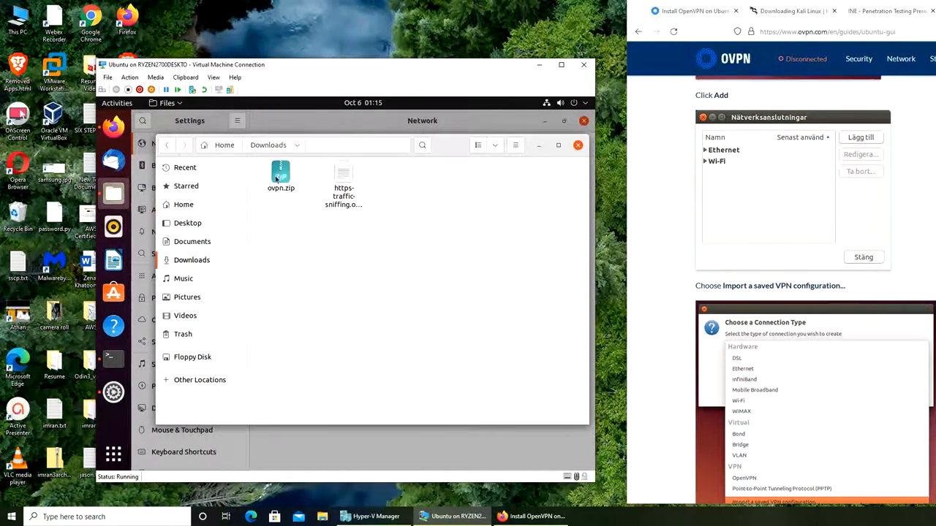
right_click(281, 173)
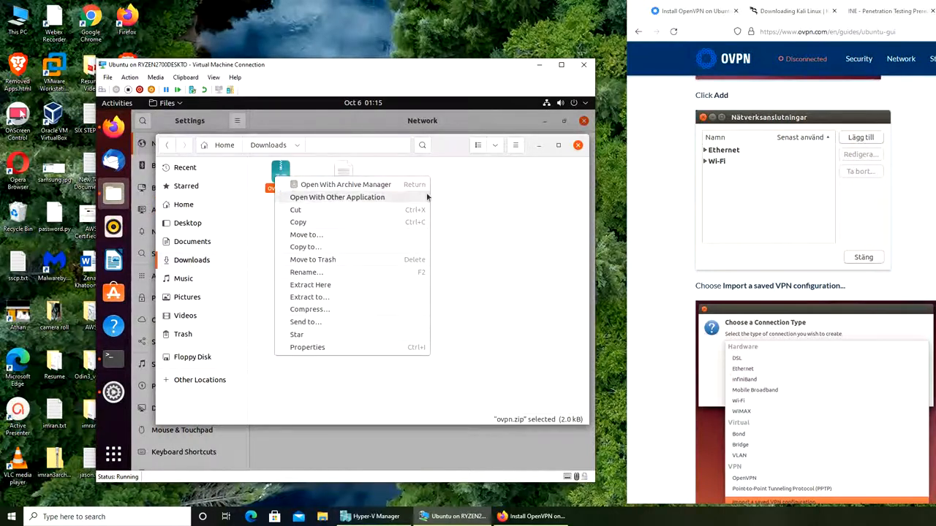
click(353, 286)
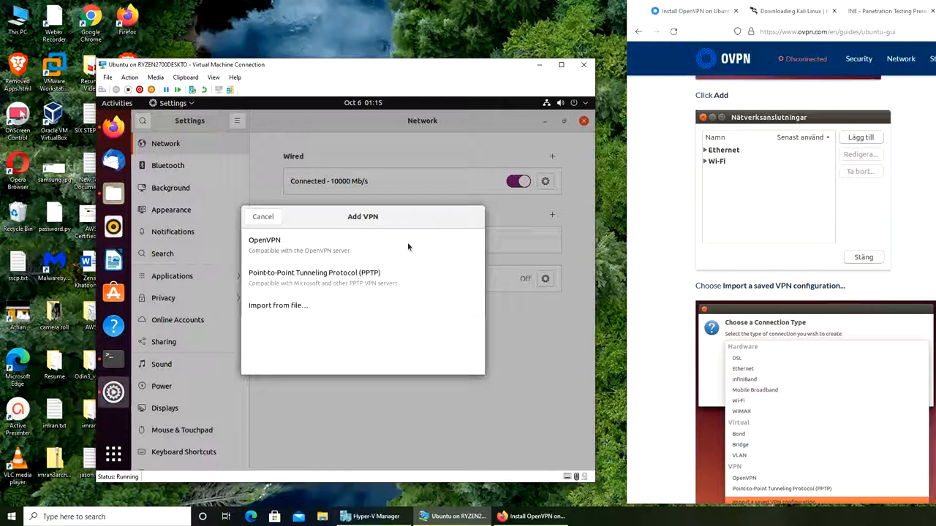
mouse_move(354, 249)
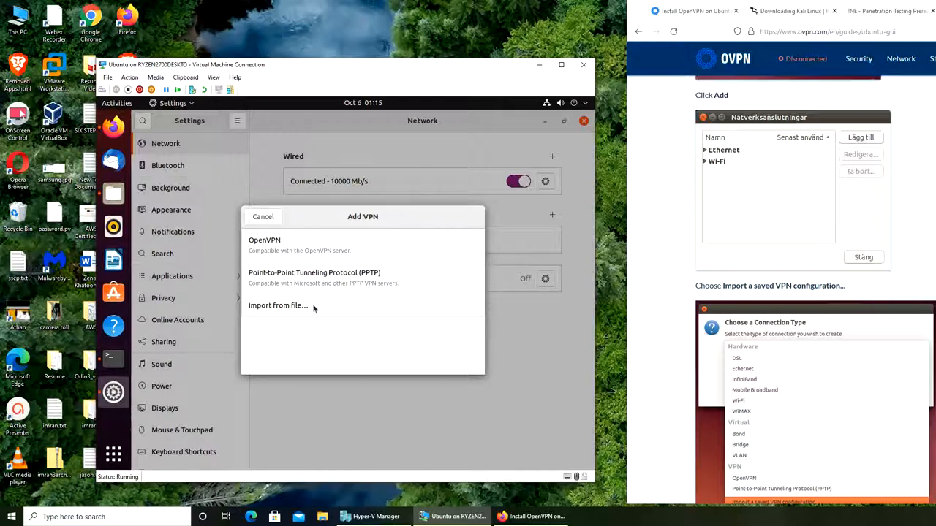
Step: Import us.ovpn.com.ovpn from Downloads/ovpn and add it as the us.ovpn.com VPN
click(278, 305)
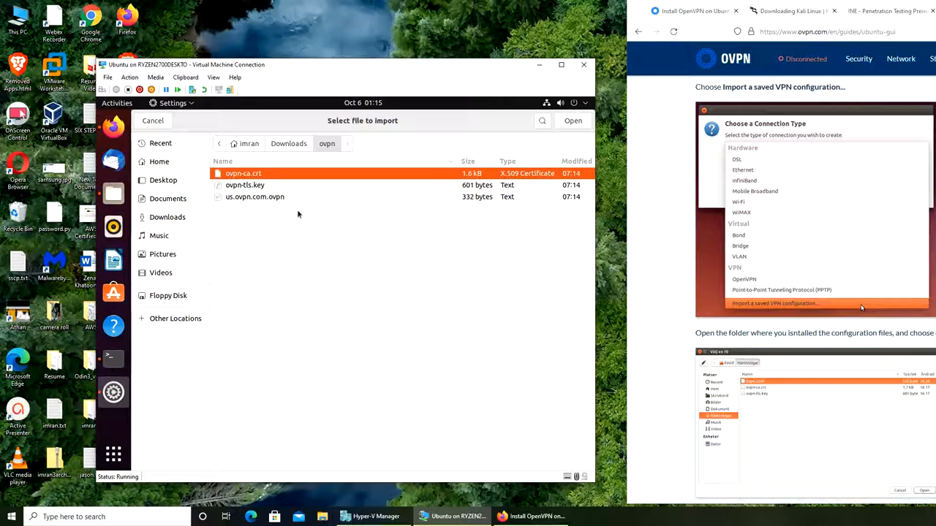
mouse_move(286, 221)
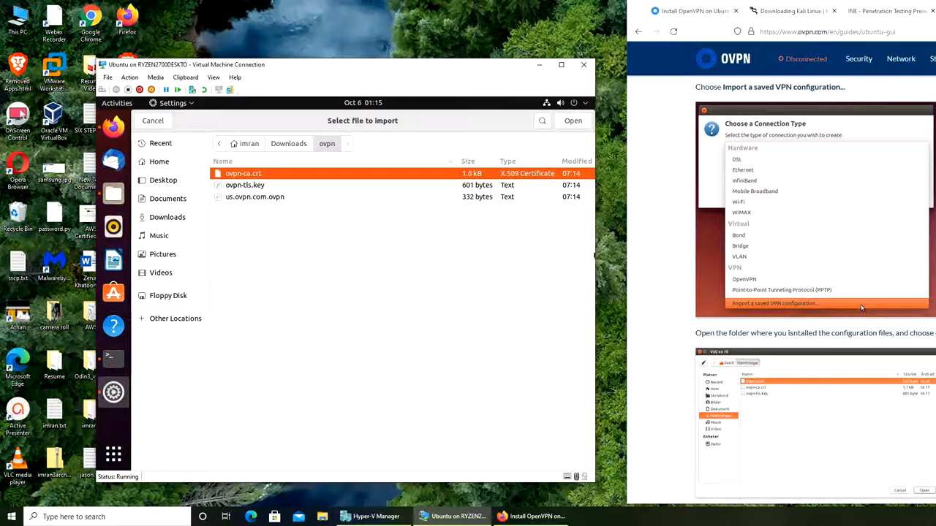
scroll(down, 3)
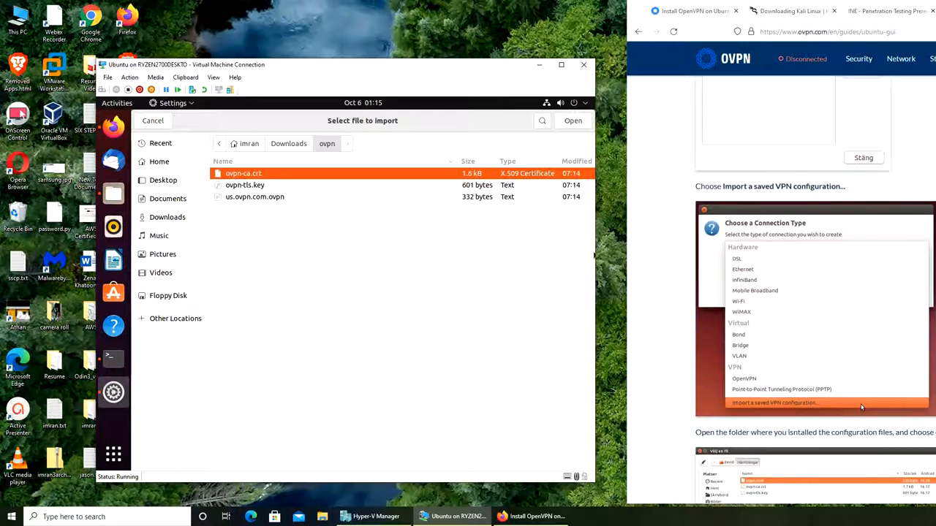
scroll(down, 3)
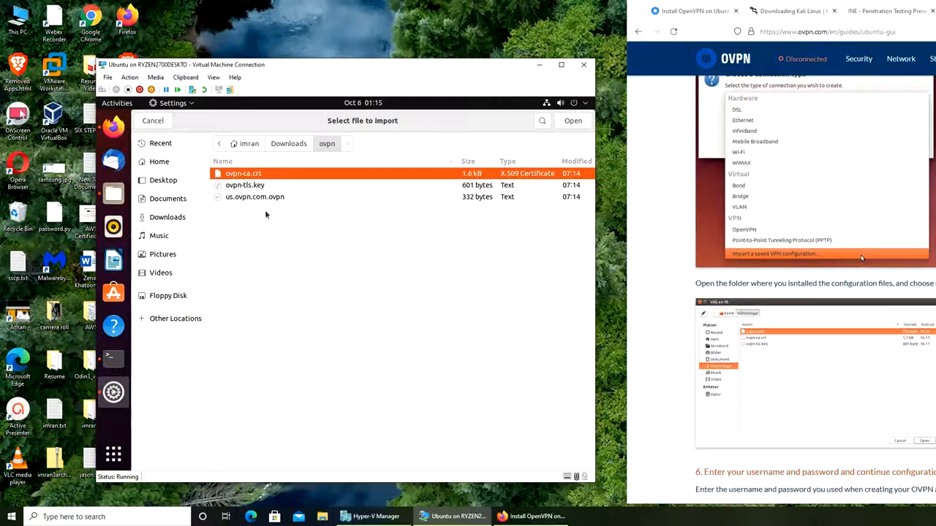
click(254, 196)
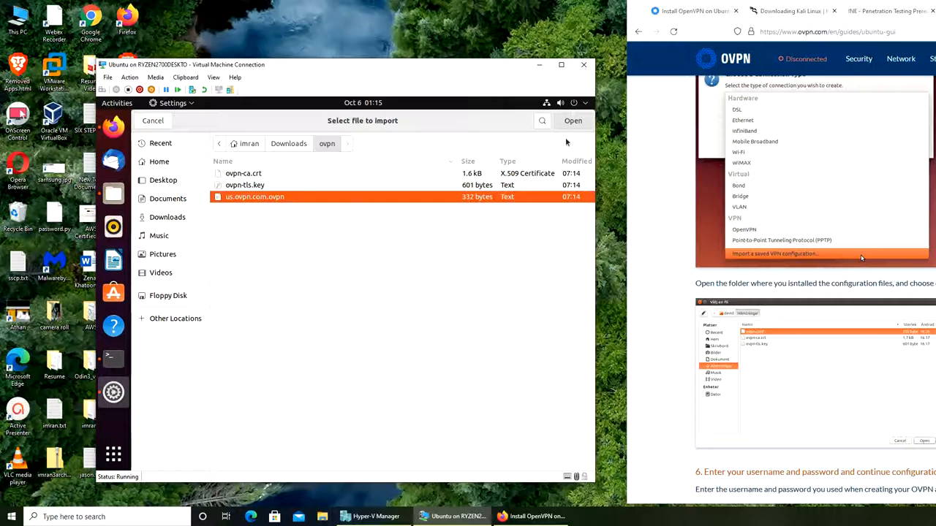
click(573, 121)
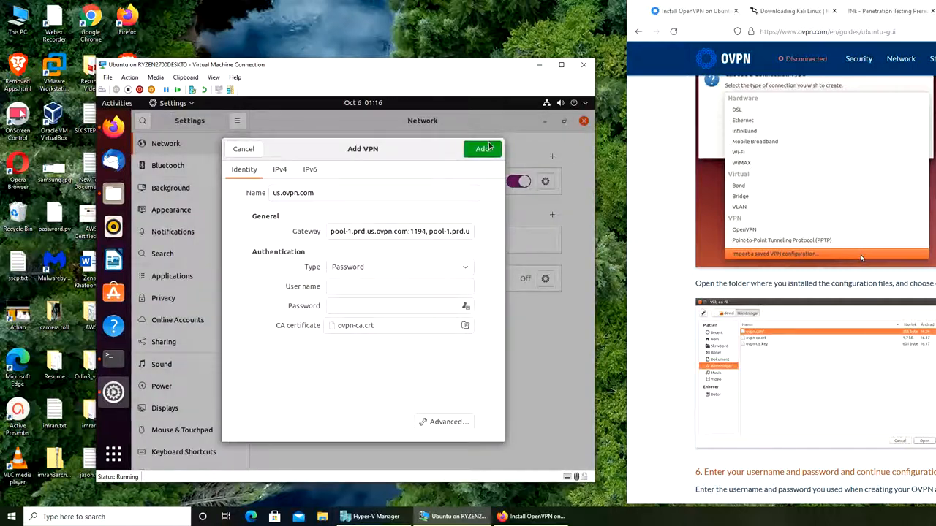
click(483, 149)
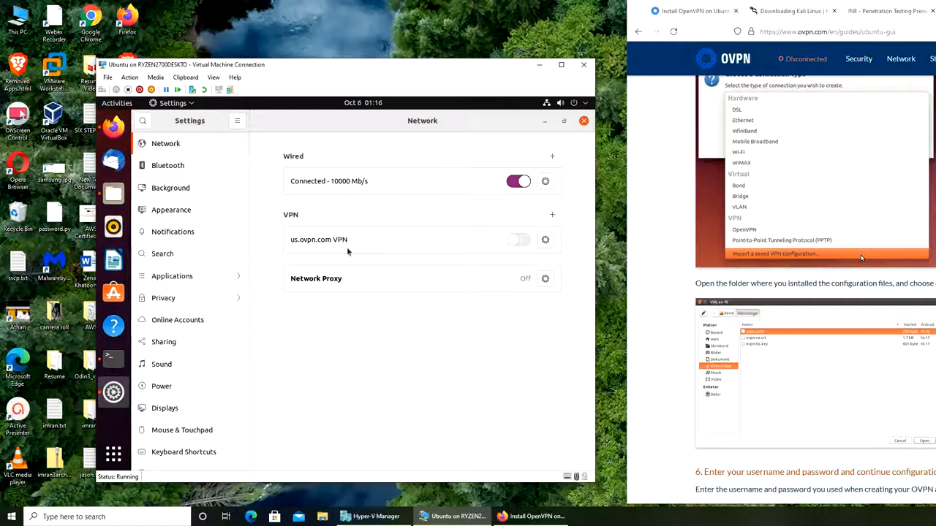
Step: Enter username openvpn and a password on the VPN's Identity tab and apply
scroll(down, 3)
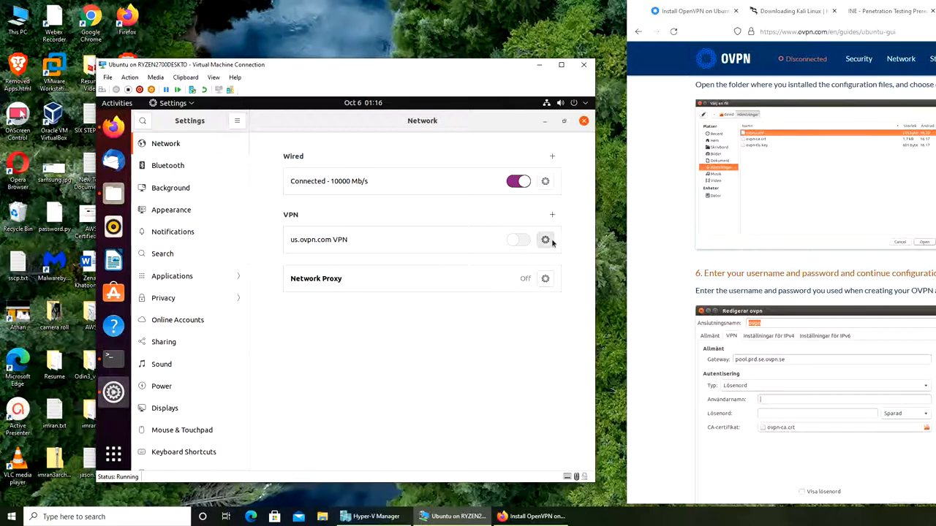
click(546, 239)
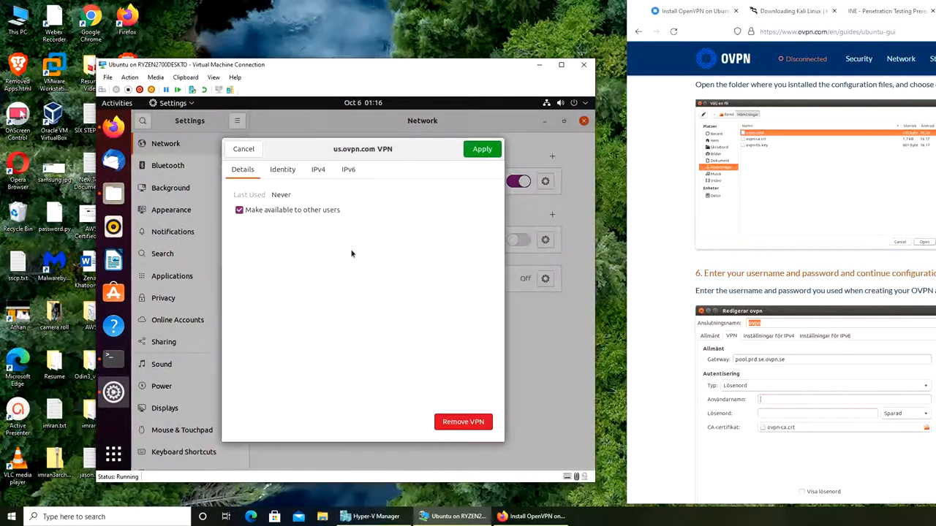
click(283, 169)
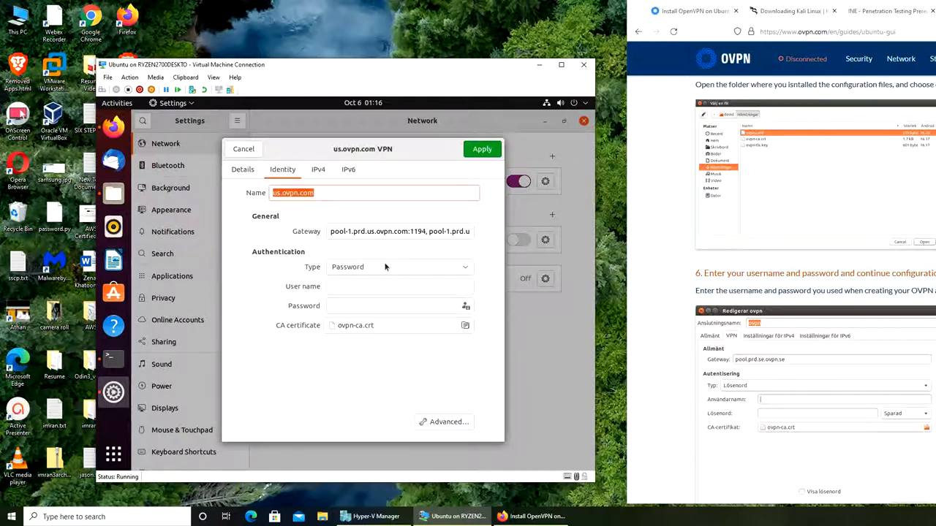
click(374, 286)
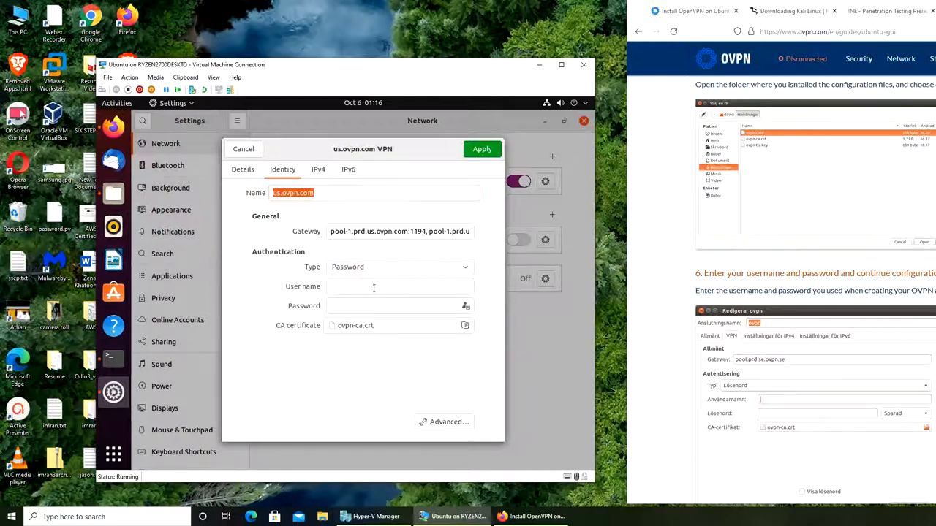
text(openvpn)
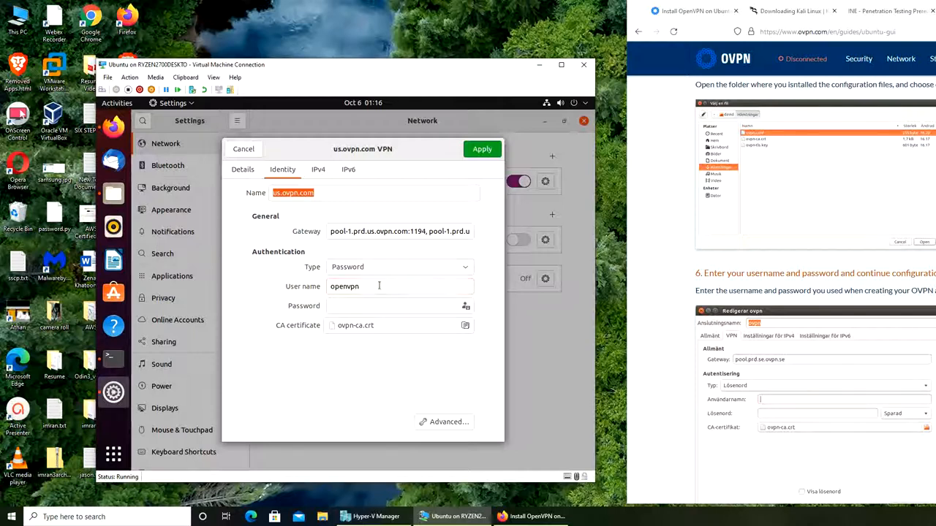
click(395, 306)
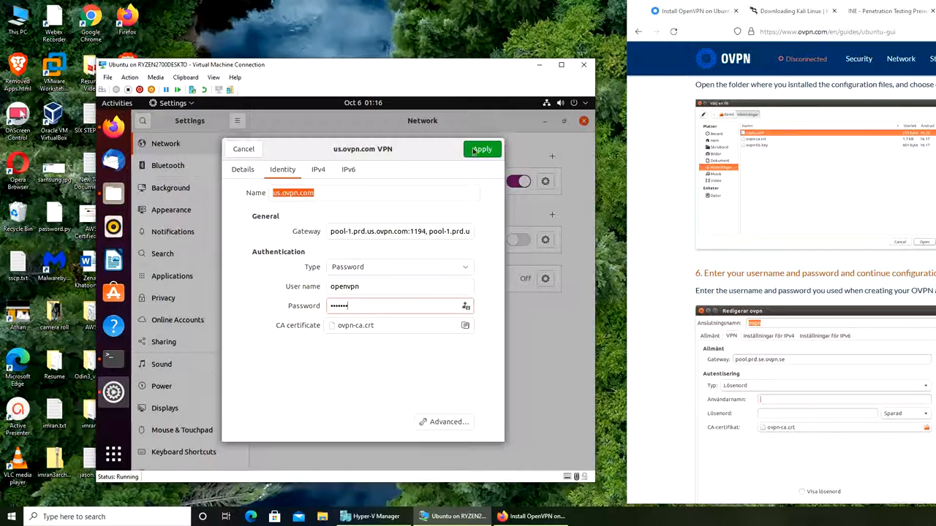
click(481, 149)
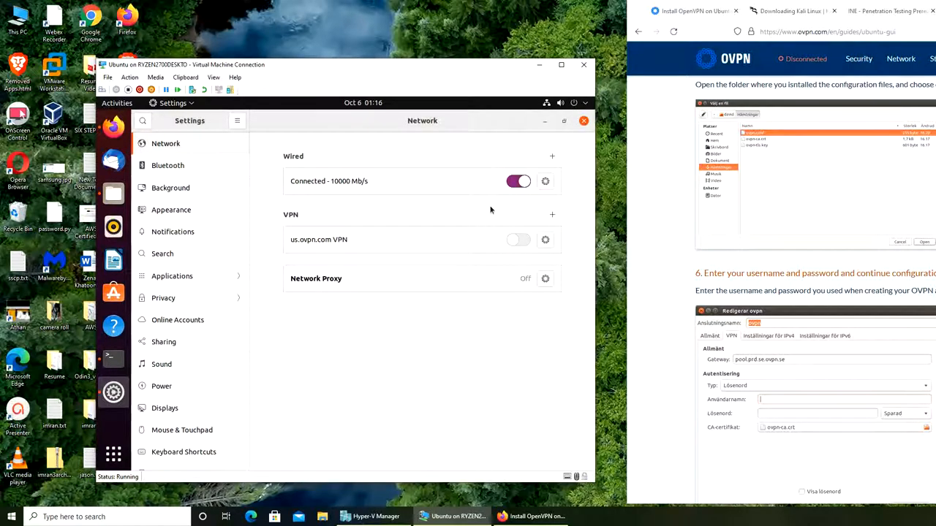
Step: Toggle the us.ovpn.com VPN on, then reopen its settings
click(518, 240)
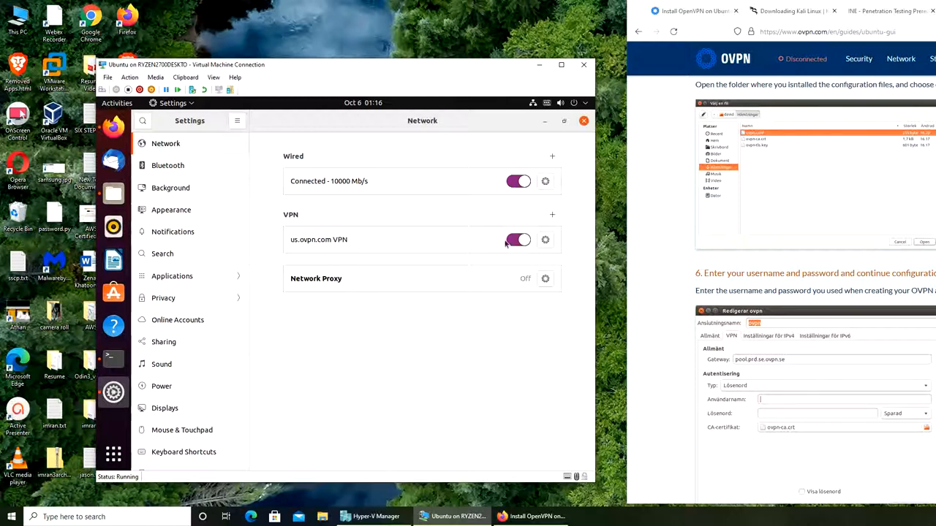
click(519, 239)
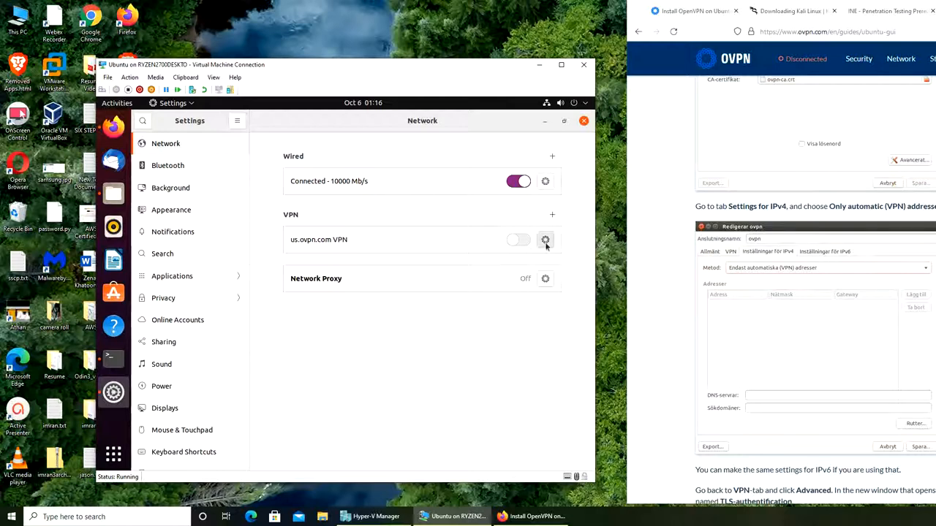
click(544, 239)
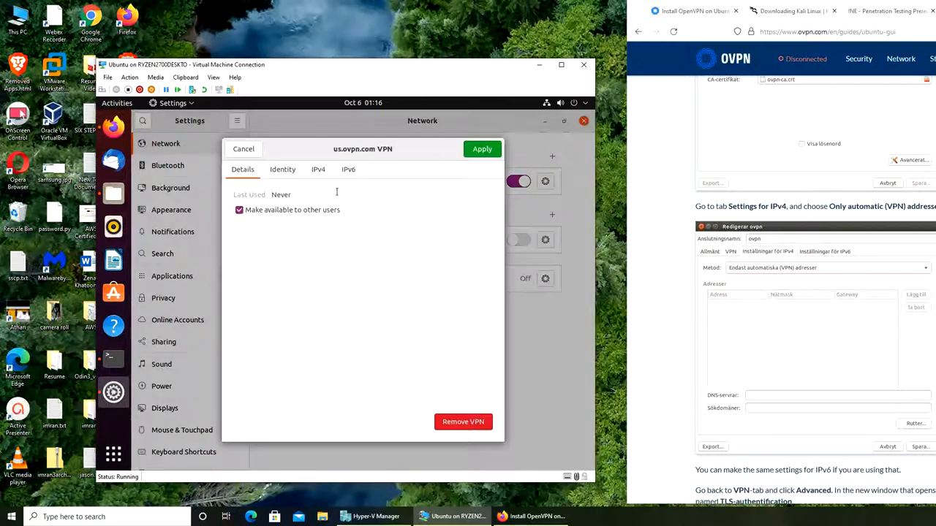
Step: Review IPv4, Details and Identity (Password, openvpn, ovpn-ca.crt), then apply the VPN settings
click(318, 169)
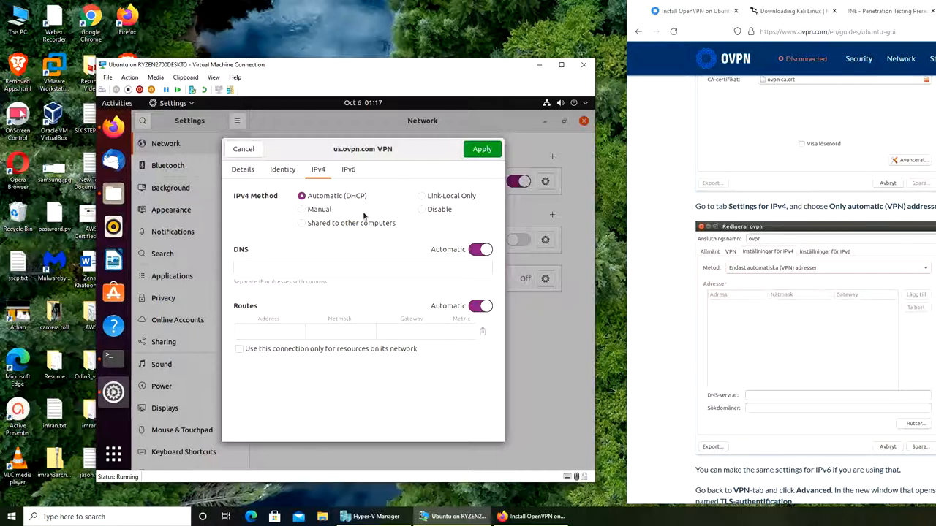
scroll(down, 3)
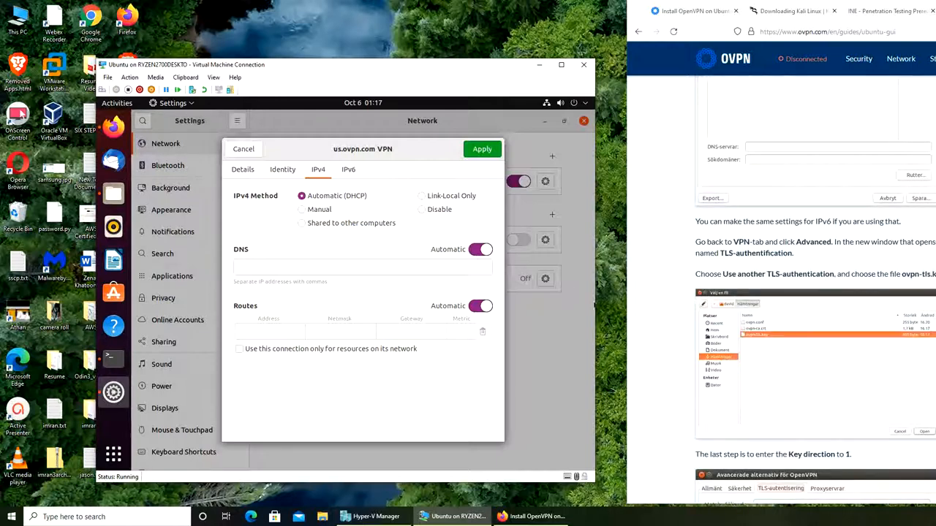
scroll(down, 3)
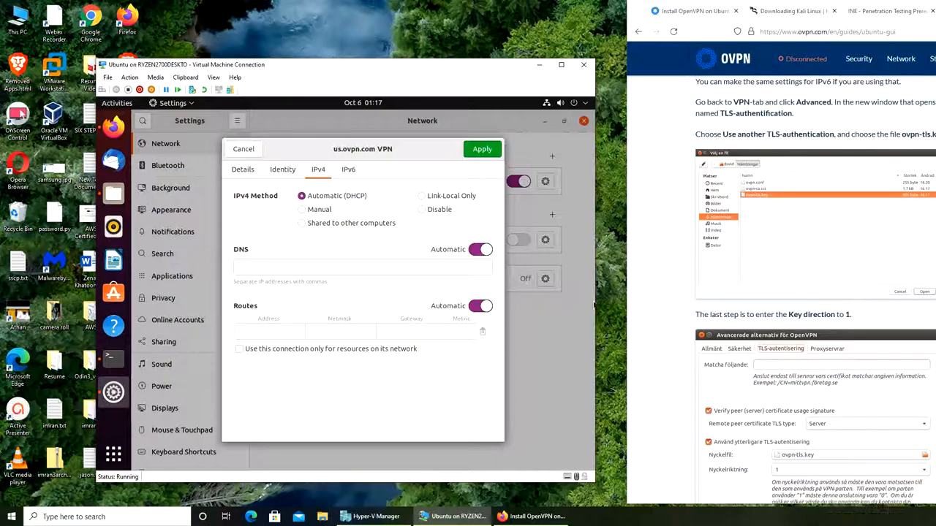
scroll(down, 3)
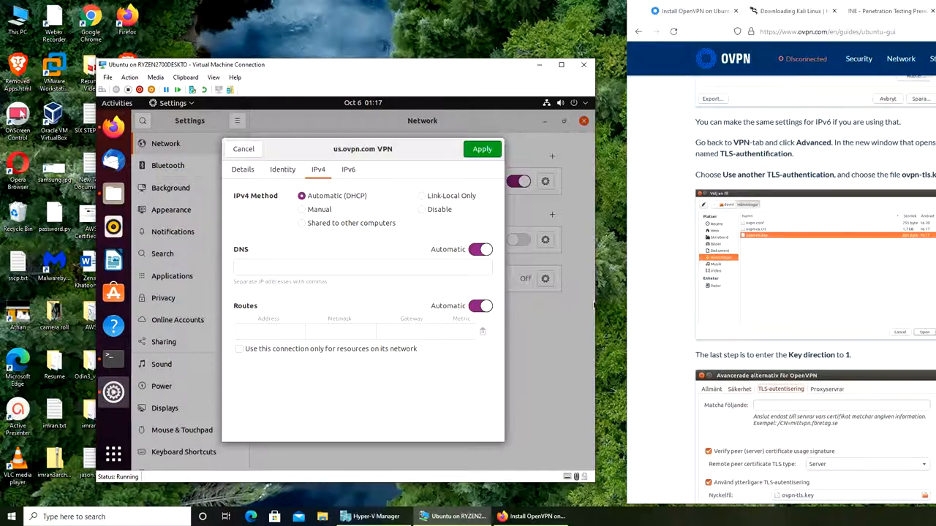
click(242, 168)
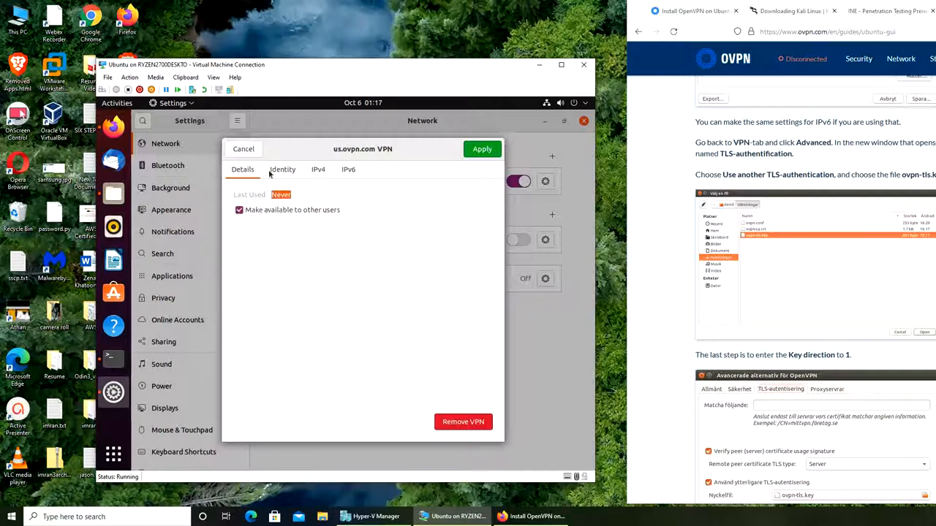
click(282, 169)
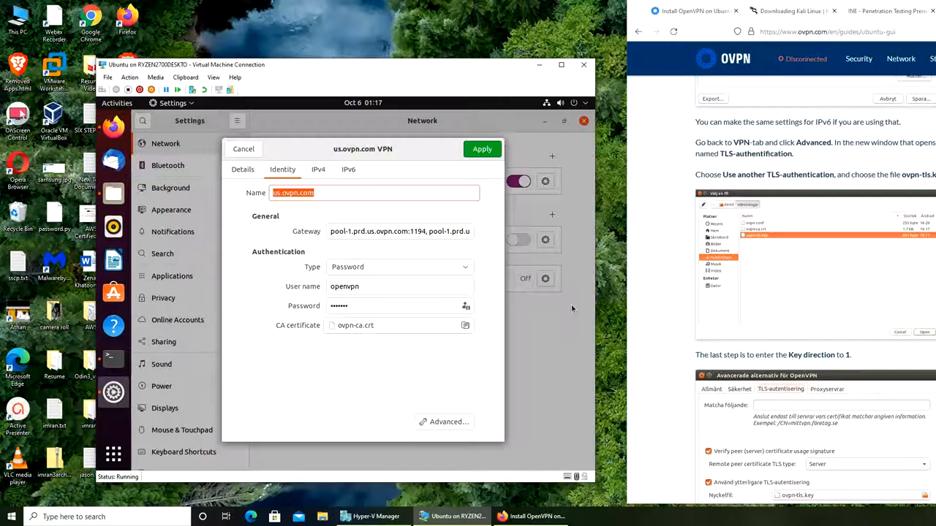
scroll(down, 3)
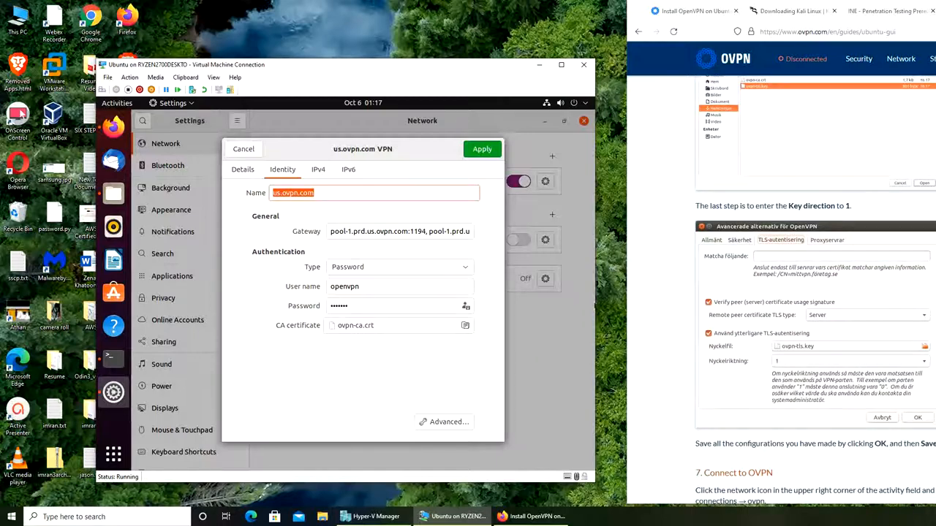
scroll(down, 3)
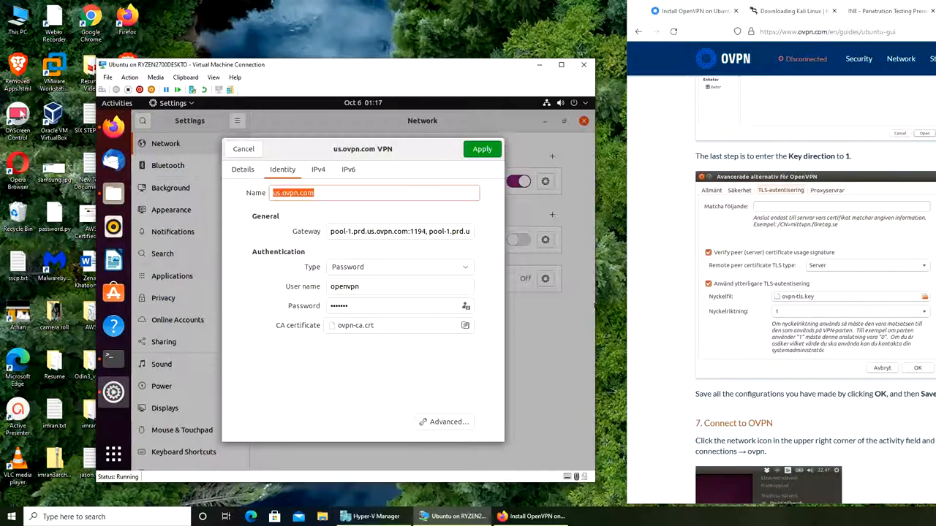
scroll(down, 3)
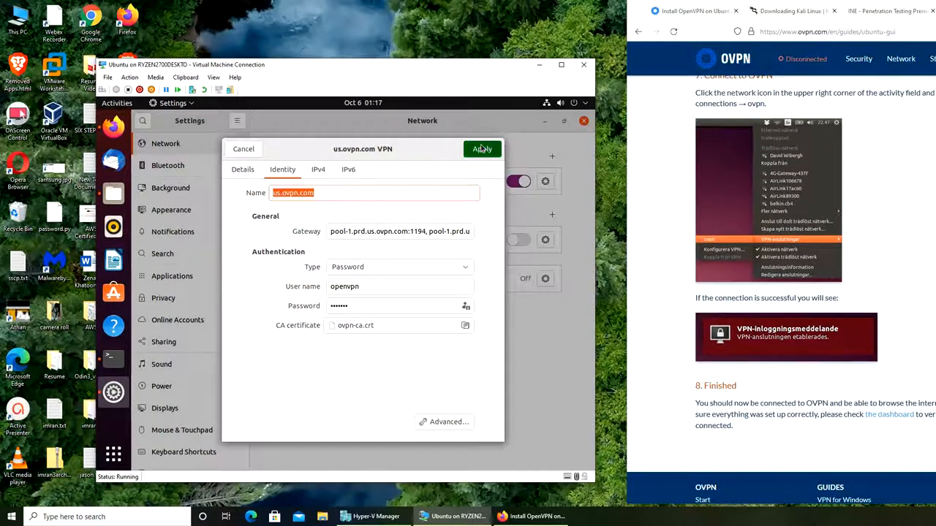
click(481, 149)
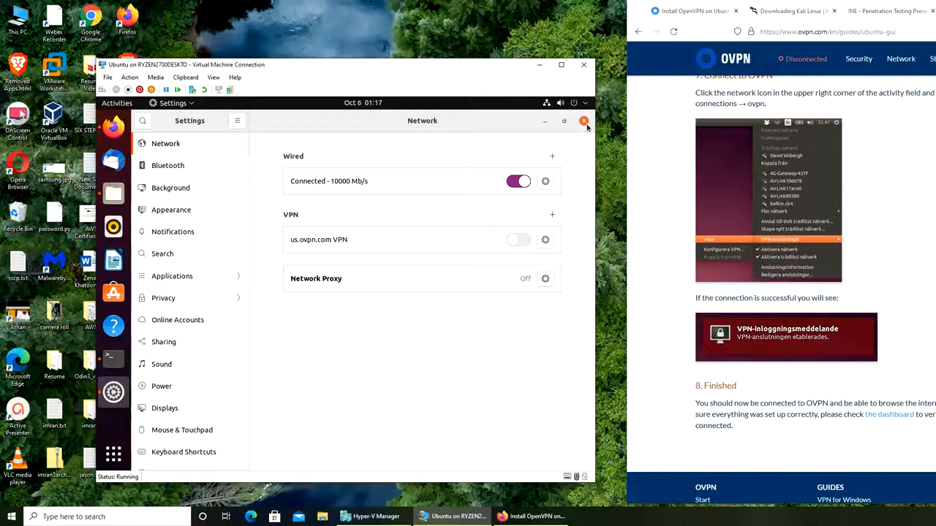
Step: Close Settings and Terminal, connect us.ovpn.com from the system menu, and reopen its entry
click(584, 120)
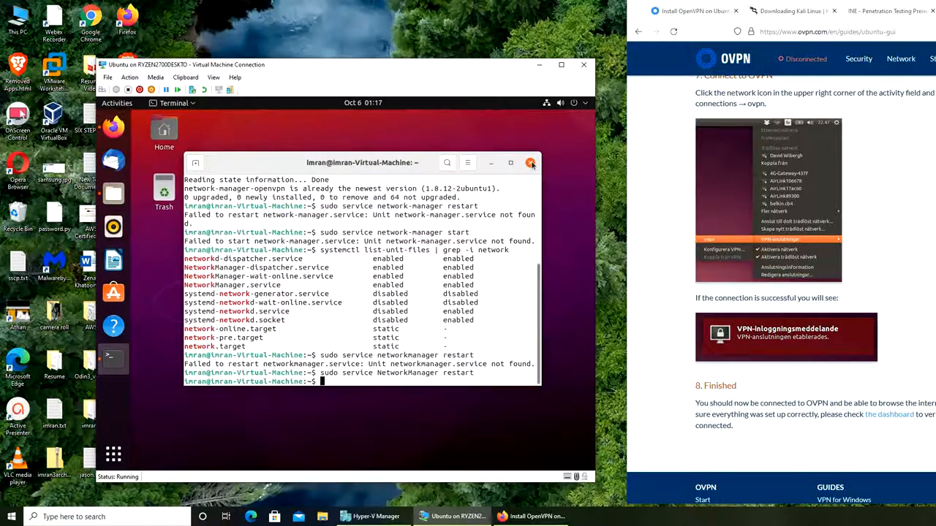
click(530, 162)
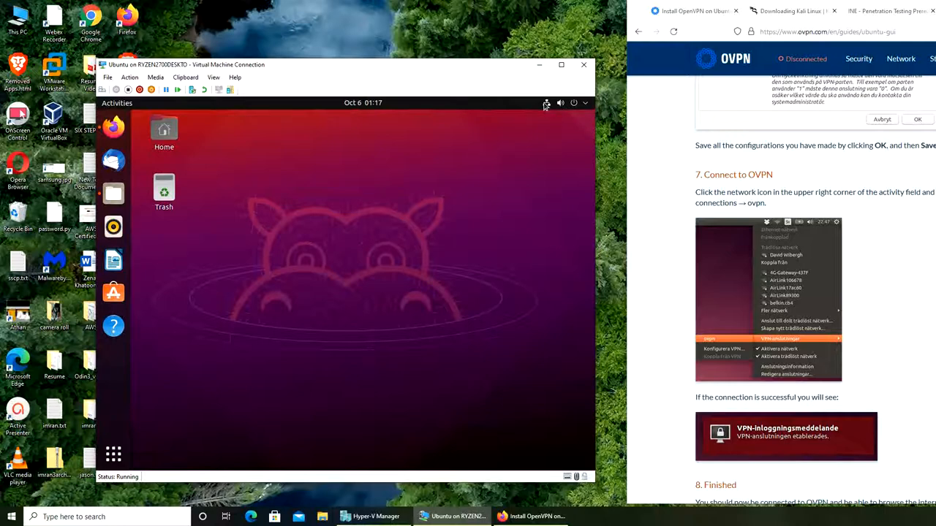
click(546, 102)
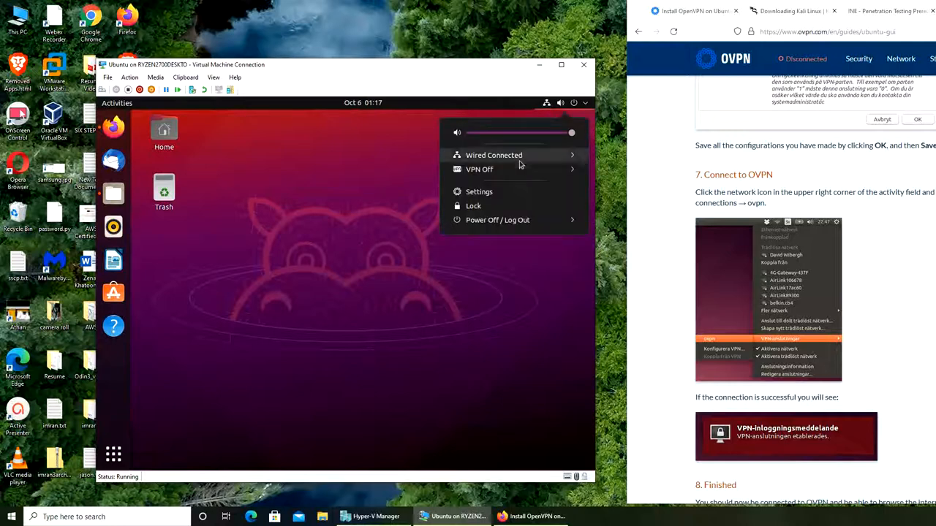
click(479, 169)
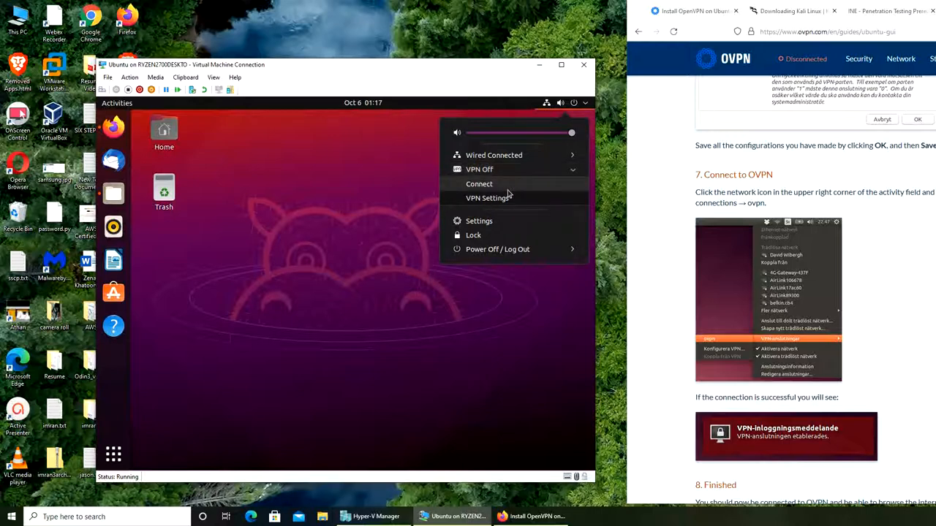
click(479, 183)
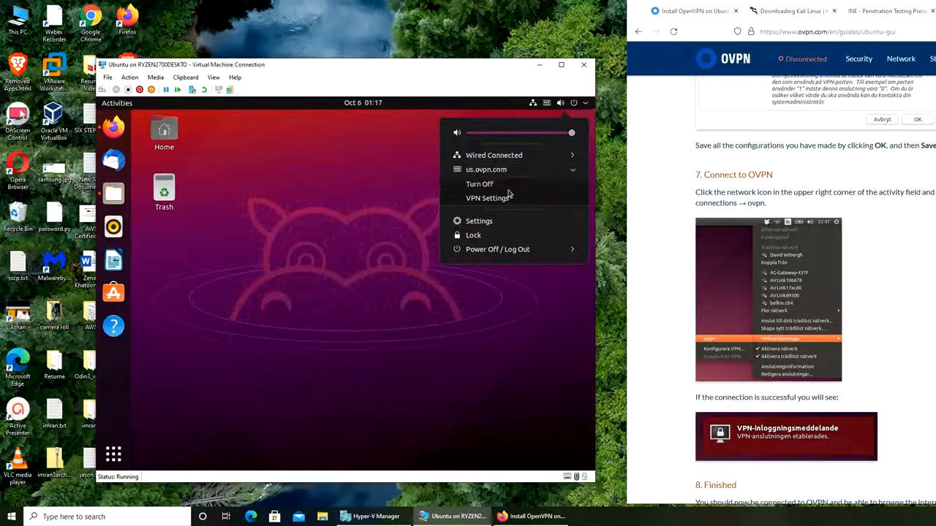
click(508, 193)
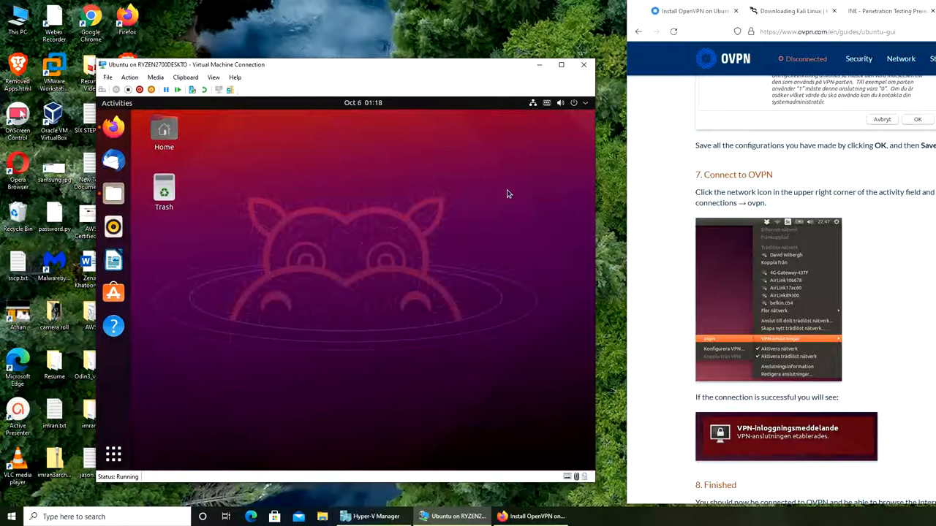
mouse_move(548, 106)
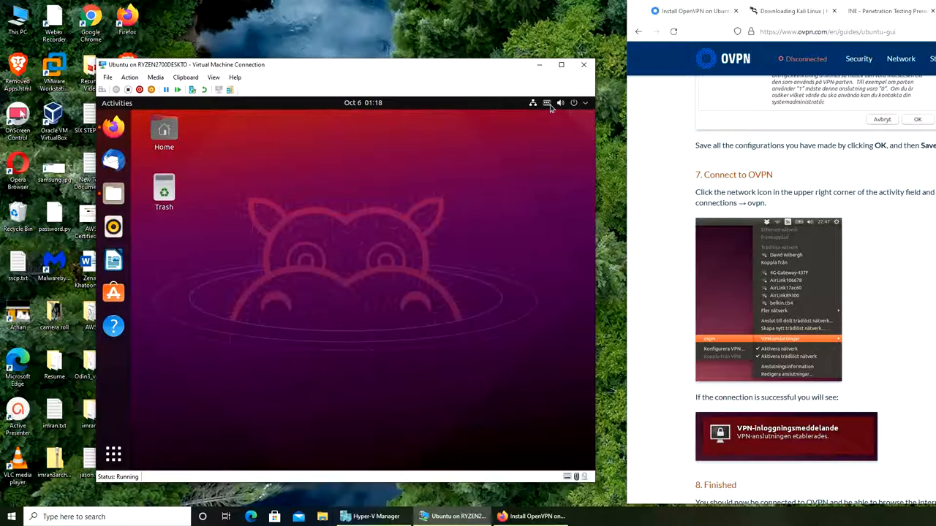
click(547, 102)
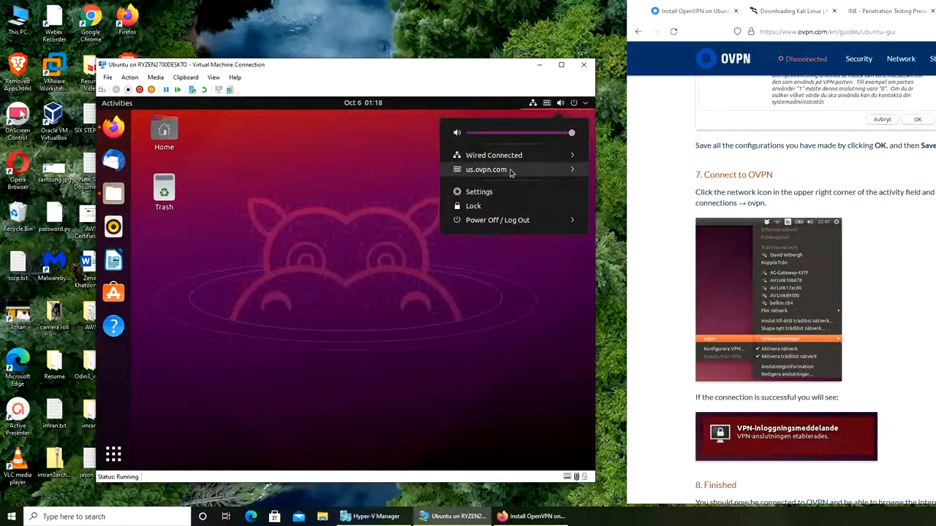
click(486, 169)
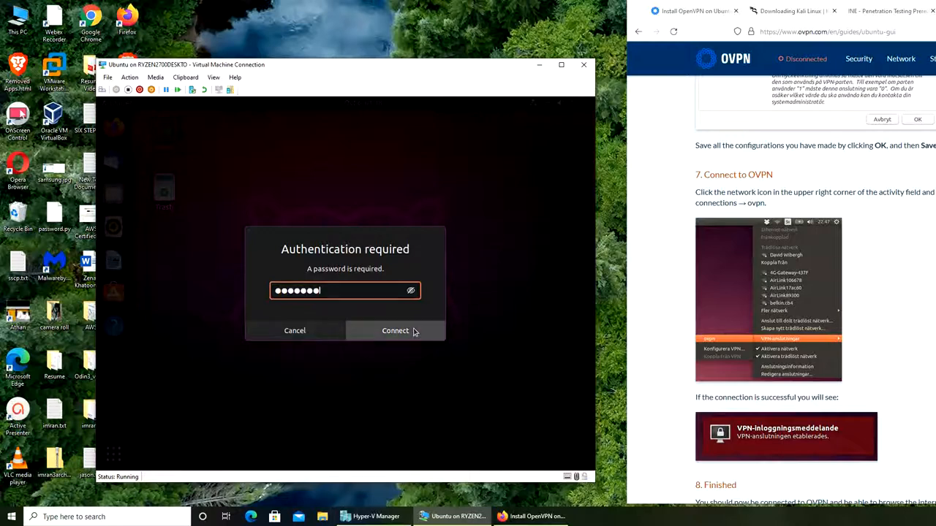
Step: Submit the VPN password with Connect and dismiss the authentication prompt
click(395, 330)
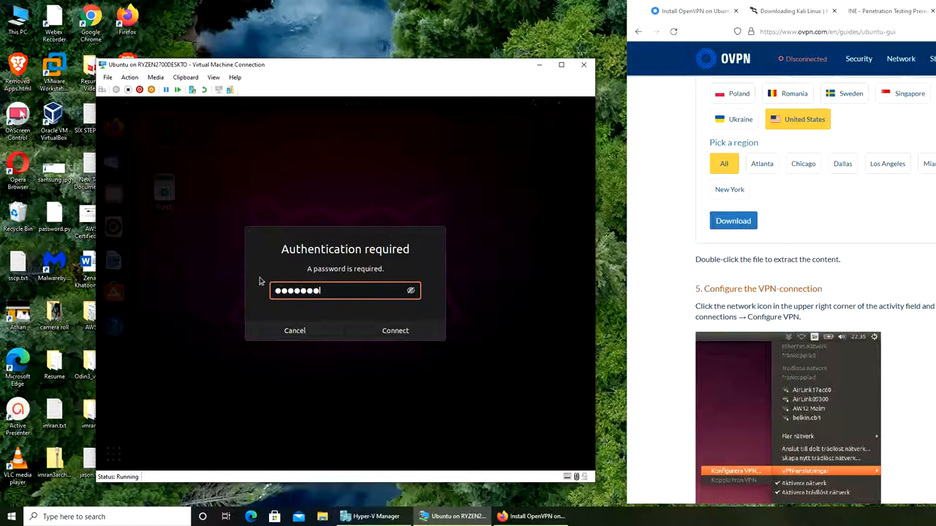
click(395, 330)
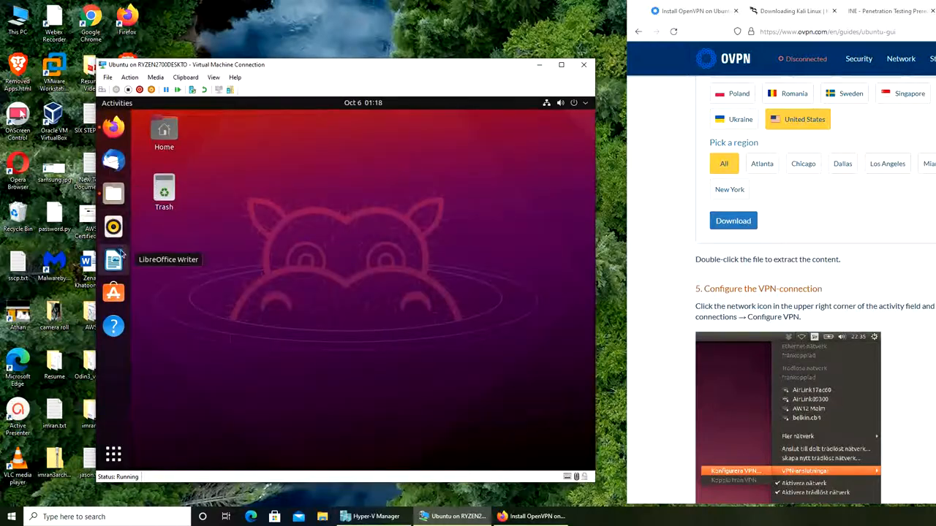
mouse_move(113, 192)
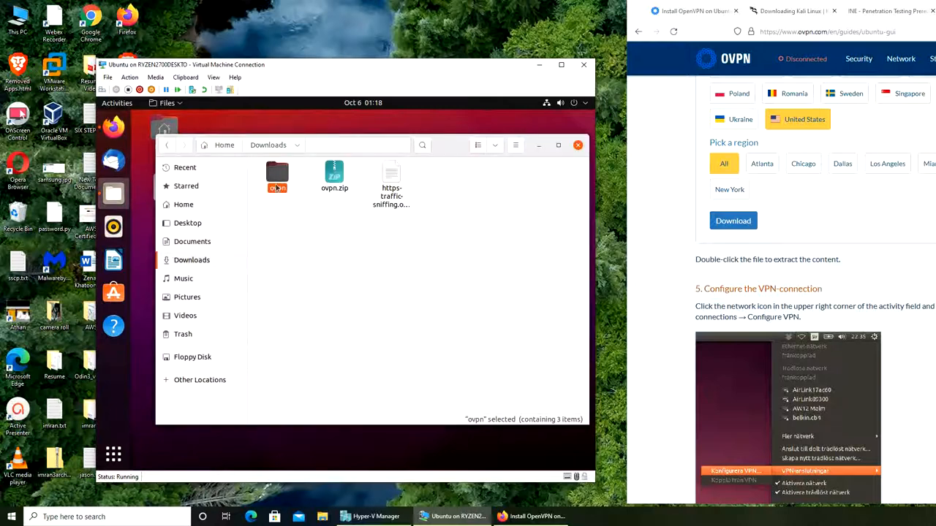
Step: Open the ovpn folder and scroll through ovpn-ca.crt, ovpn-tls.key and us.ovpn.com.ovpn
double_click(277, 173)
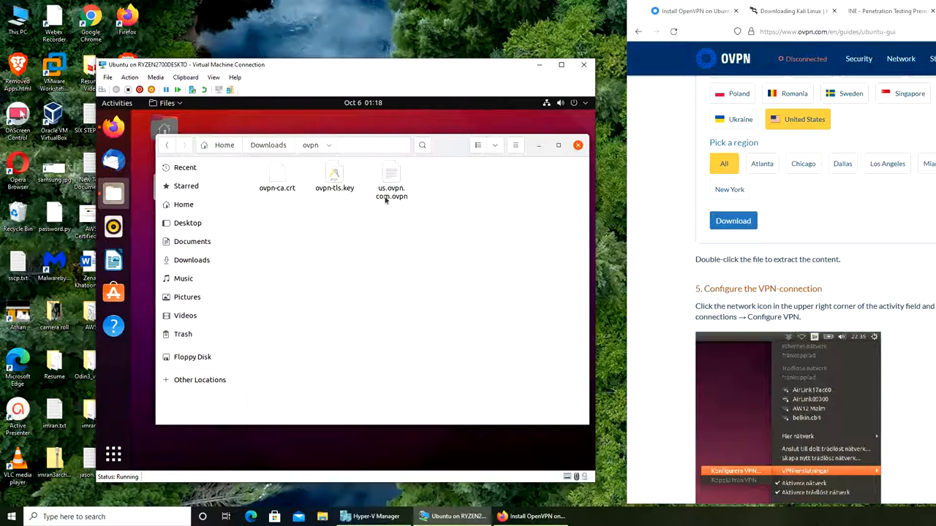
scroll(down, 3)
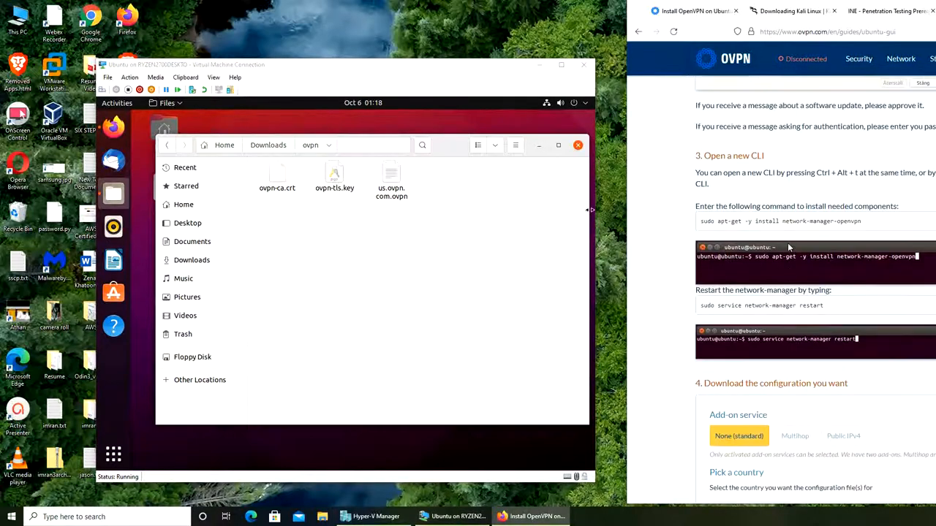
scroll(up, 3)
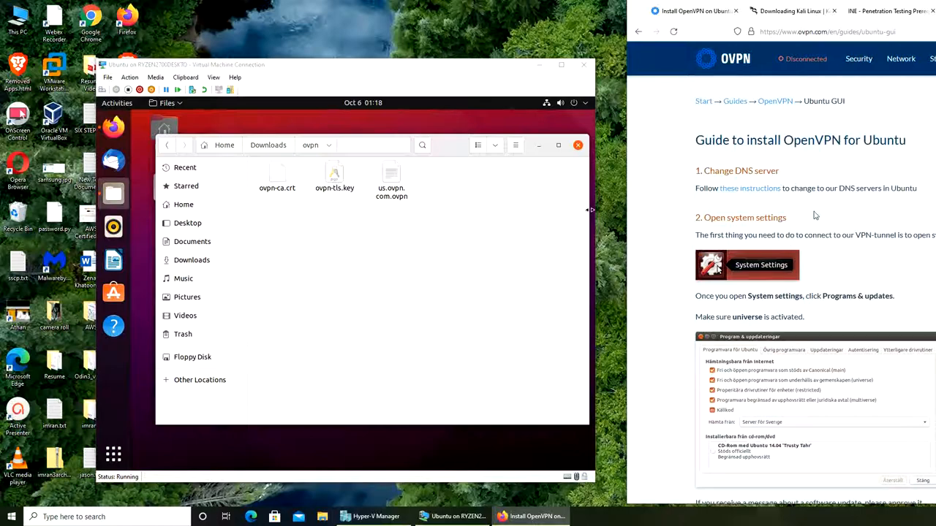
scroll(down, 3)
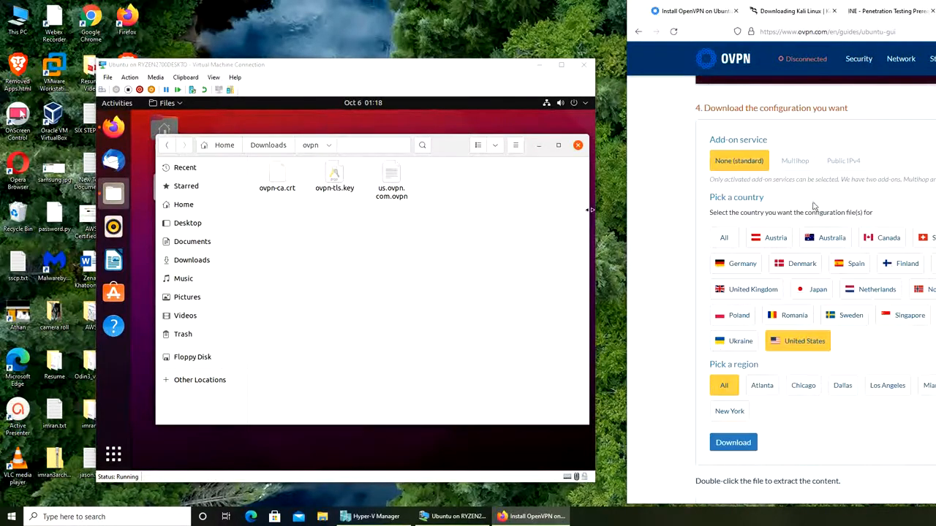
scroll(down, 3)
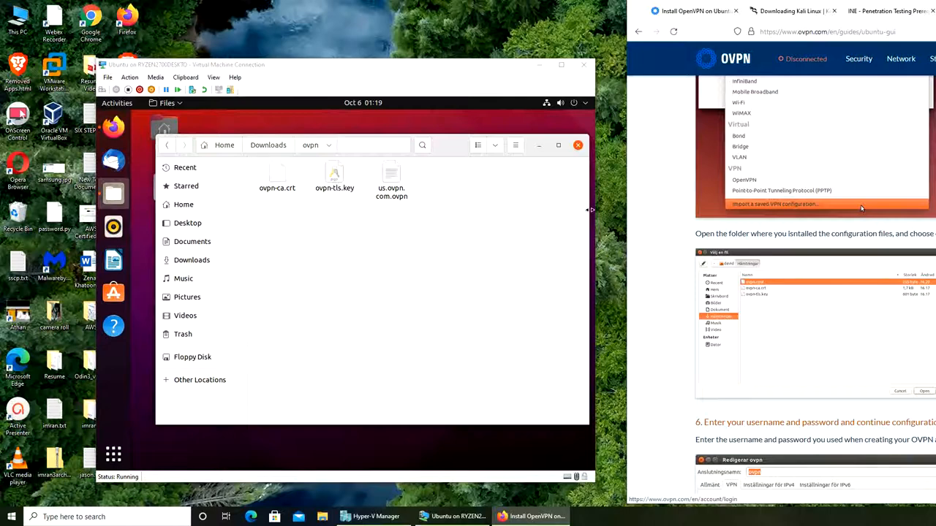
mouse_move(421, 491)
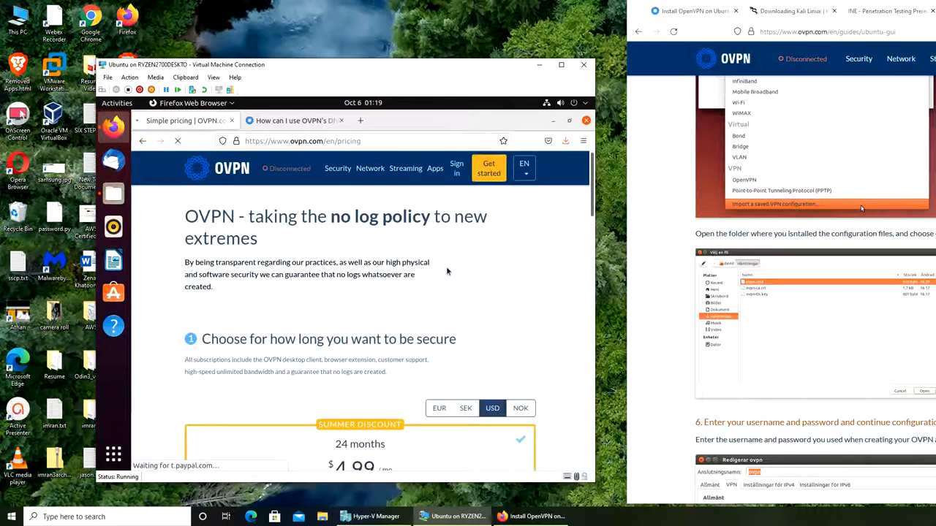
Step: Scroll down the ovpn.com/en/pricing page in Firefox
scroll(down, 3)
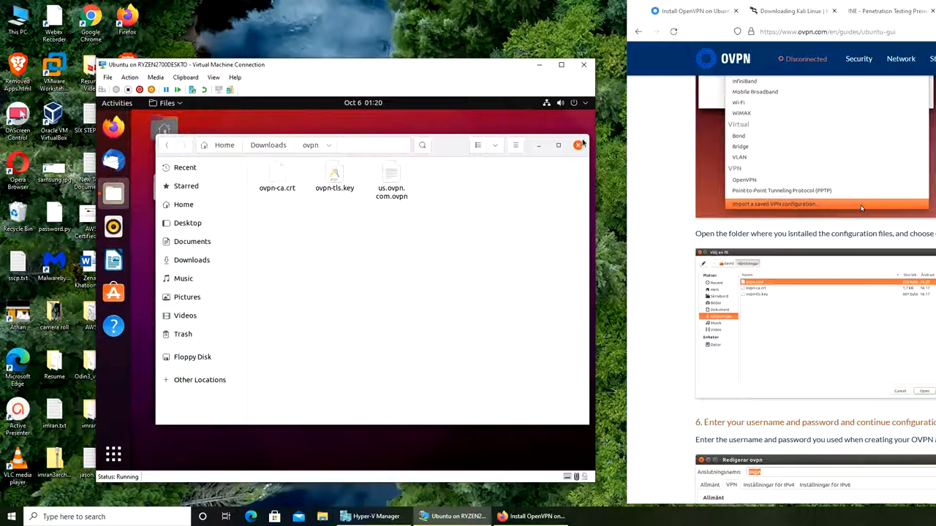
Step: Close the Files window showing the ovpn folder
click(580, 145)
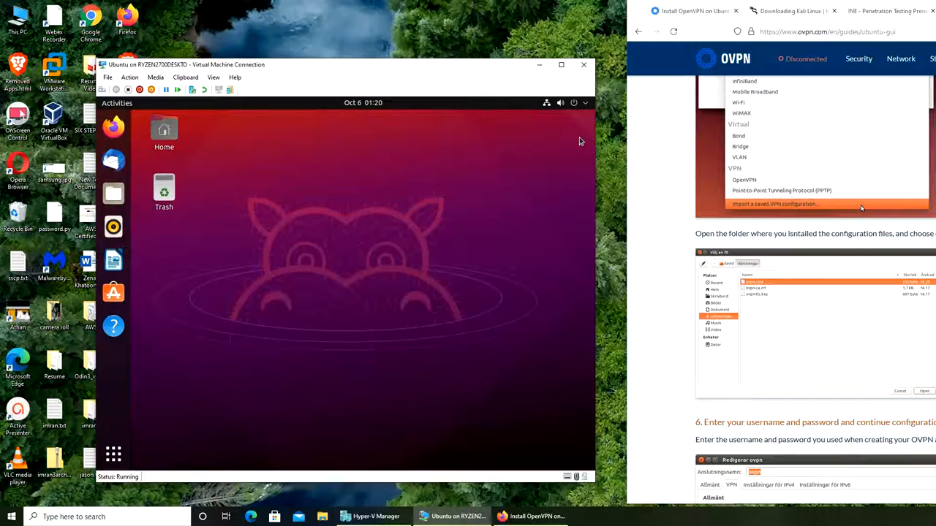
mouse_move(592, 101)
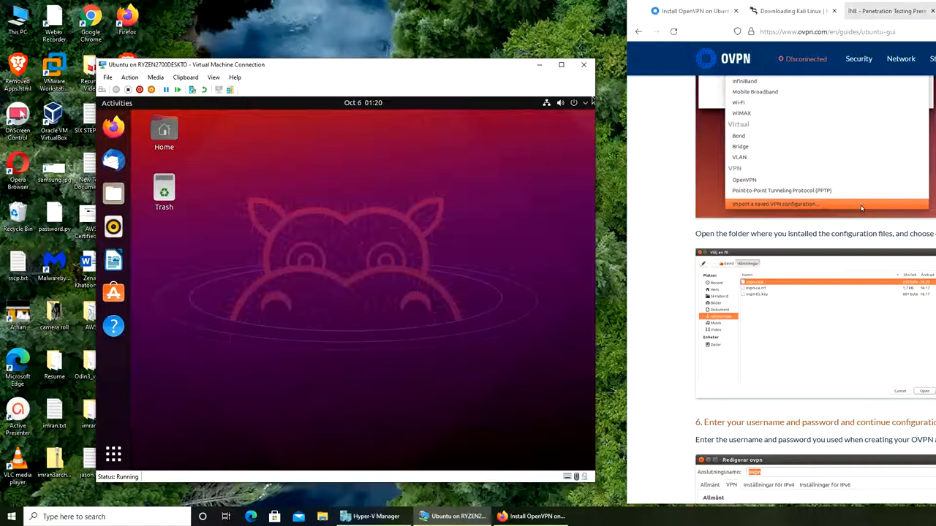
mouse_move(386, 330)
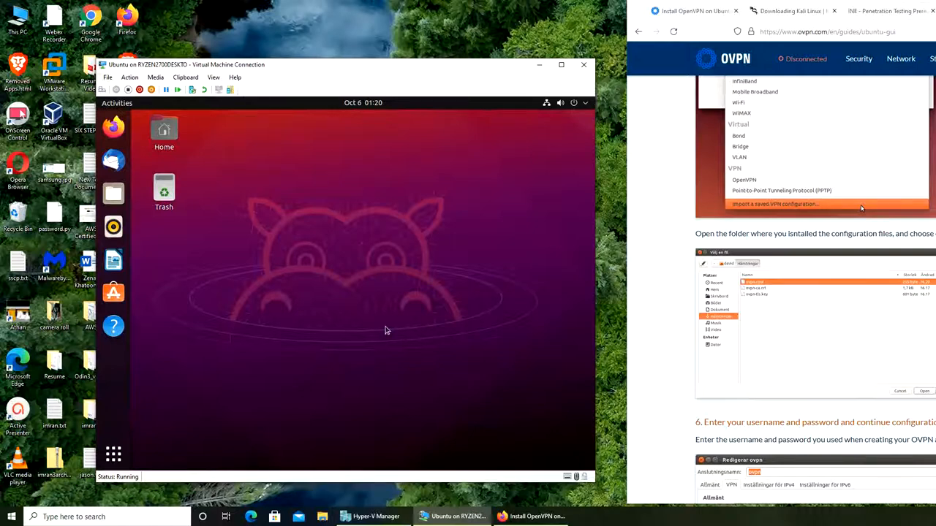